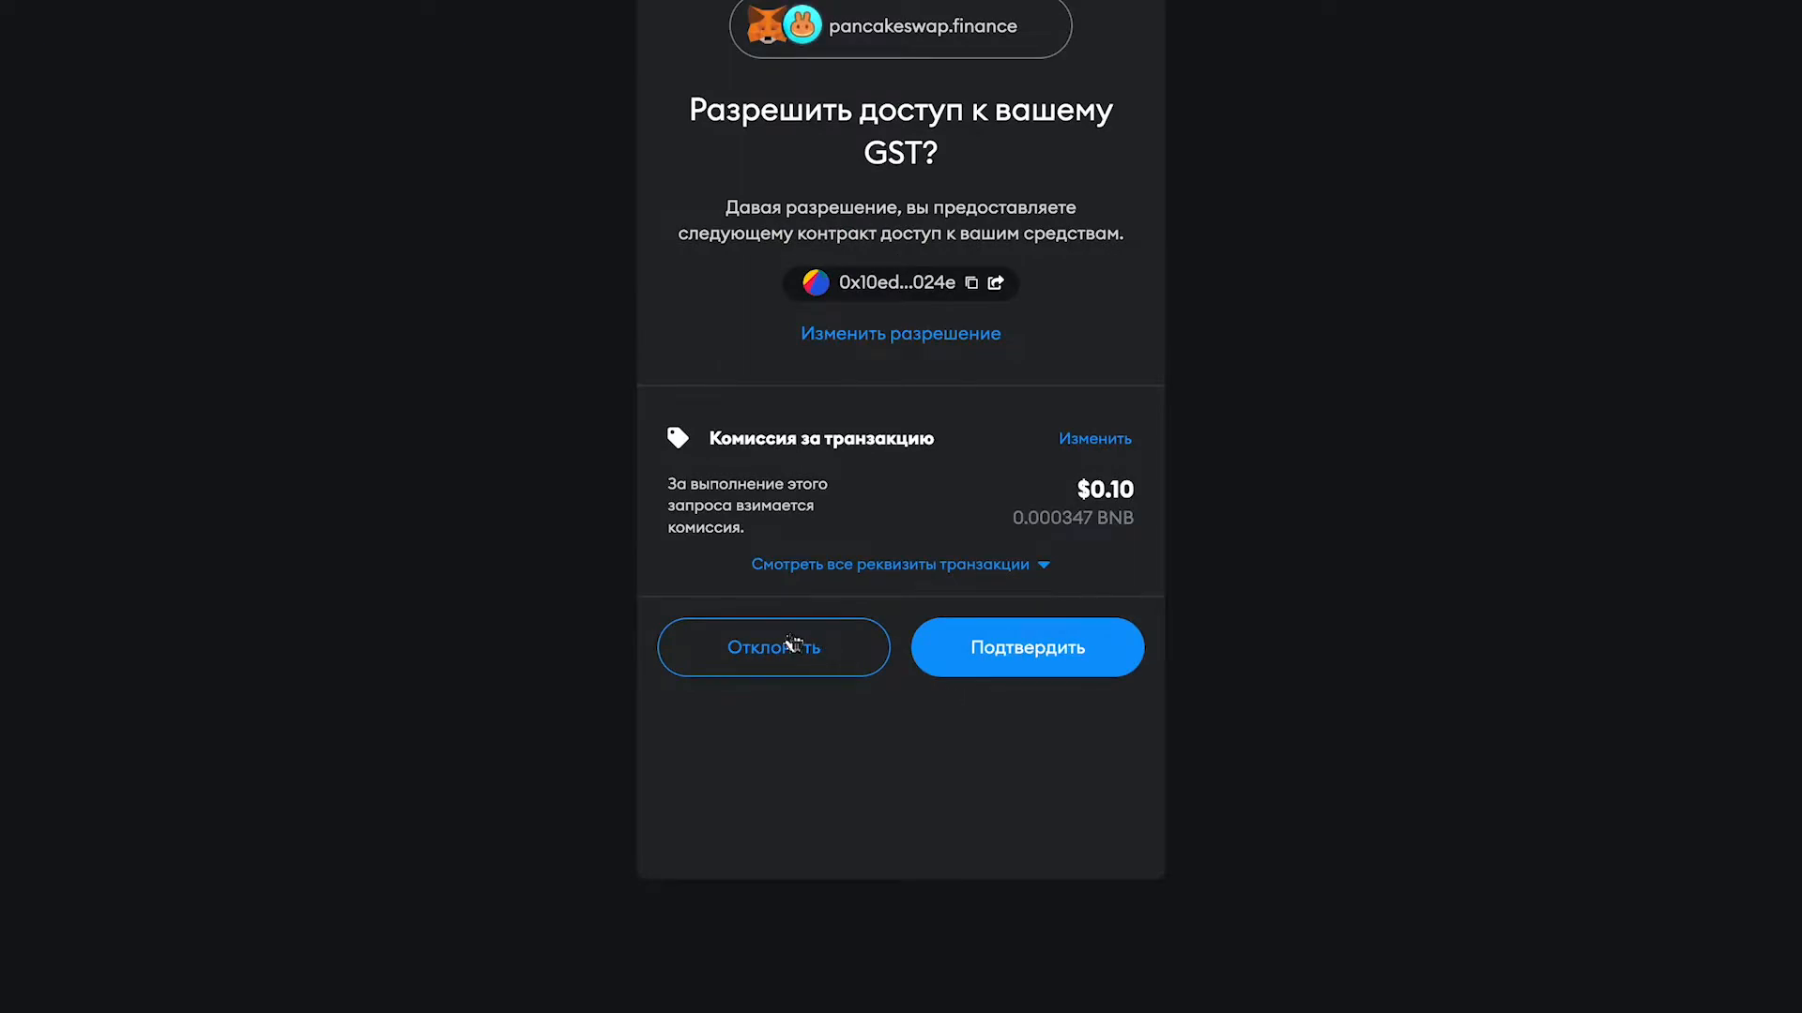
mouse_move(740, 634)
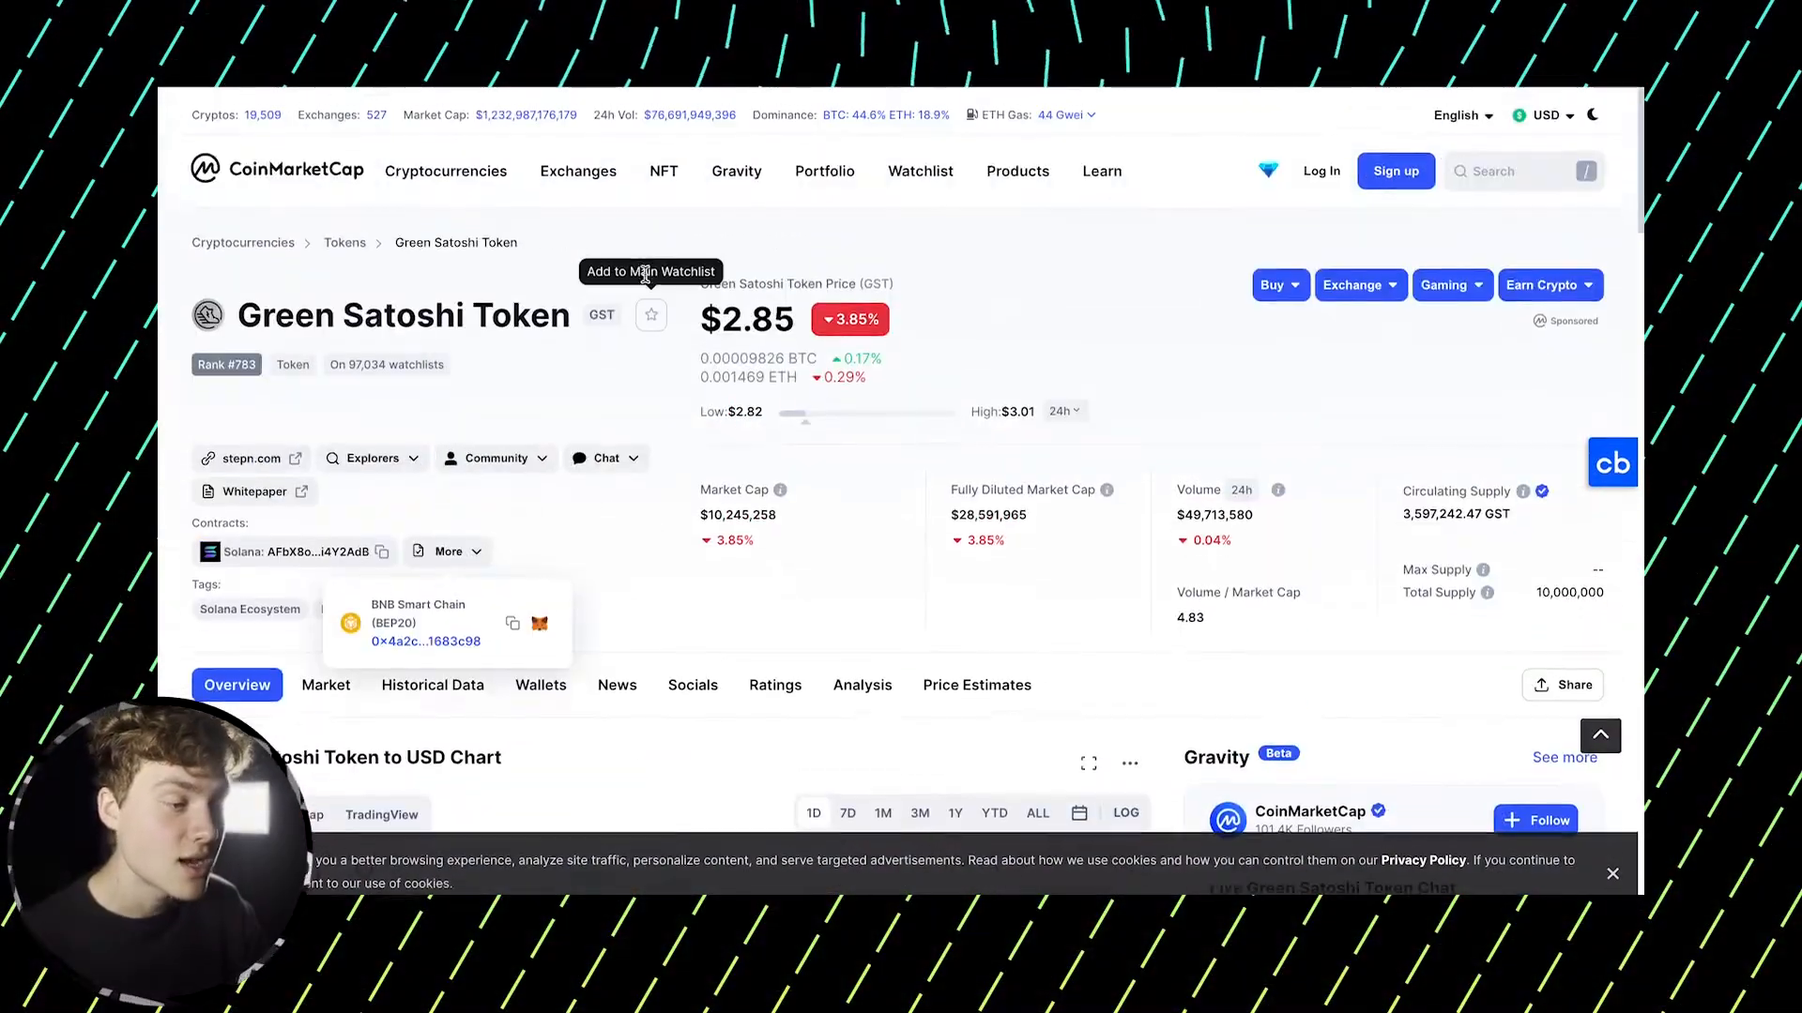
Copy GST's BNB Smart Chain (BEP20) contract address from CoinMarketCap's contracts dropdown
double_click(402, 316)
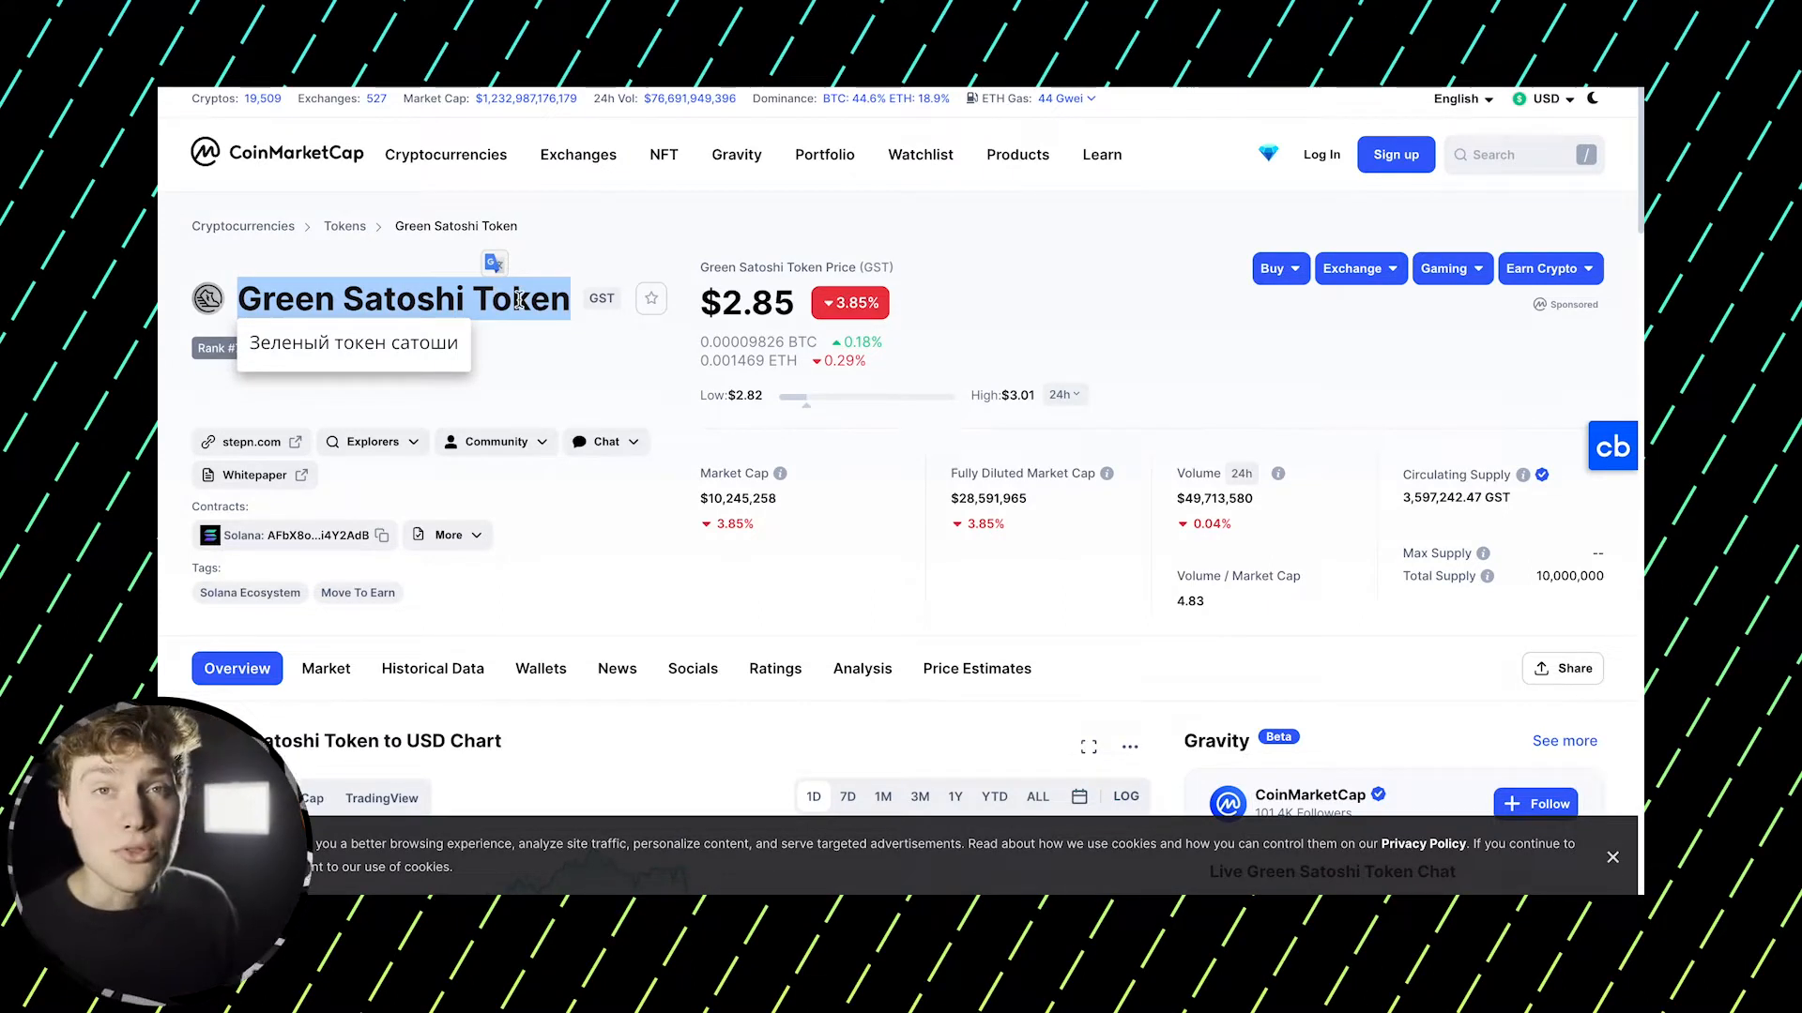
click(1523, 154)
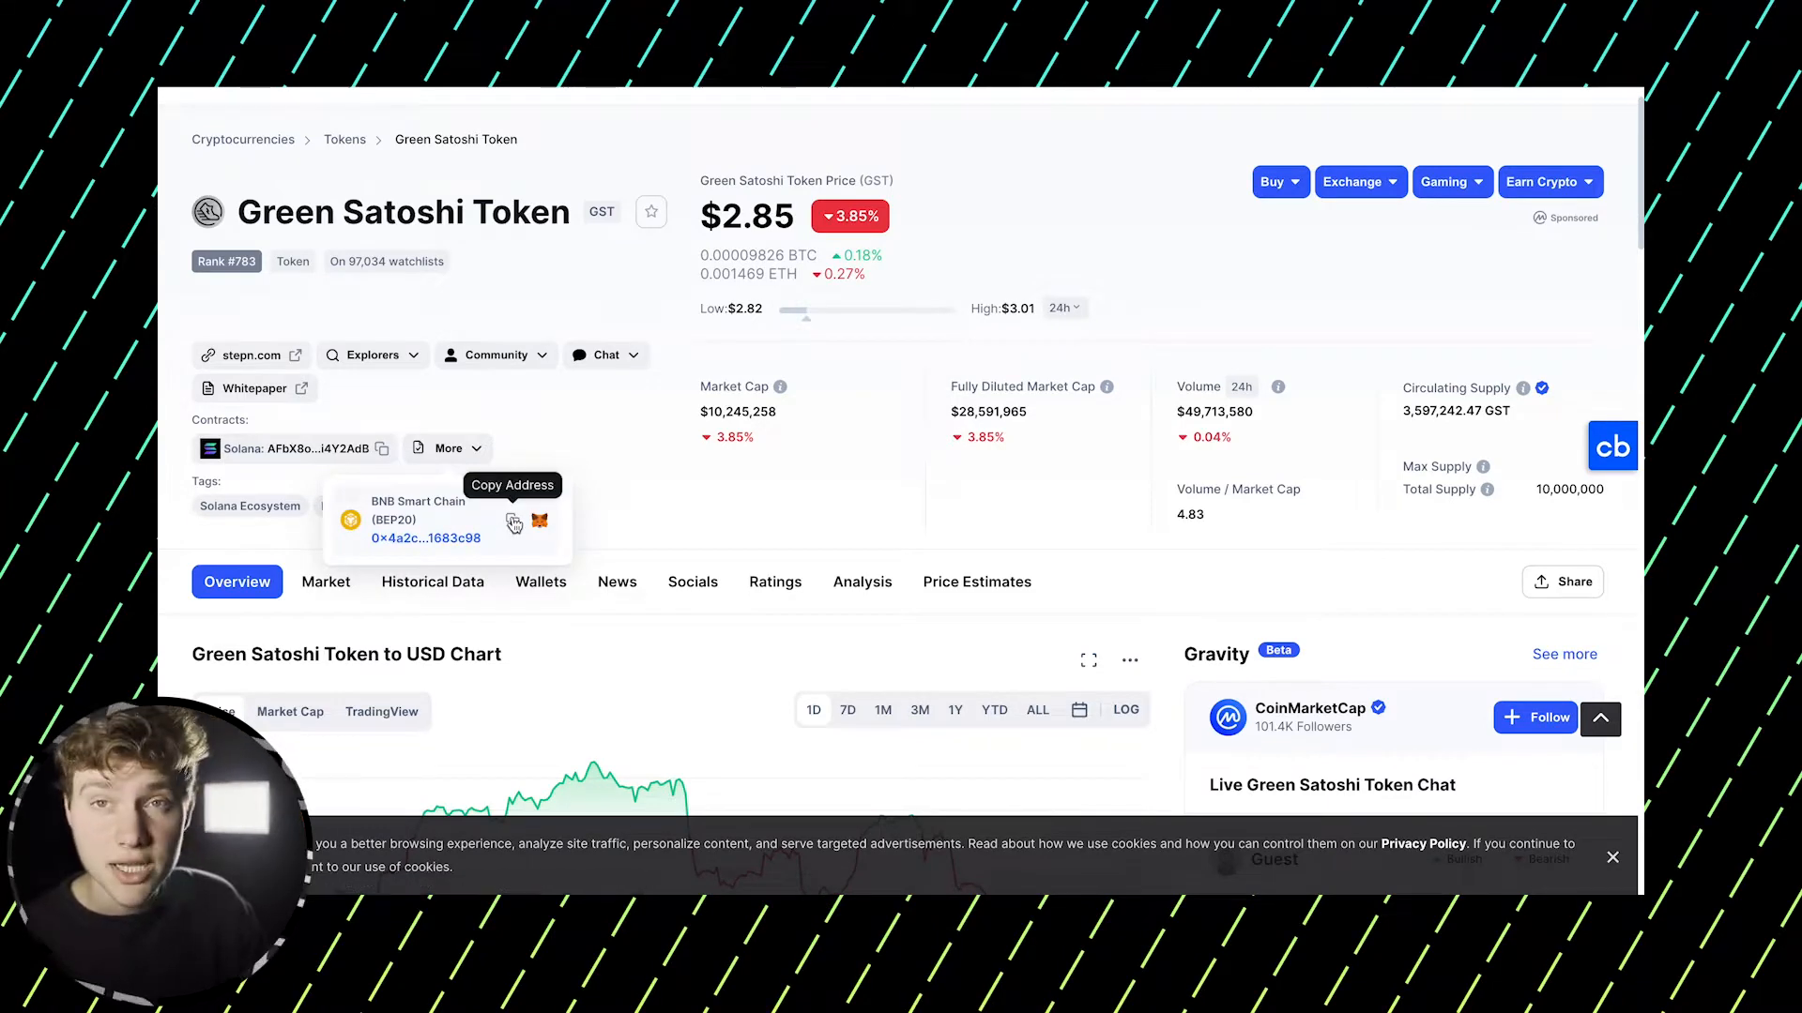
click(513, 521)
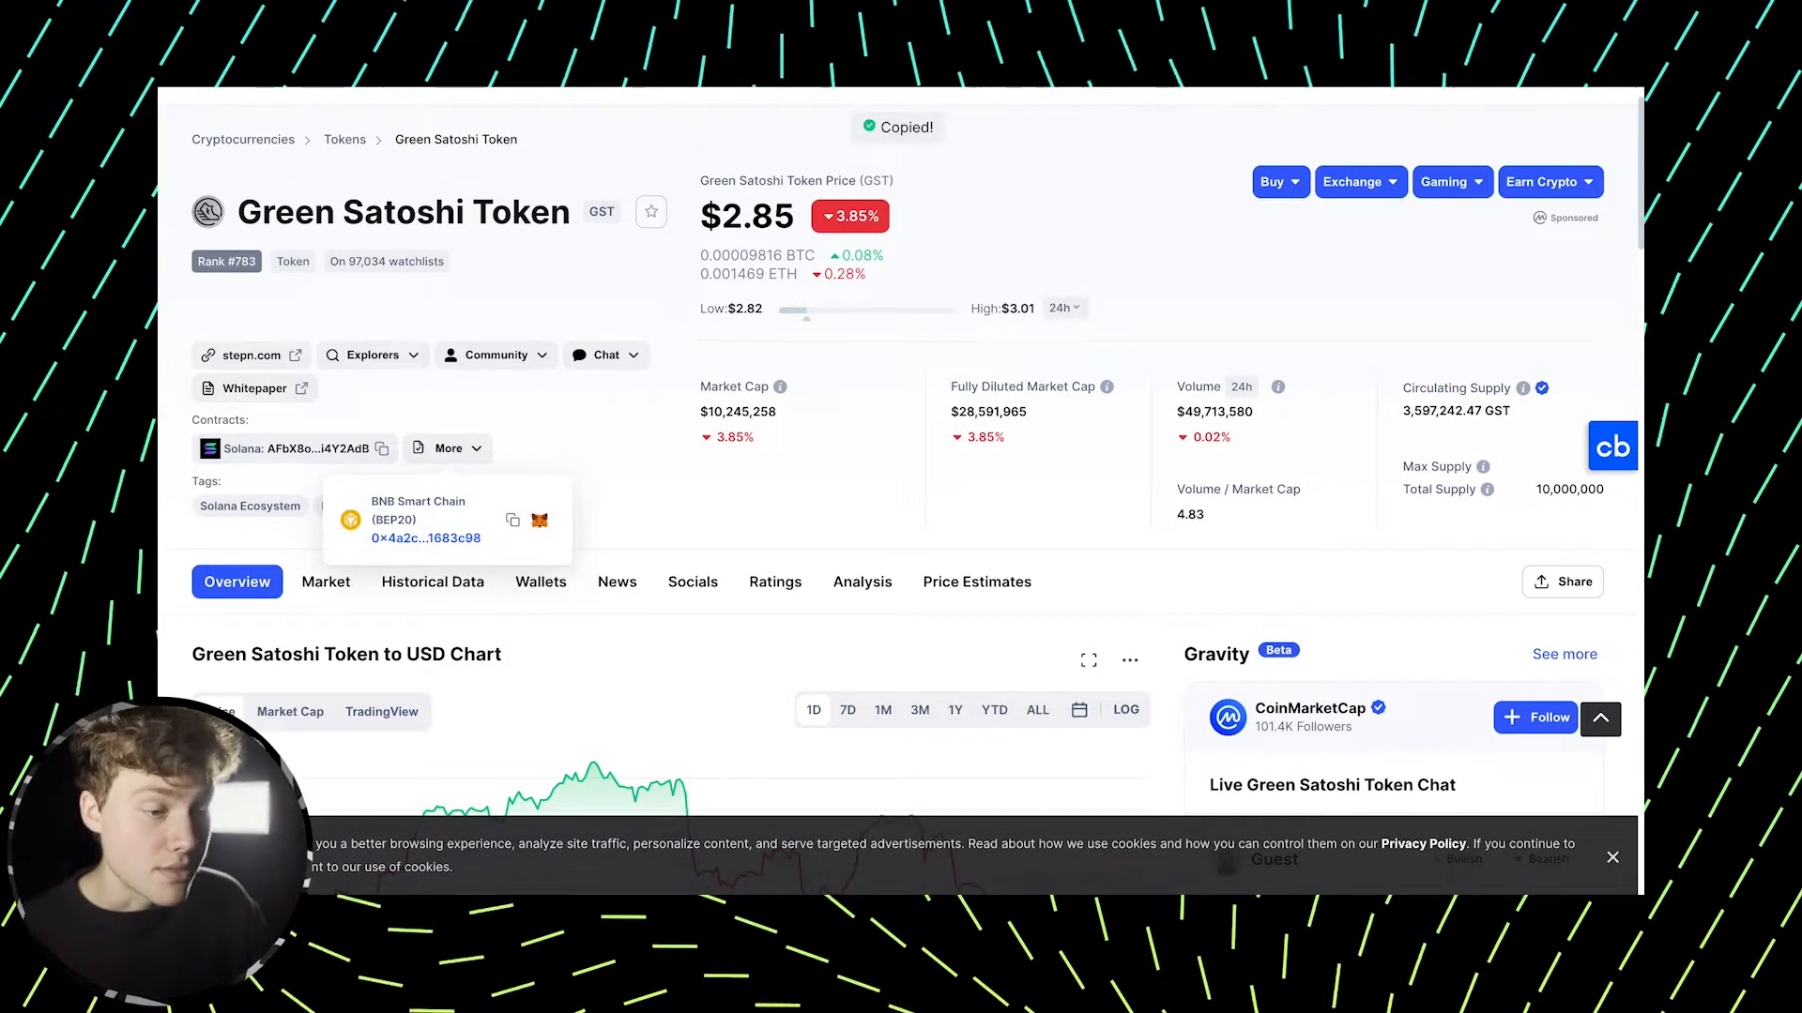
click(426, 537)
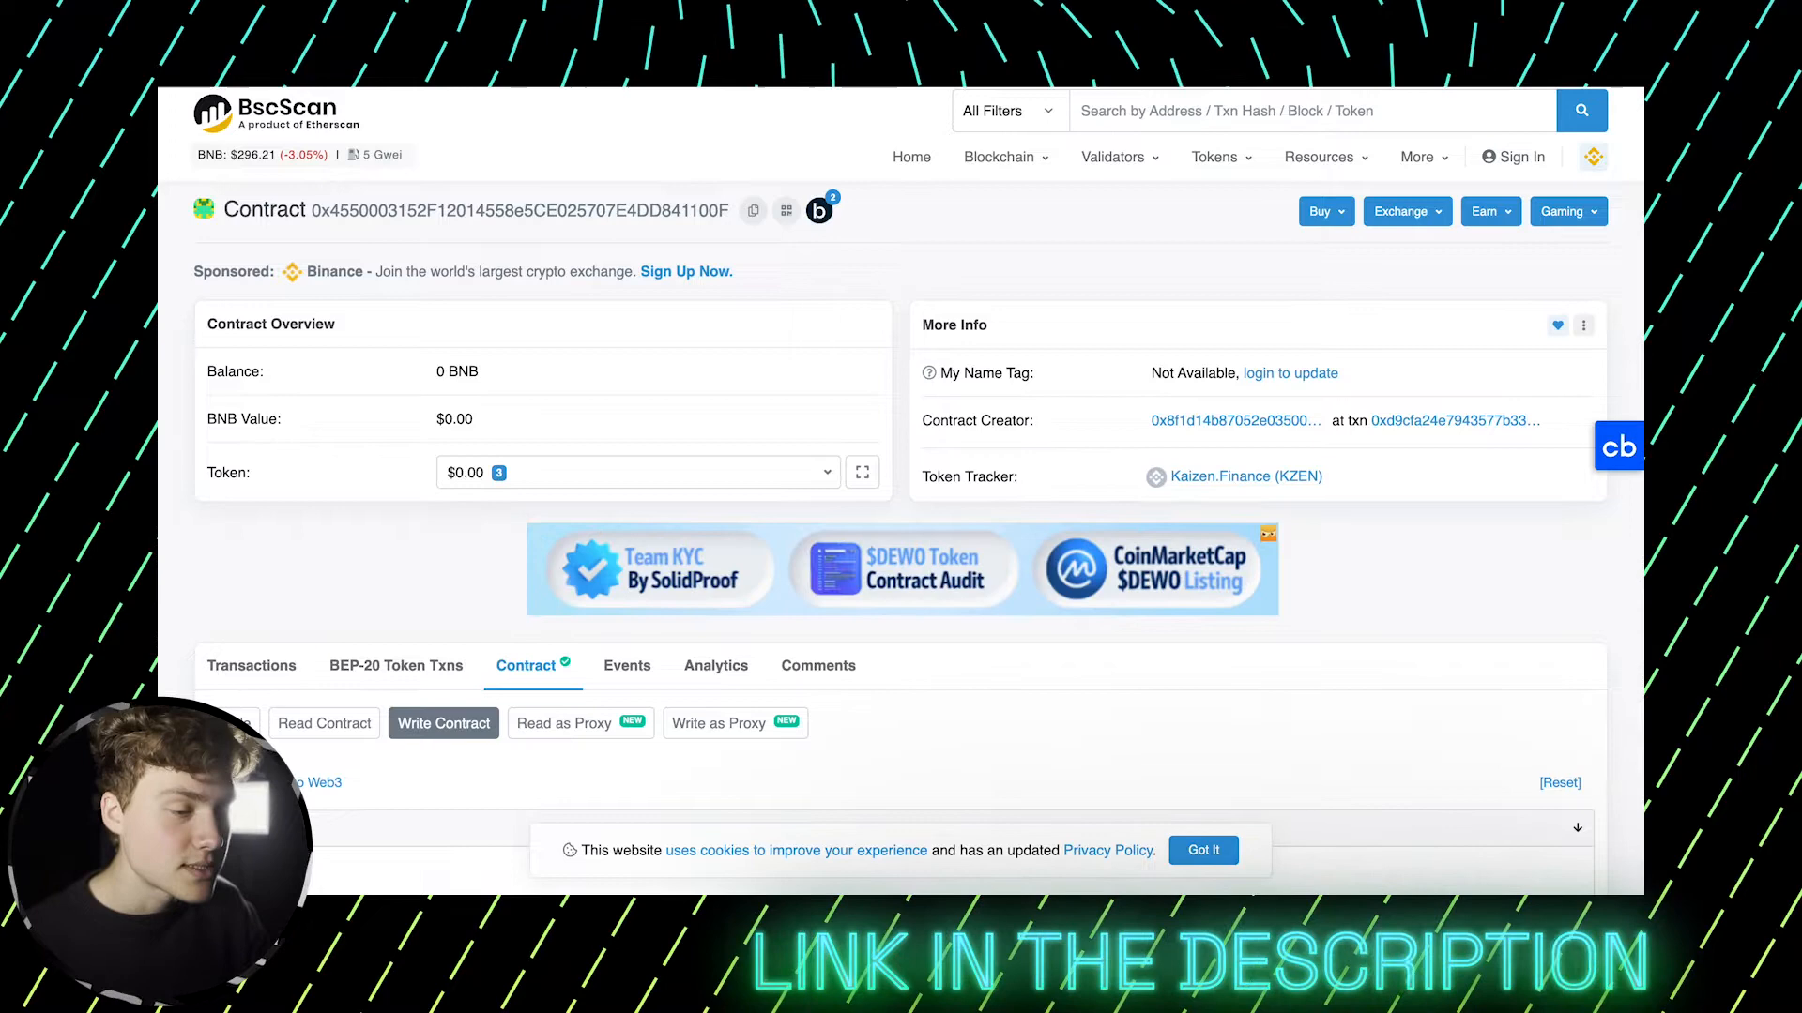
Search the GST contract address and show its Contract tab's Write Contract functions
click(1309, 110)
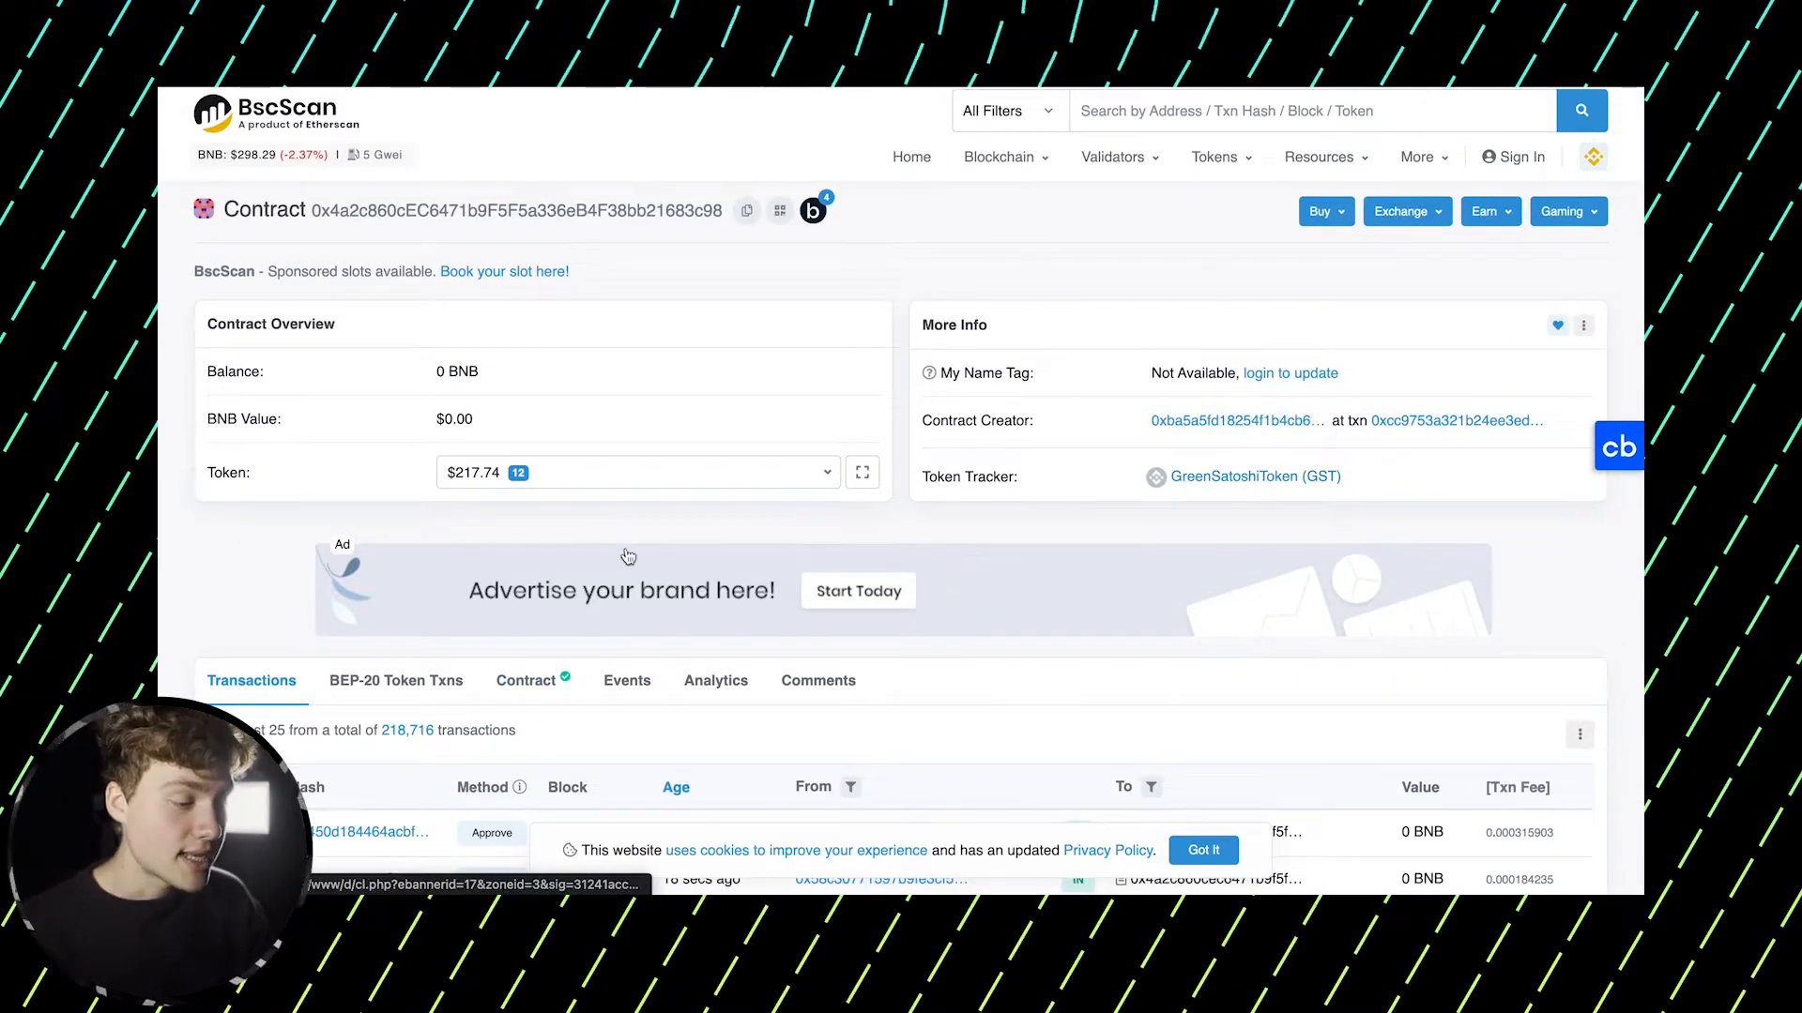
click(526, 681)
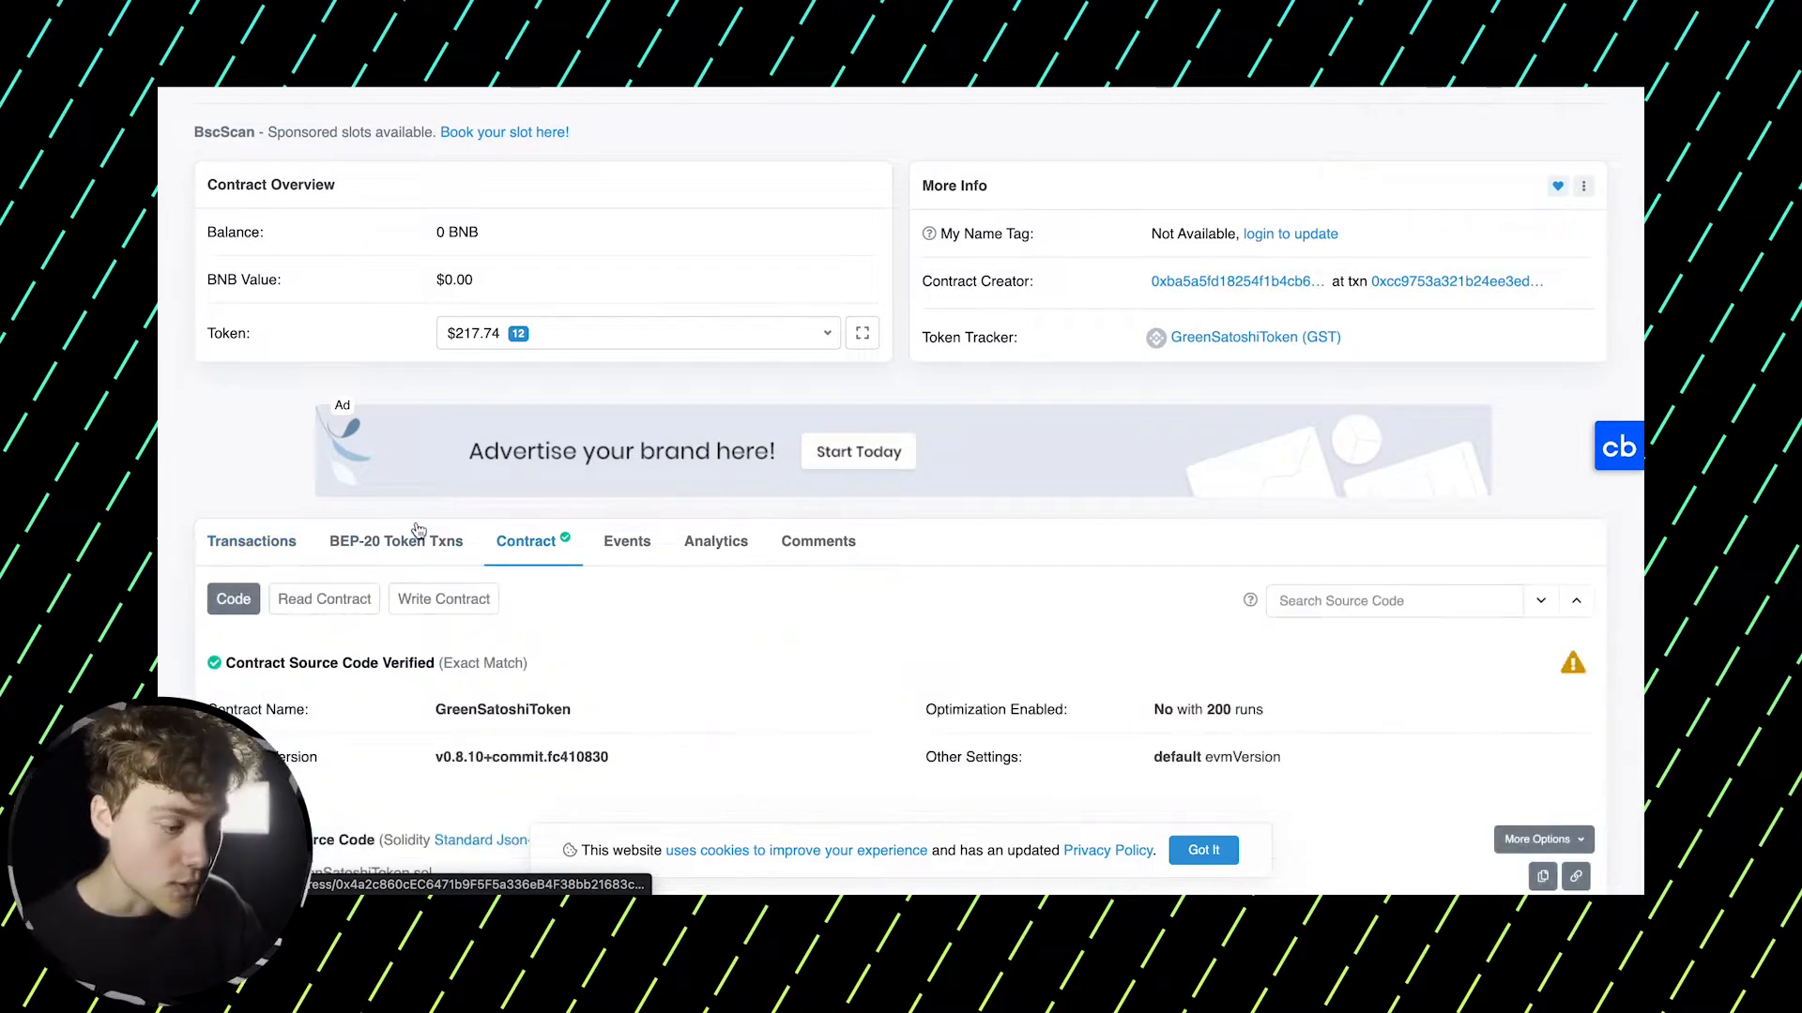
scroll(down, 3)
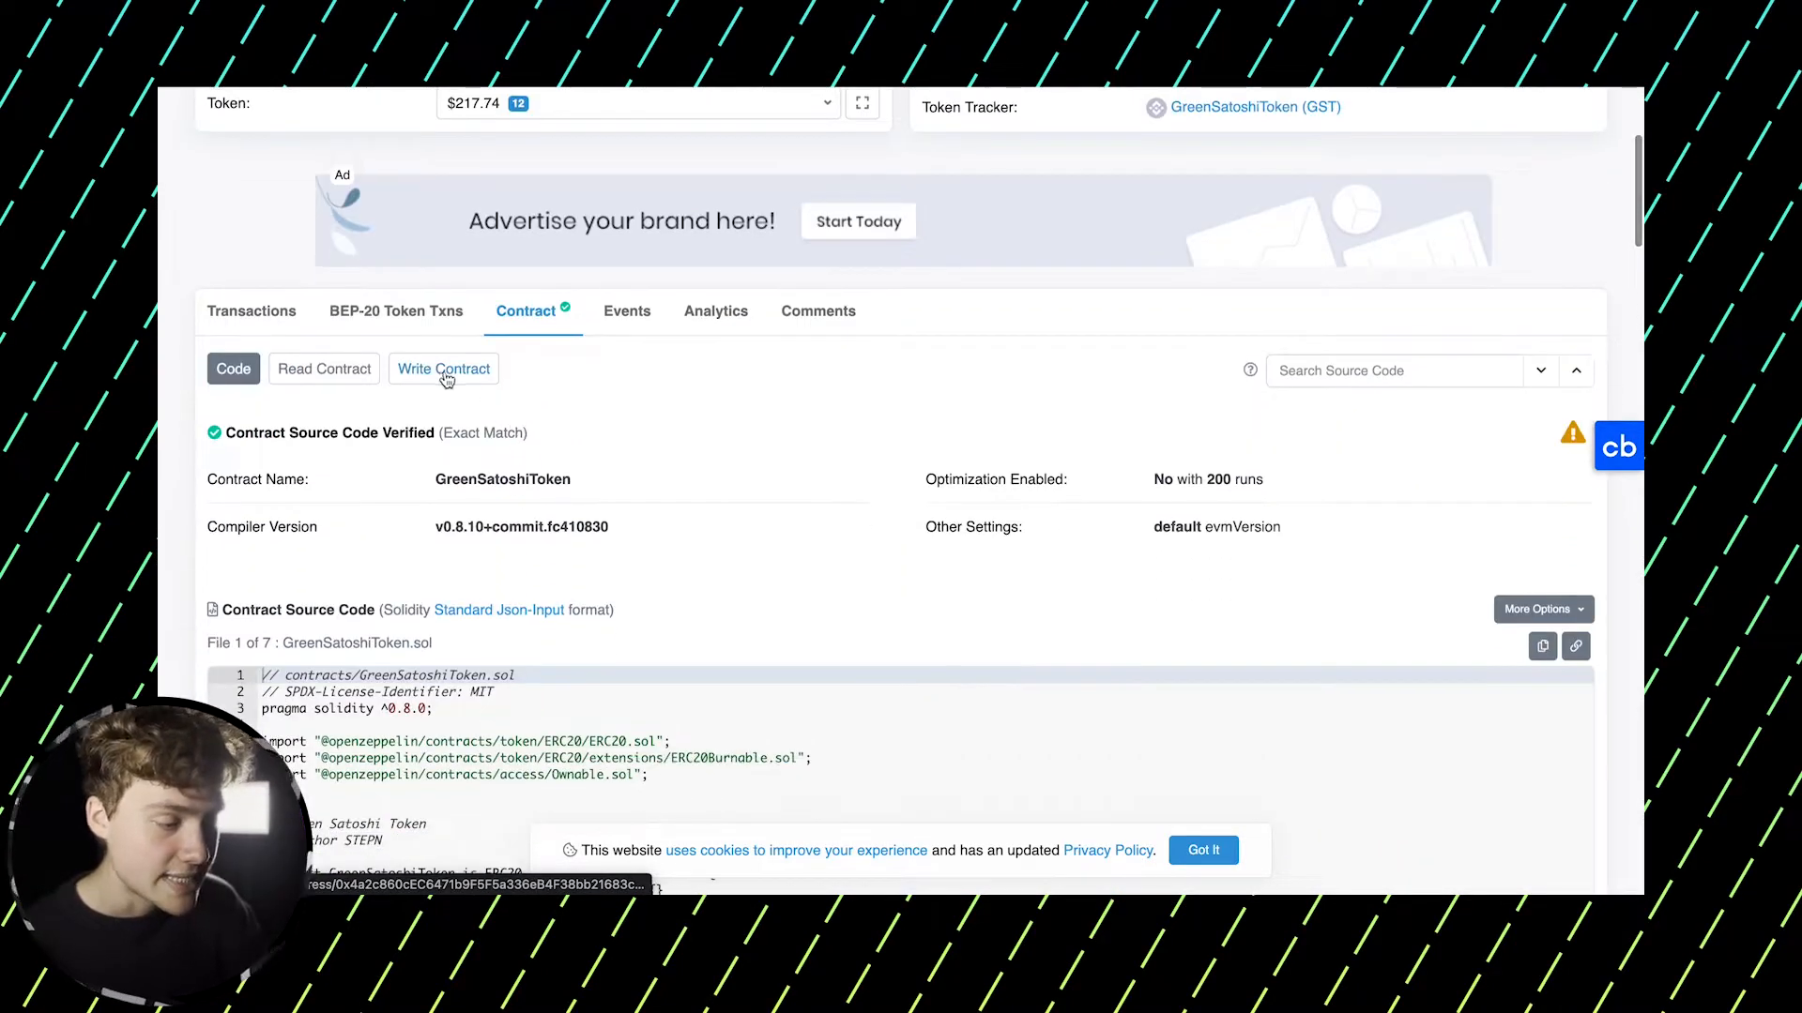
click(443, 369)
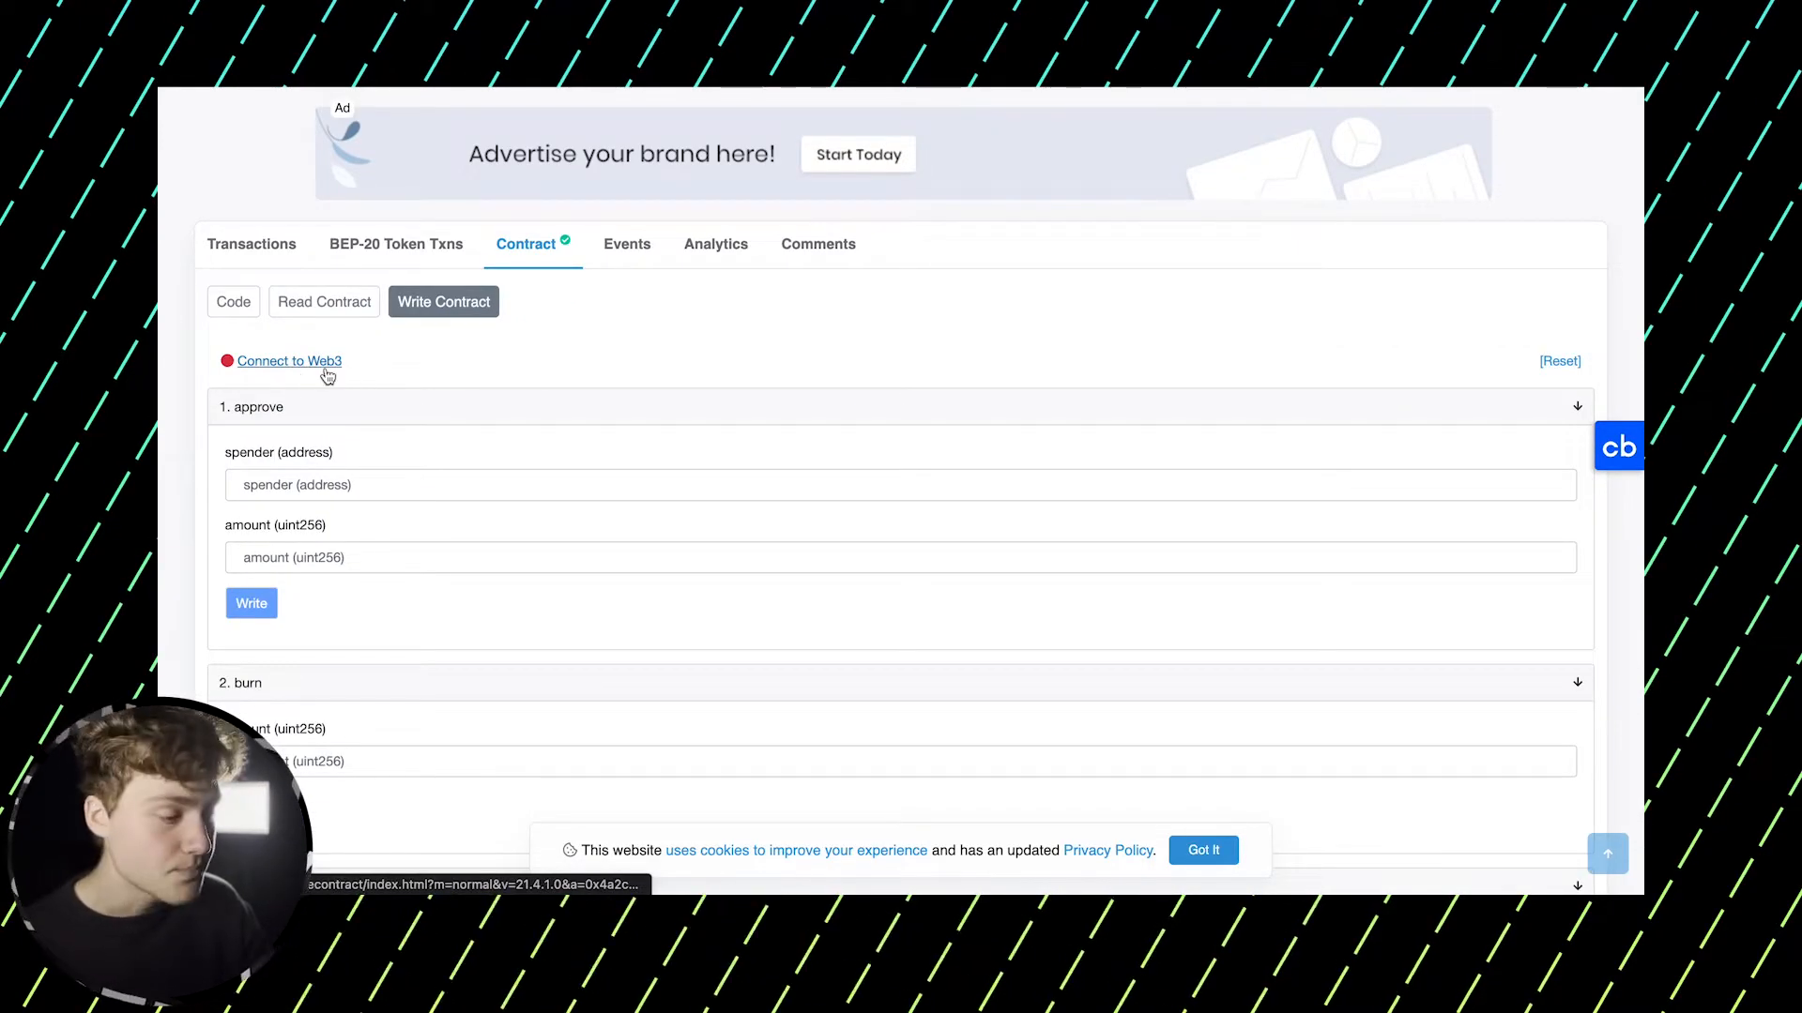
Connect MetaMask to BscScan via Connect to Web3, approving account and site permission
click(290, 362)
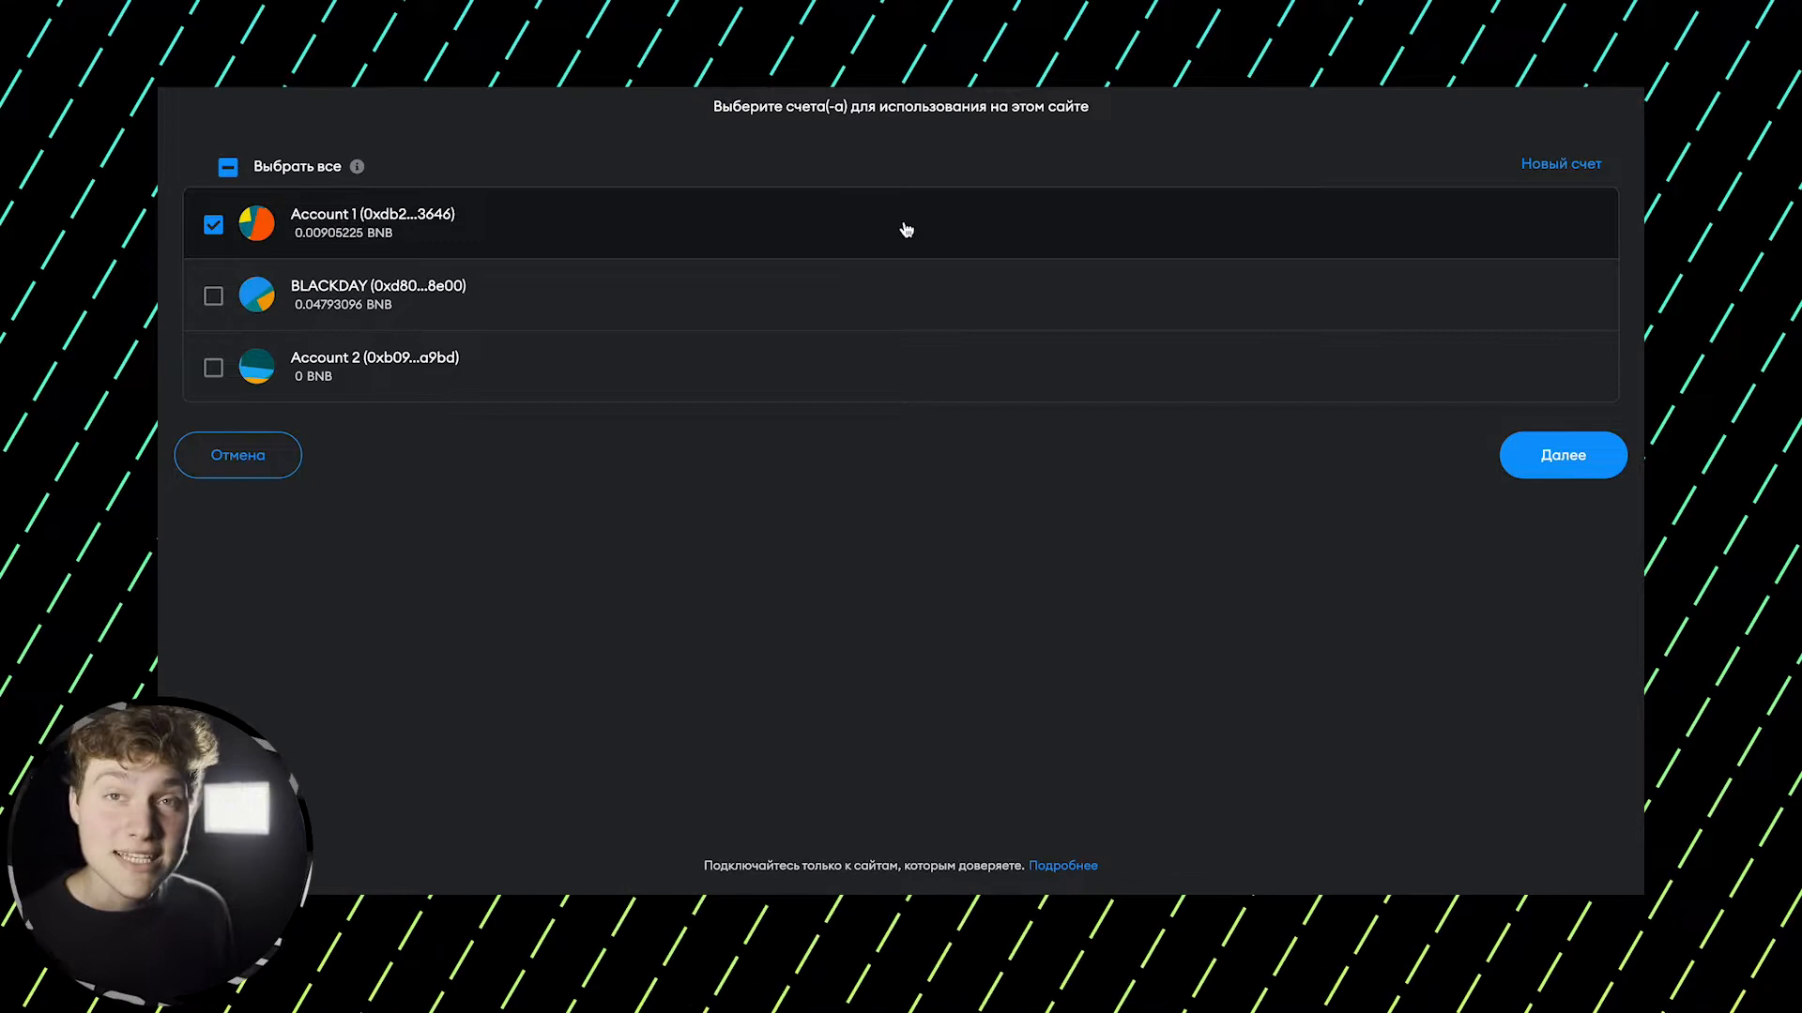
mouse_move(247, 465)
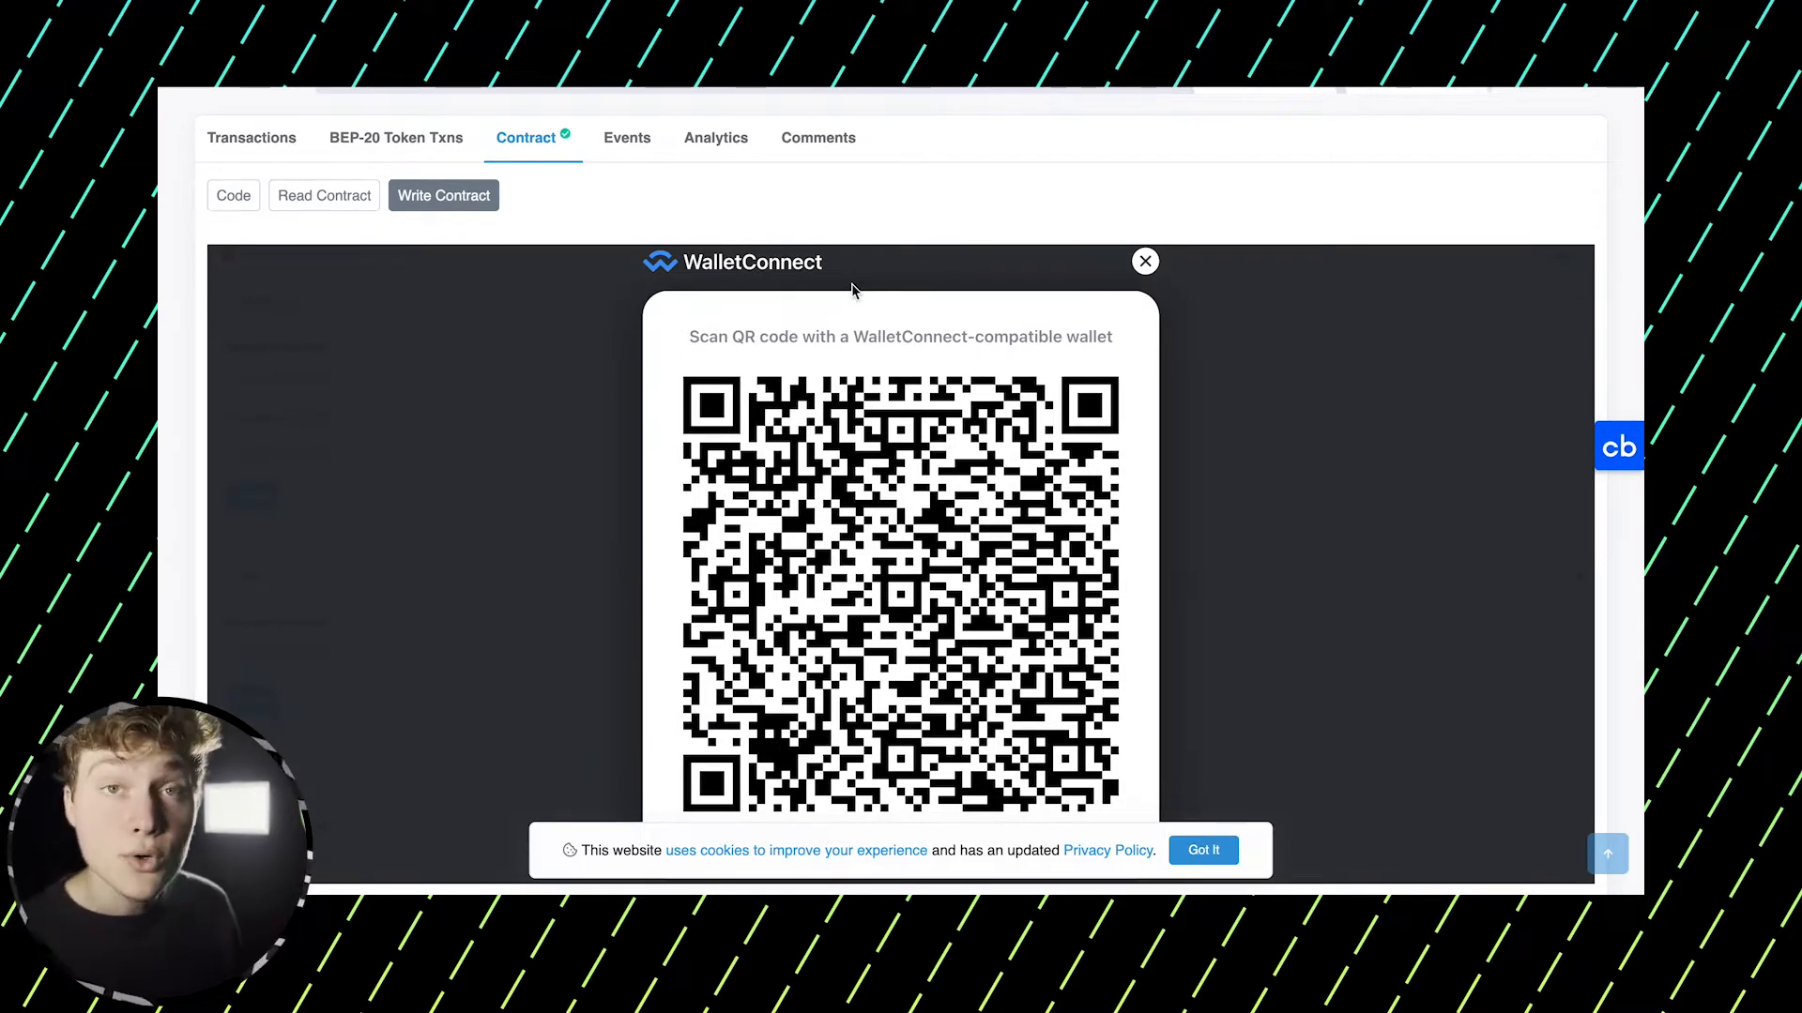
click(1145, 261)
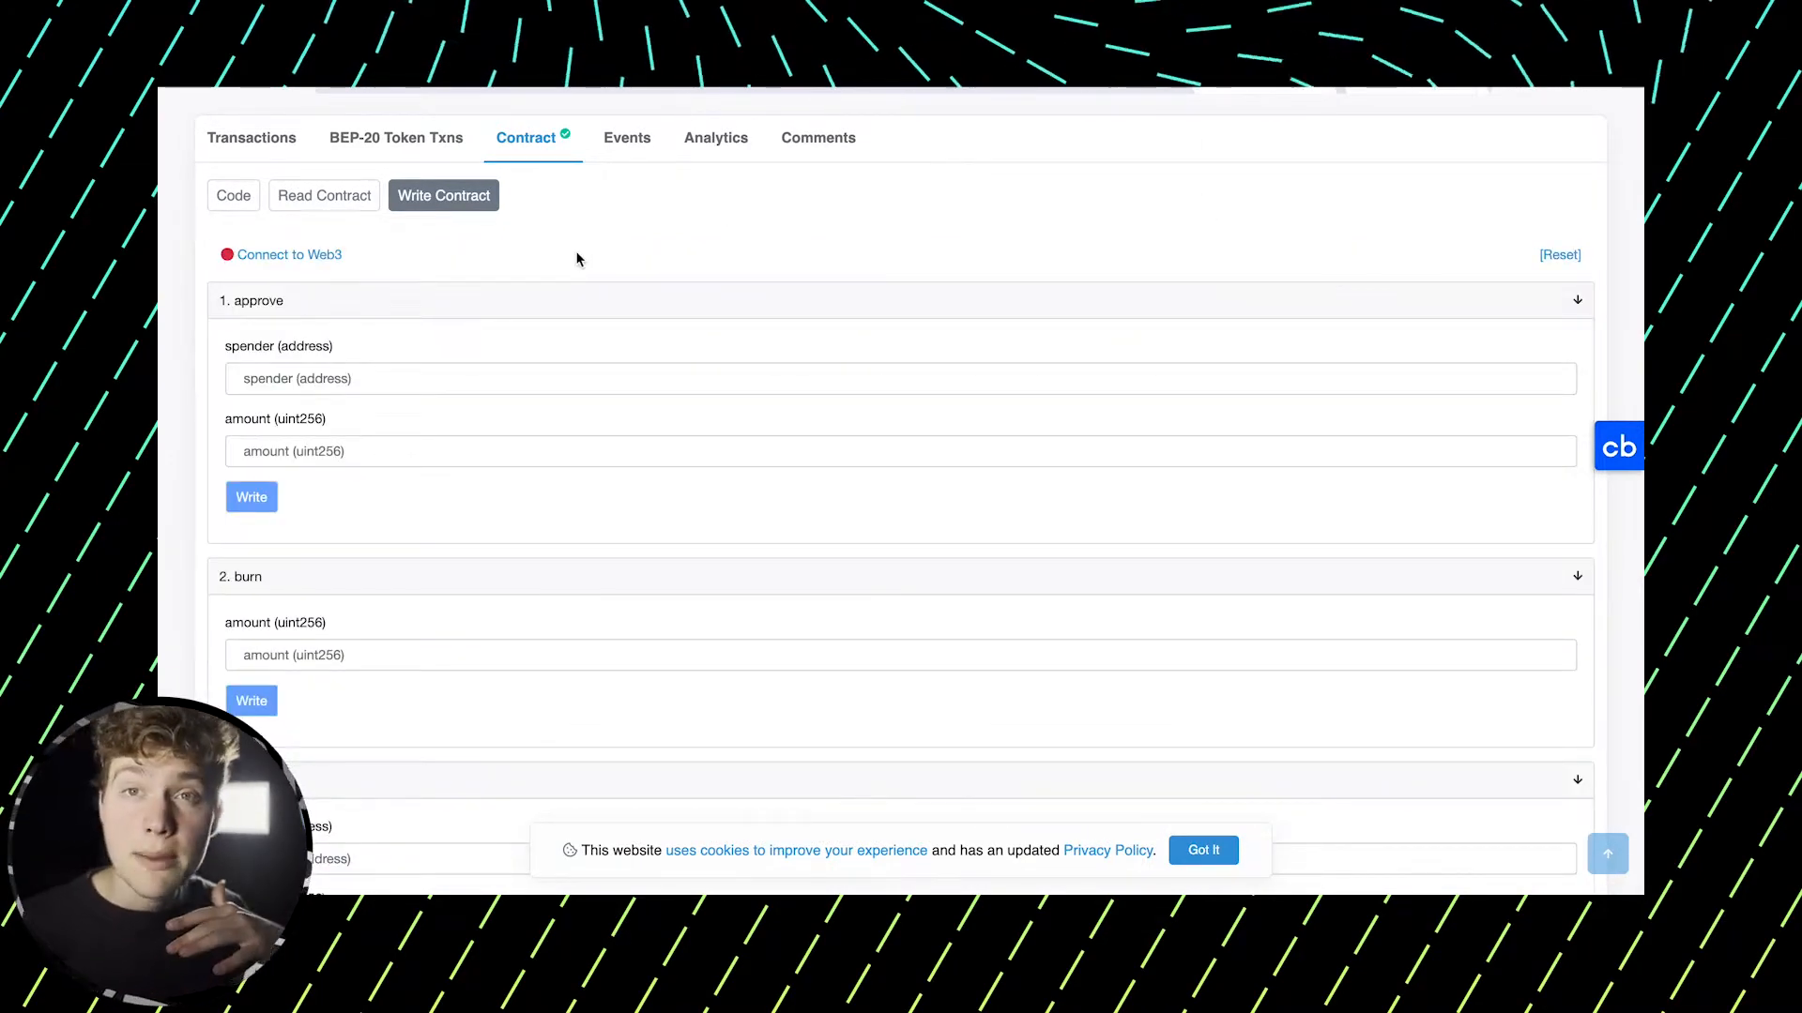
click(289, 255)
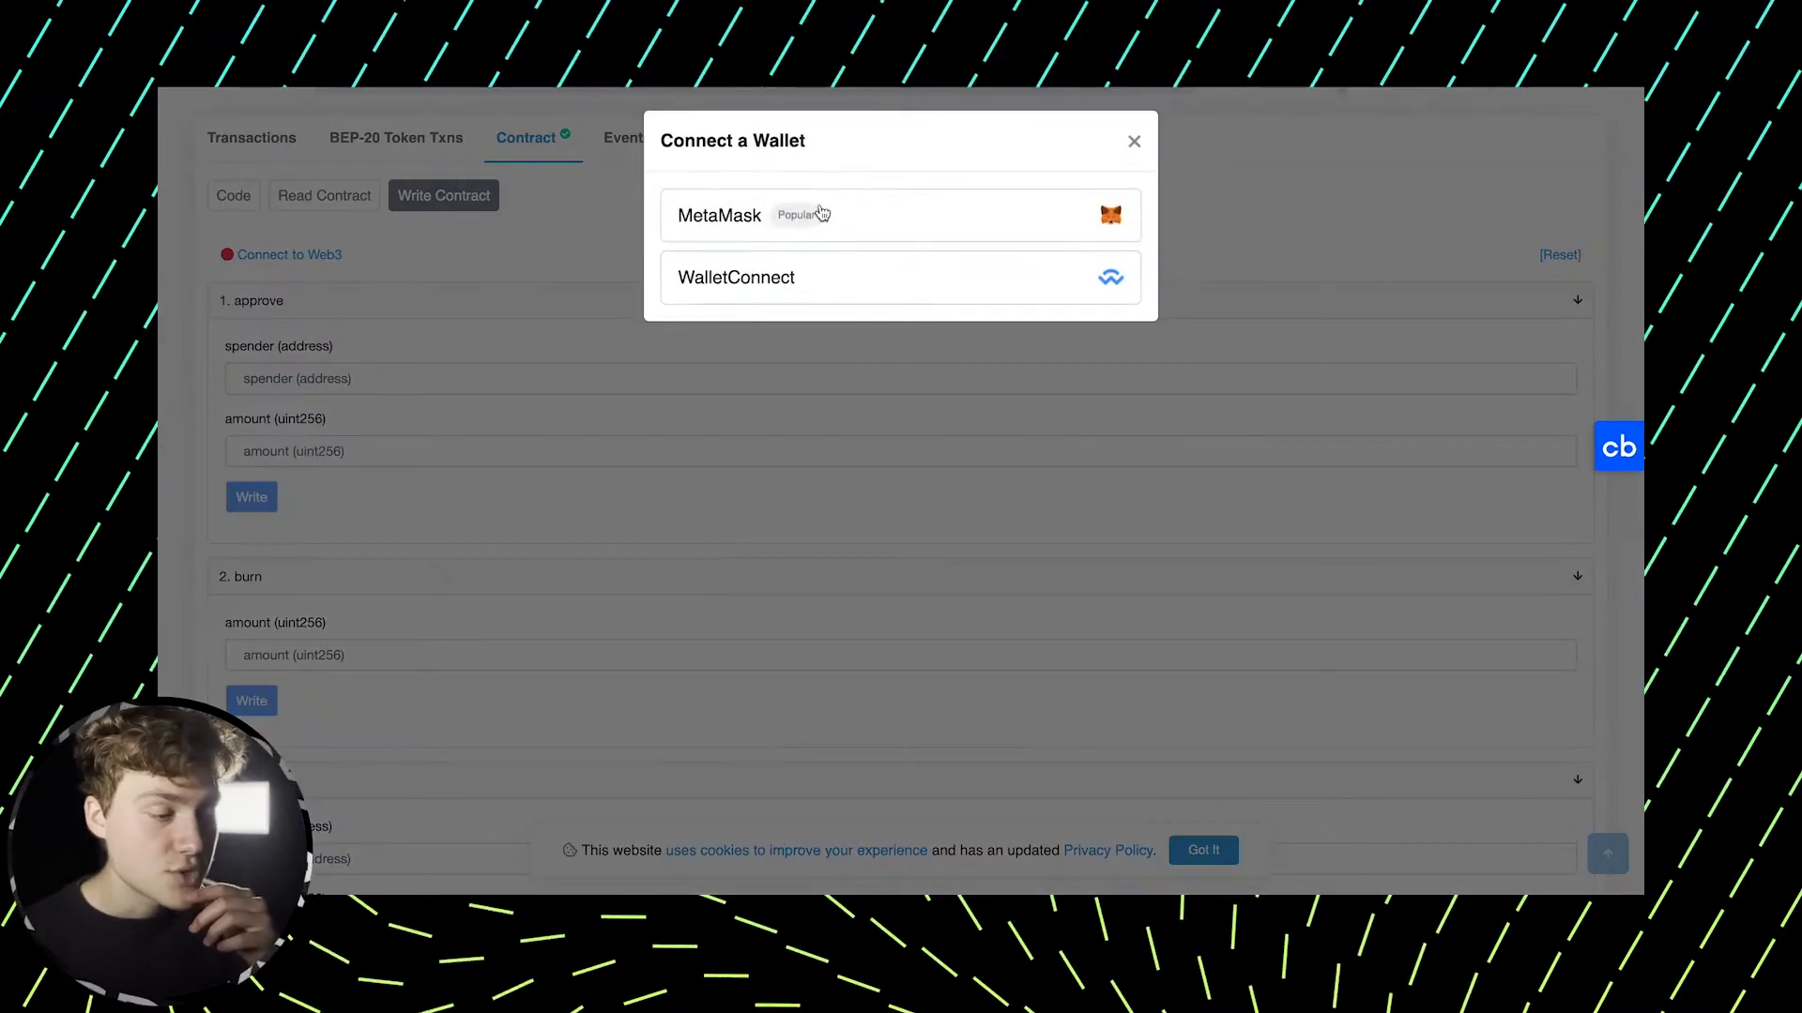
click(717, 215)
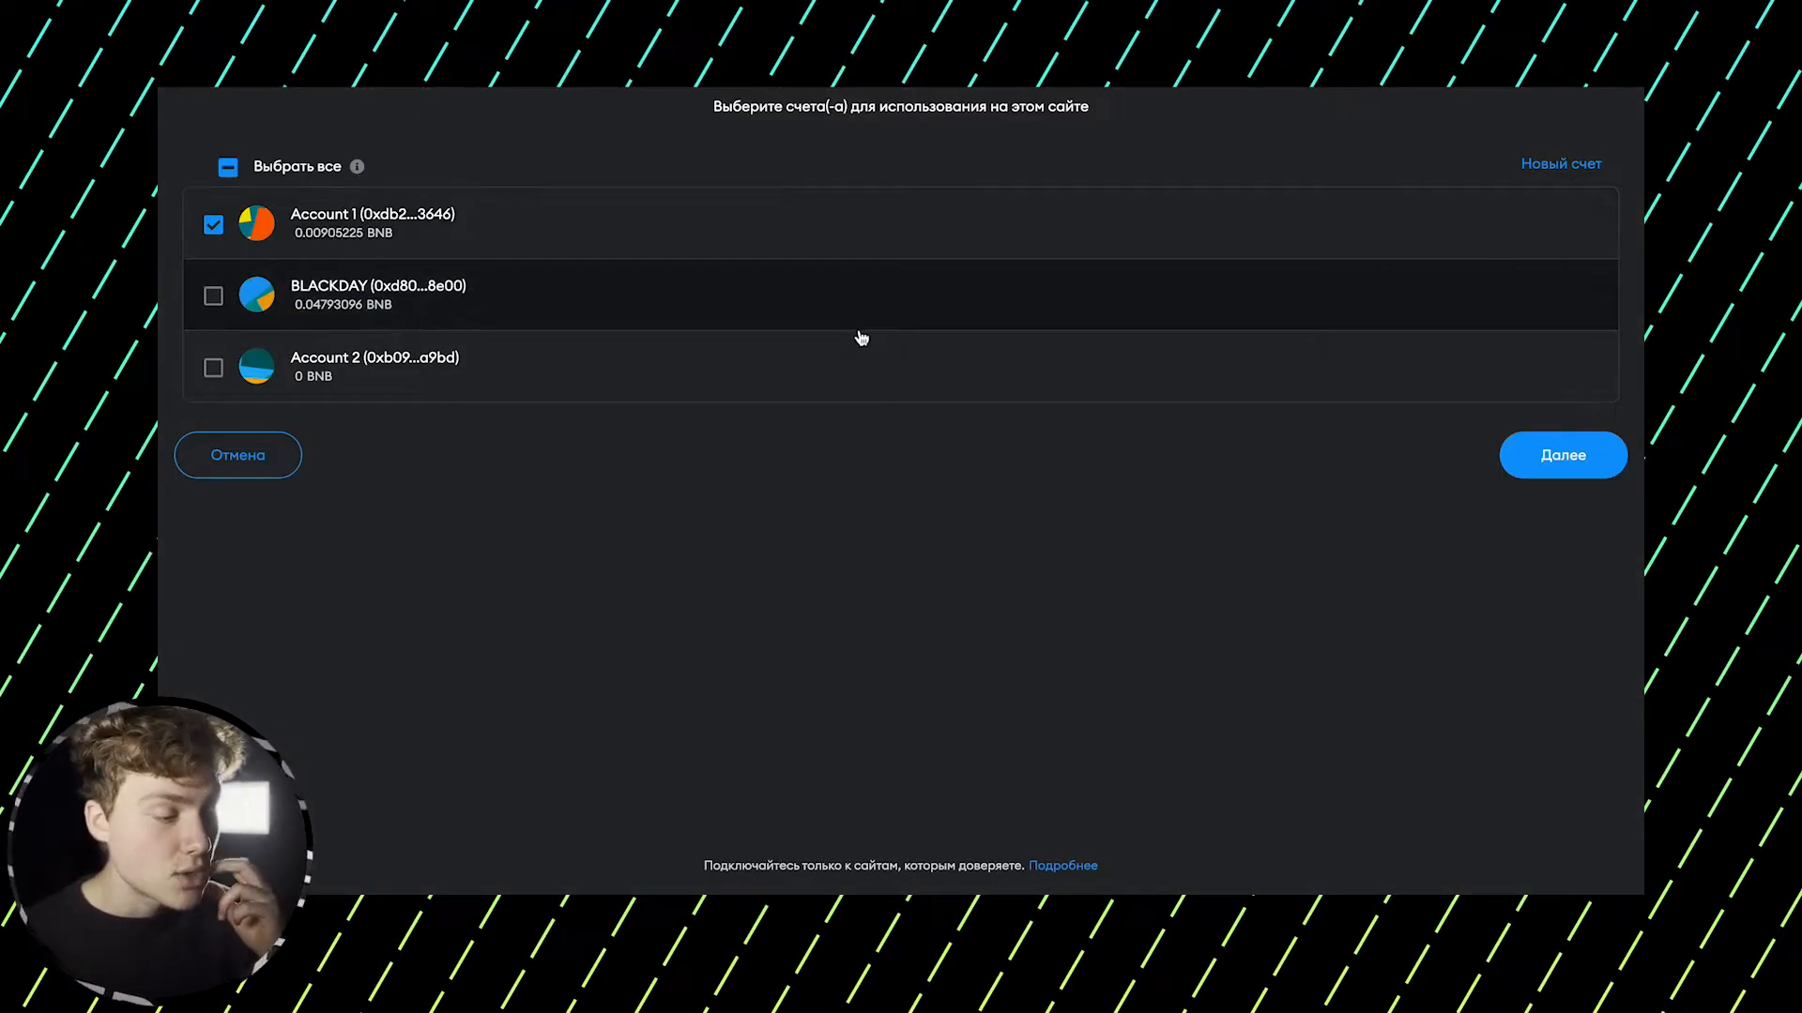
click(1562, 456)
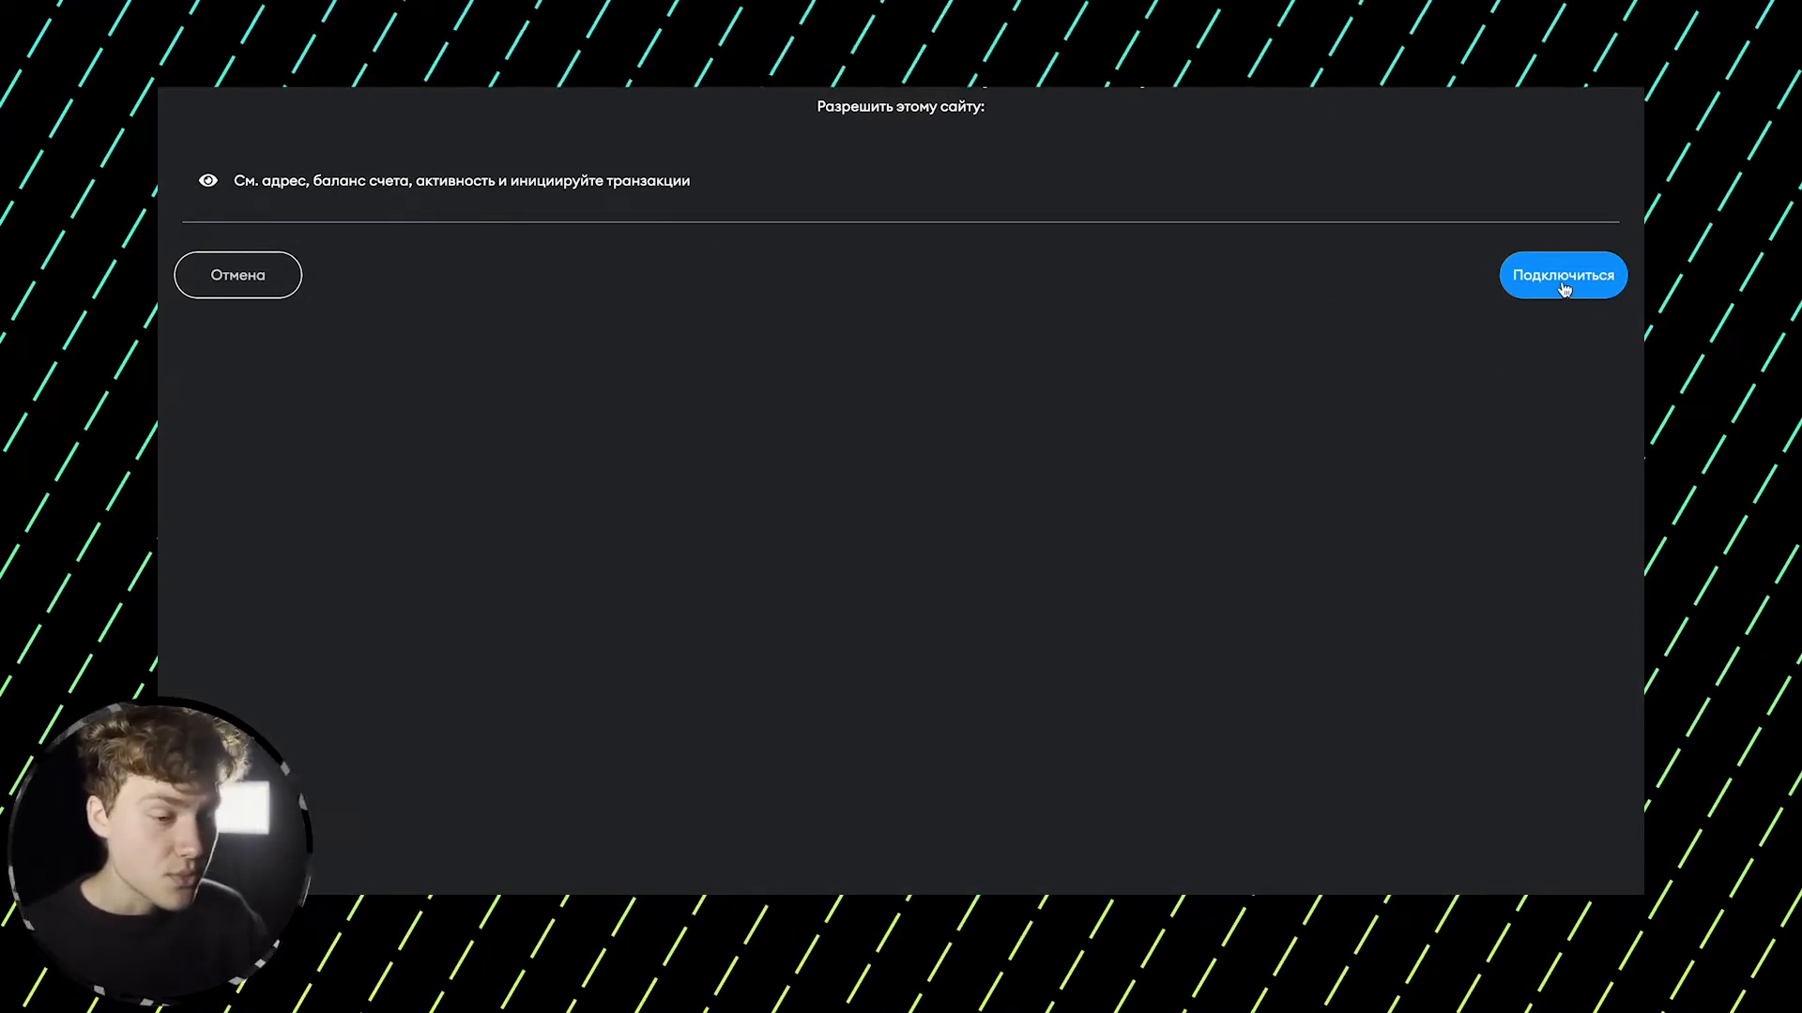
click(1562, 275)
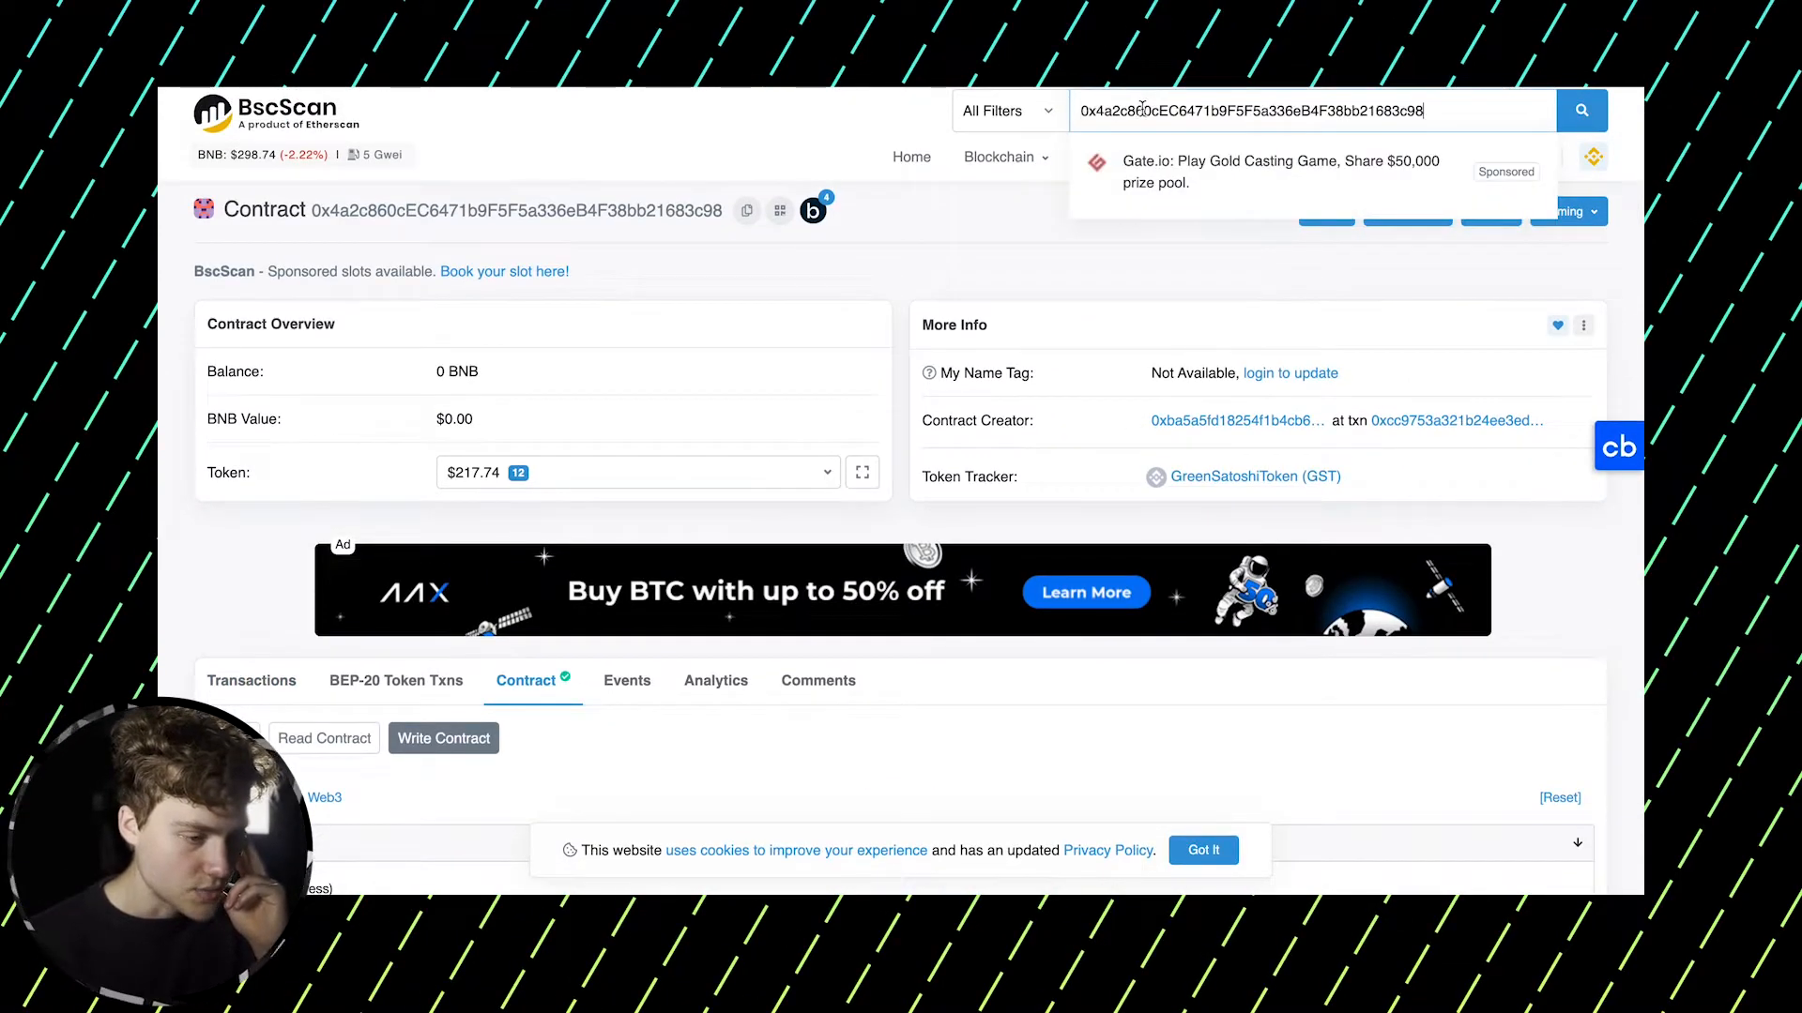
Reopen Write Contract to confirm the Connected - Web3 wallet status
scroll(down, 3)
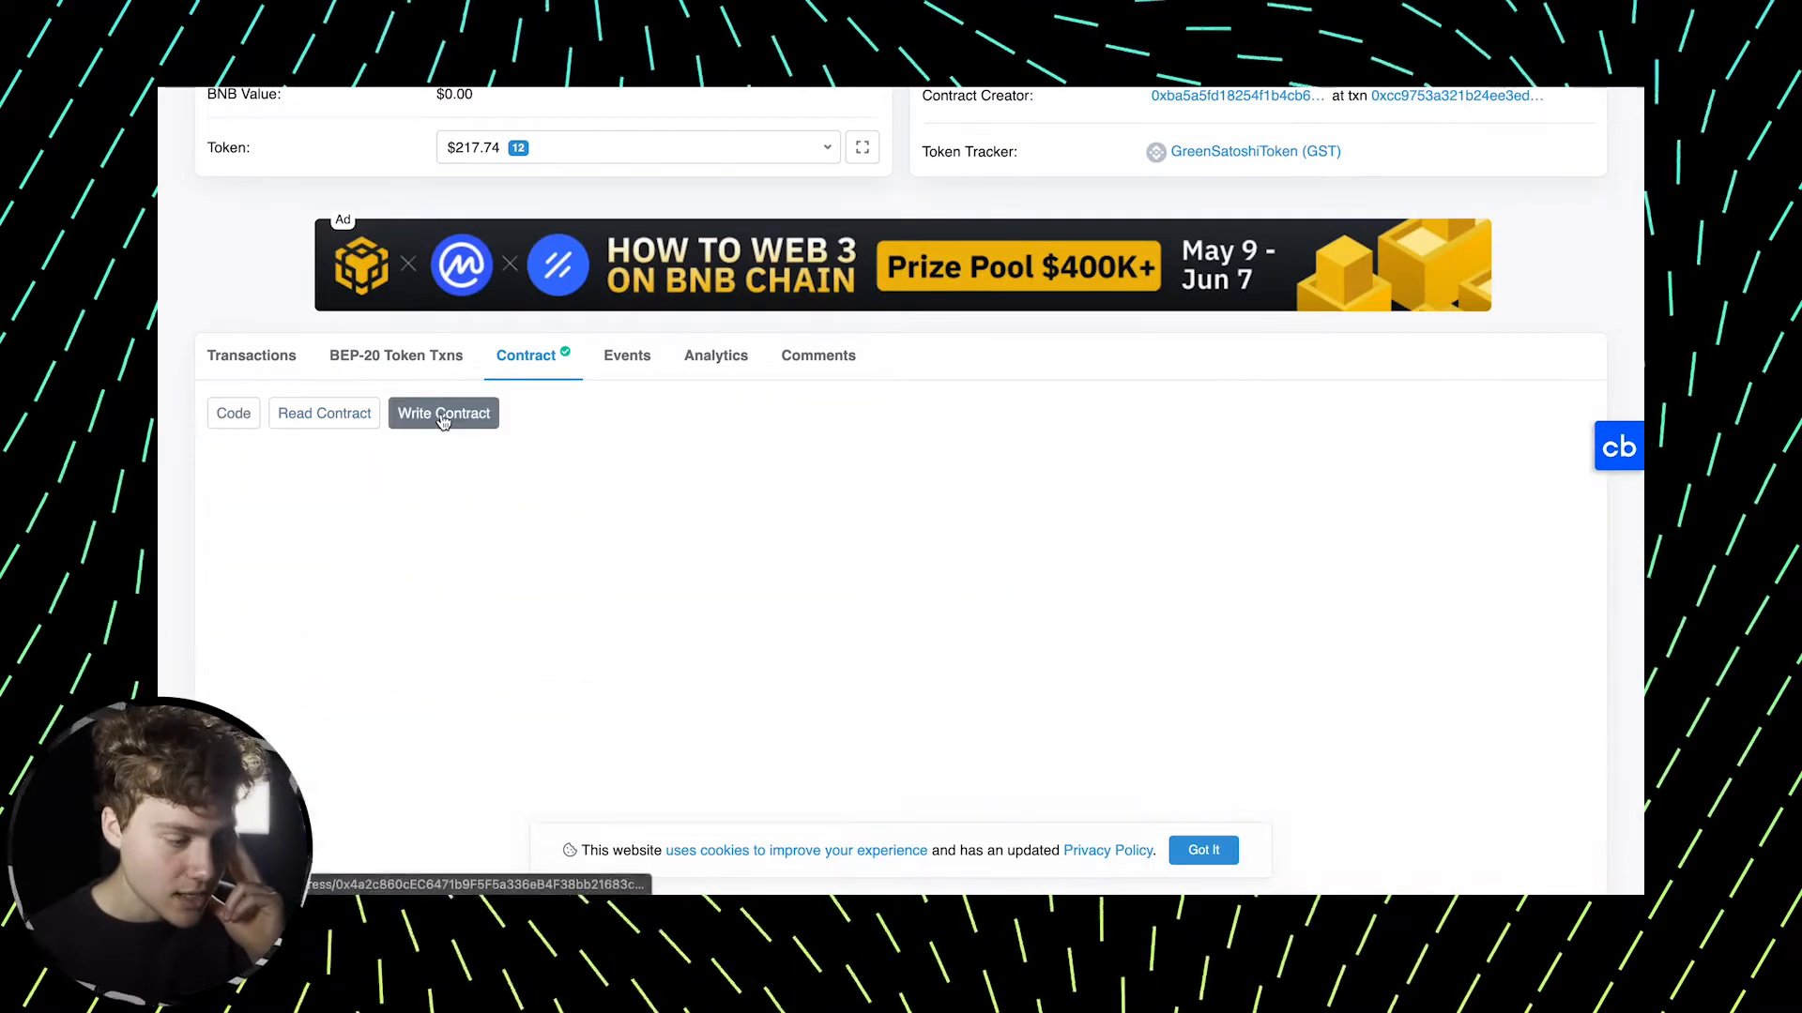
click(443, 413)
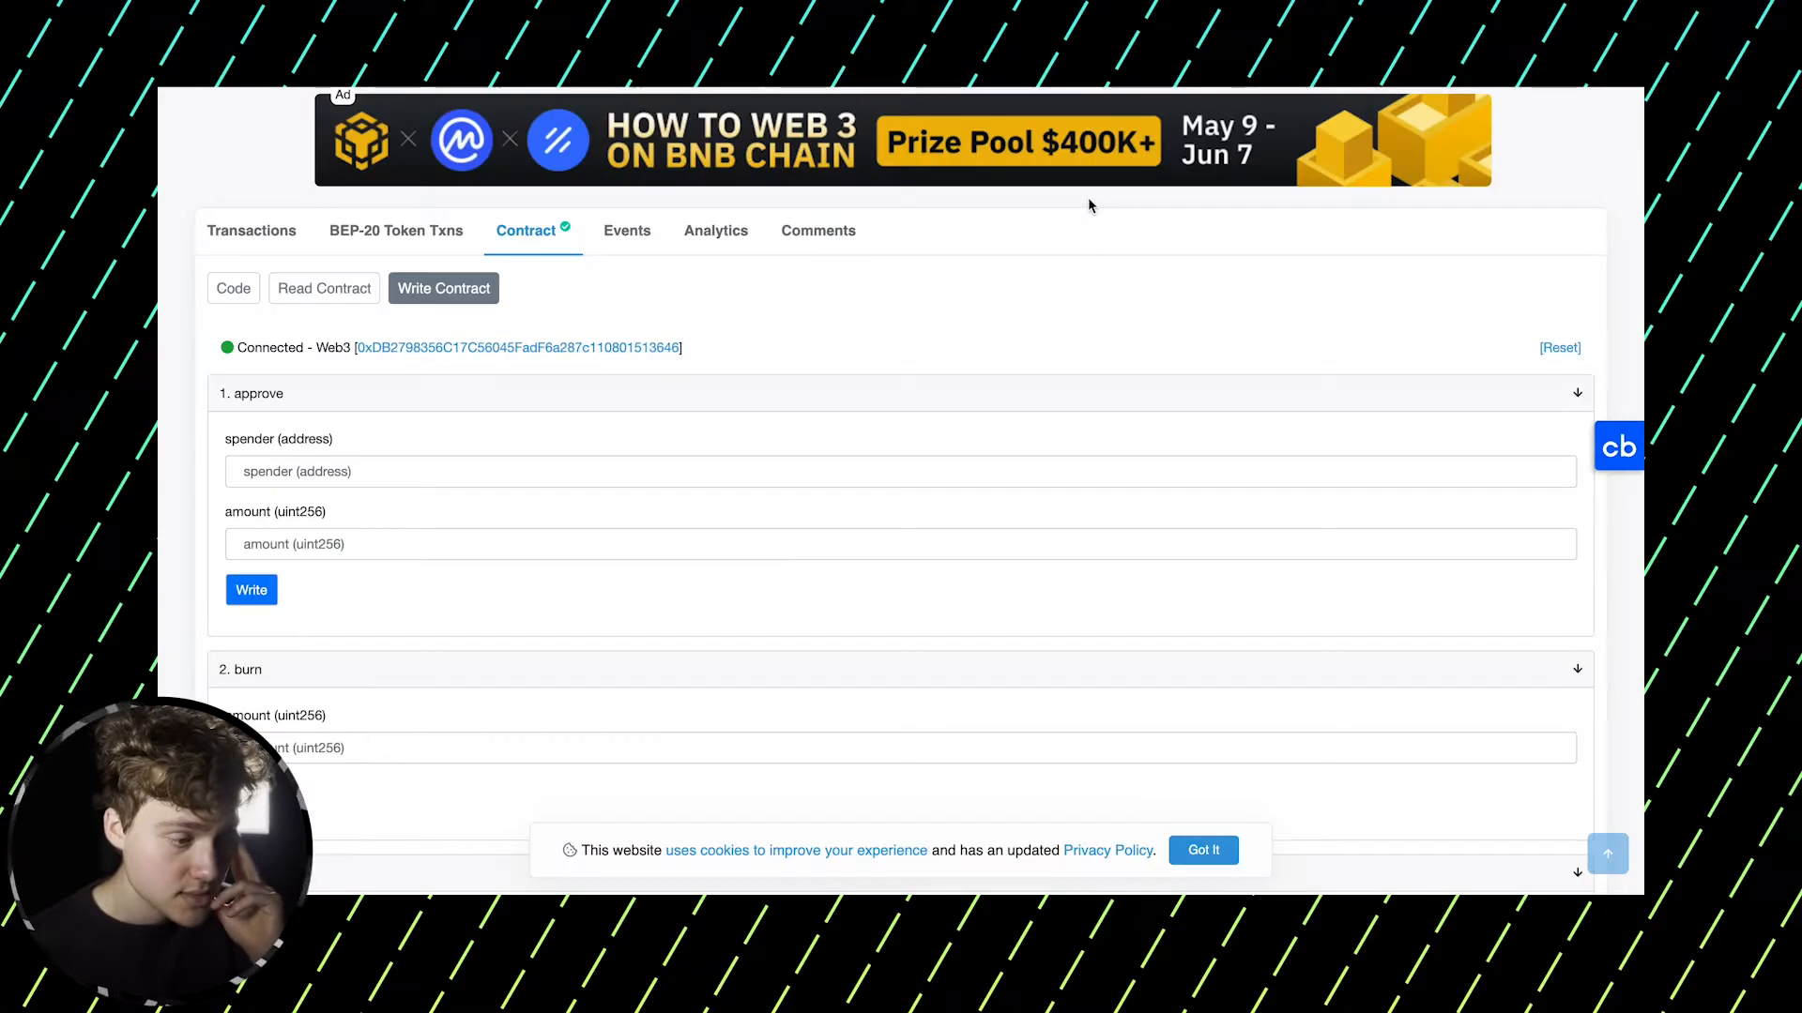
mouse_move(552, 297)
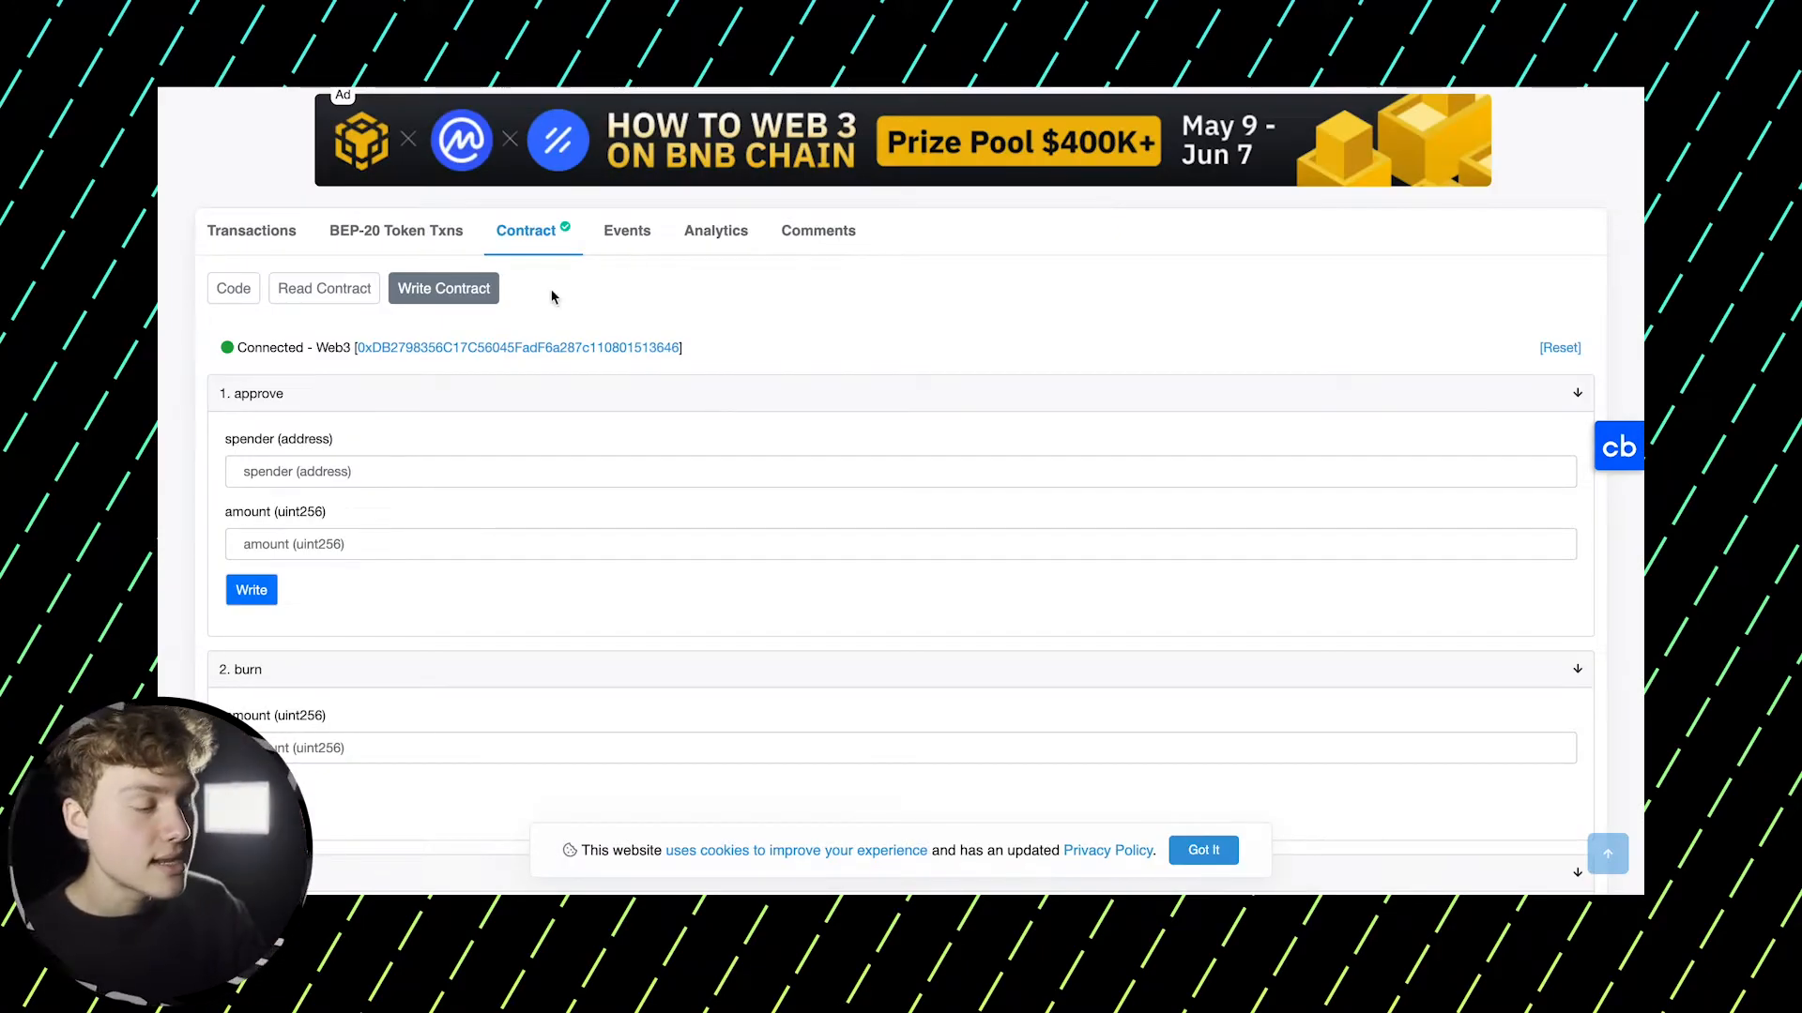
mouse_move(513, 371)
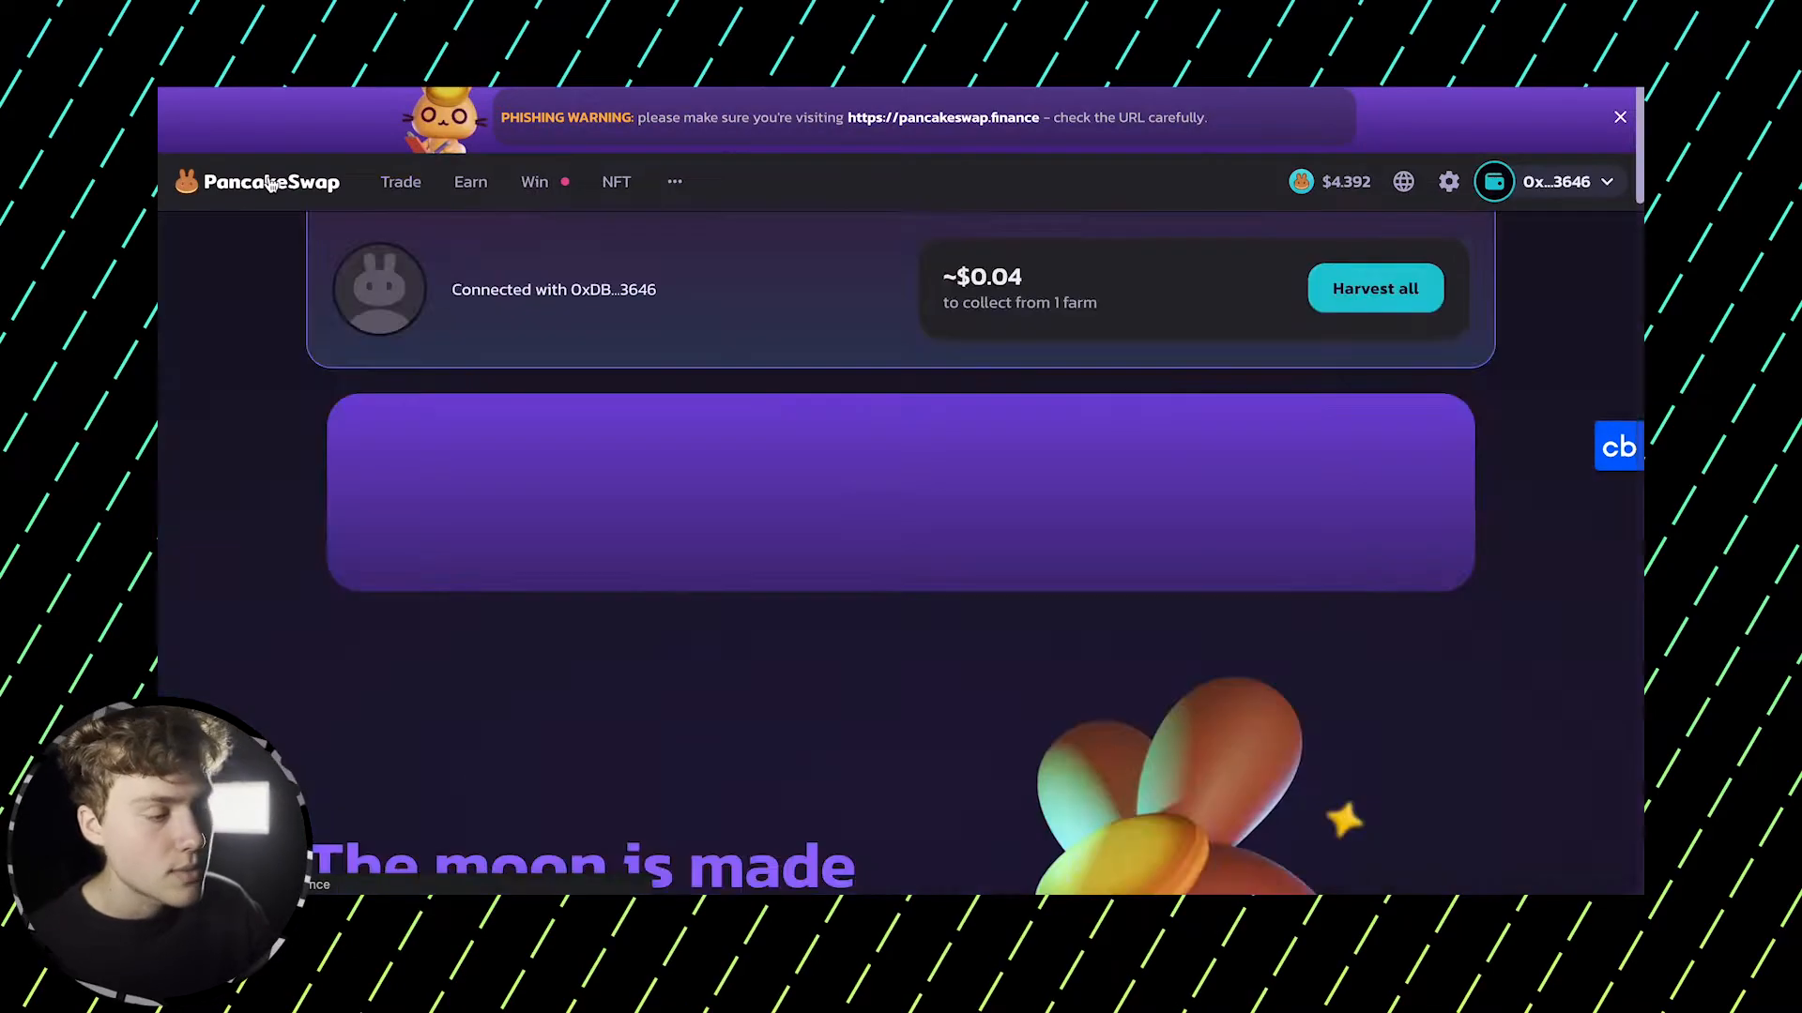
Find the Router v2 address under Smart Contracts > PancakeSwap Exchange and select it
scroll(down, 3)
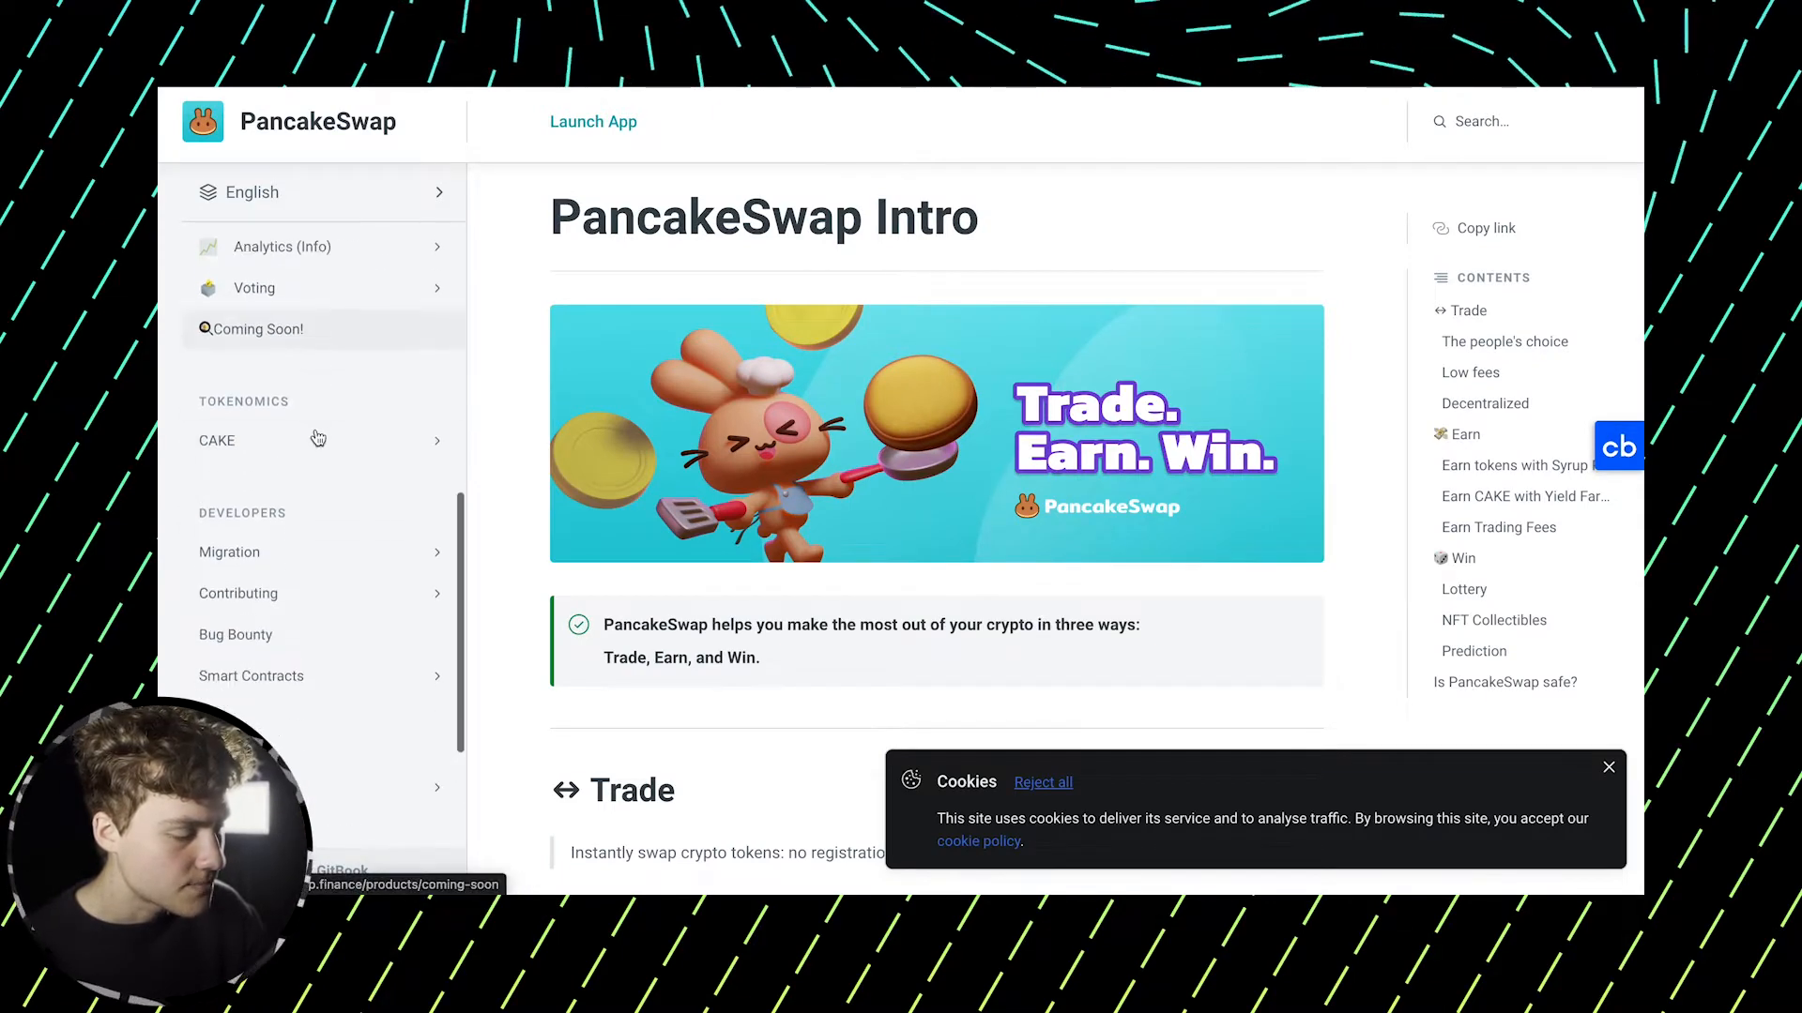
click(251, 675)
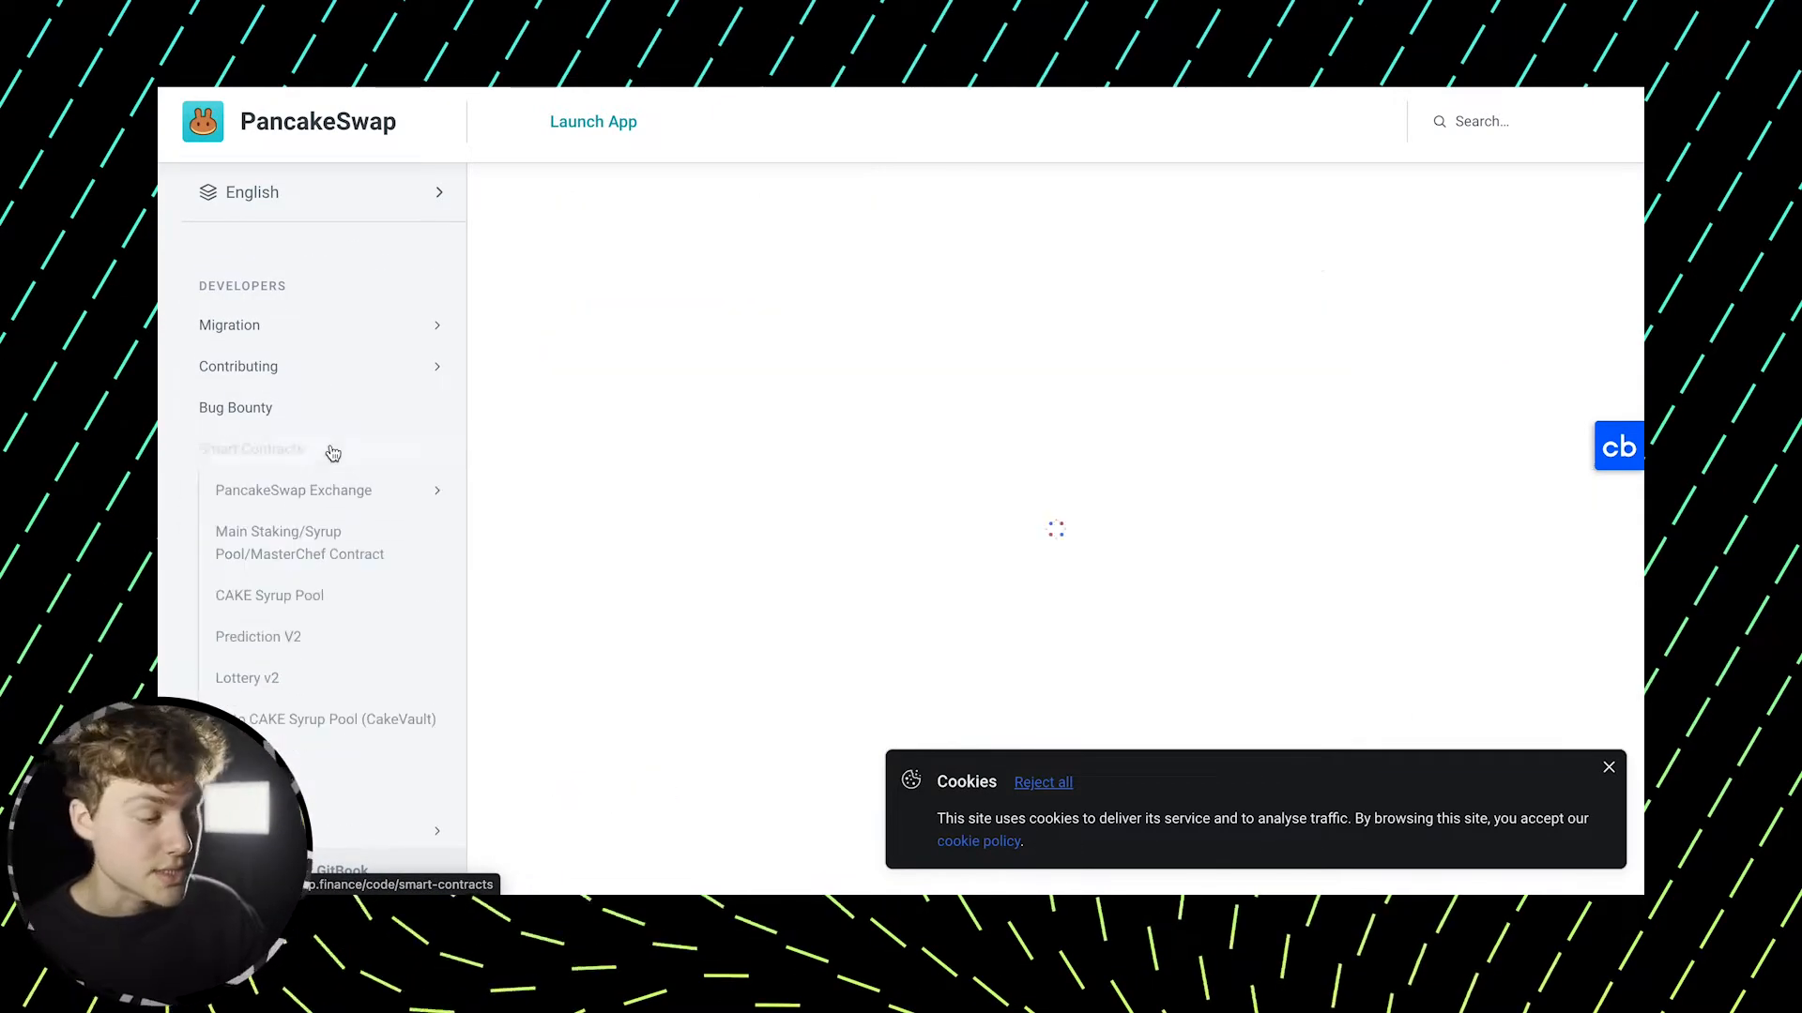
click(293, 490)
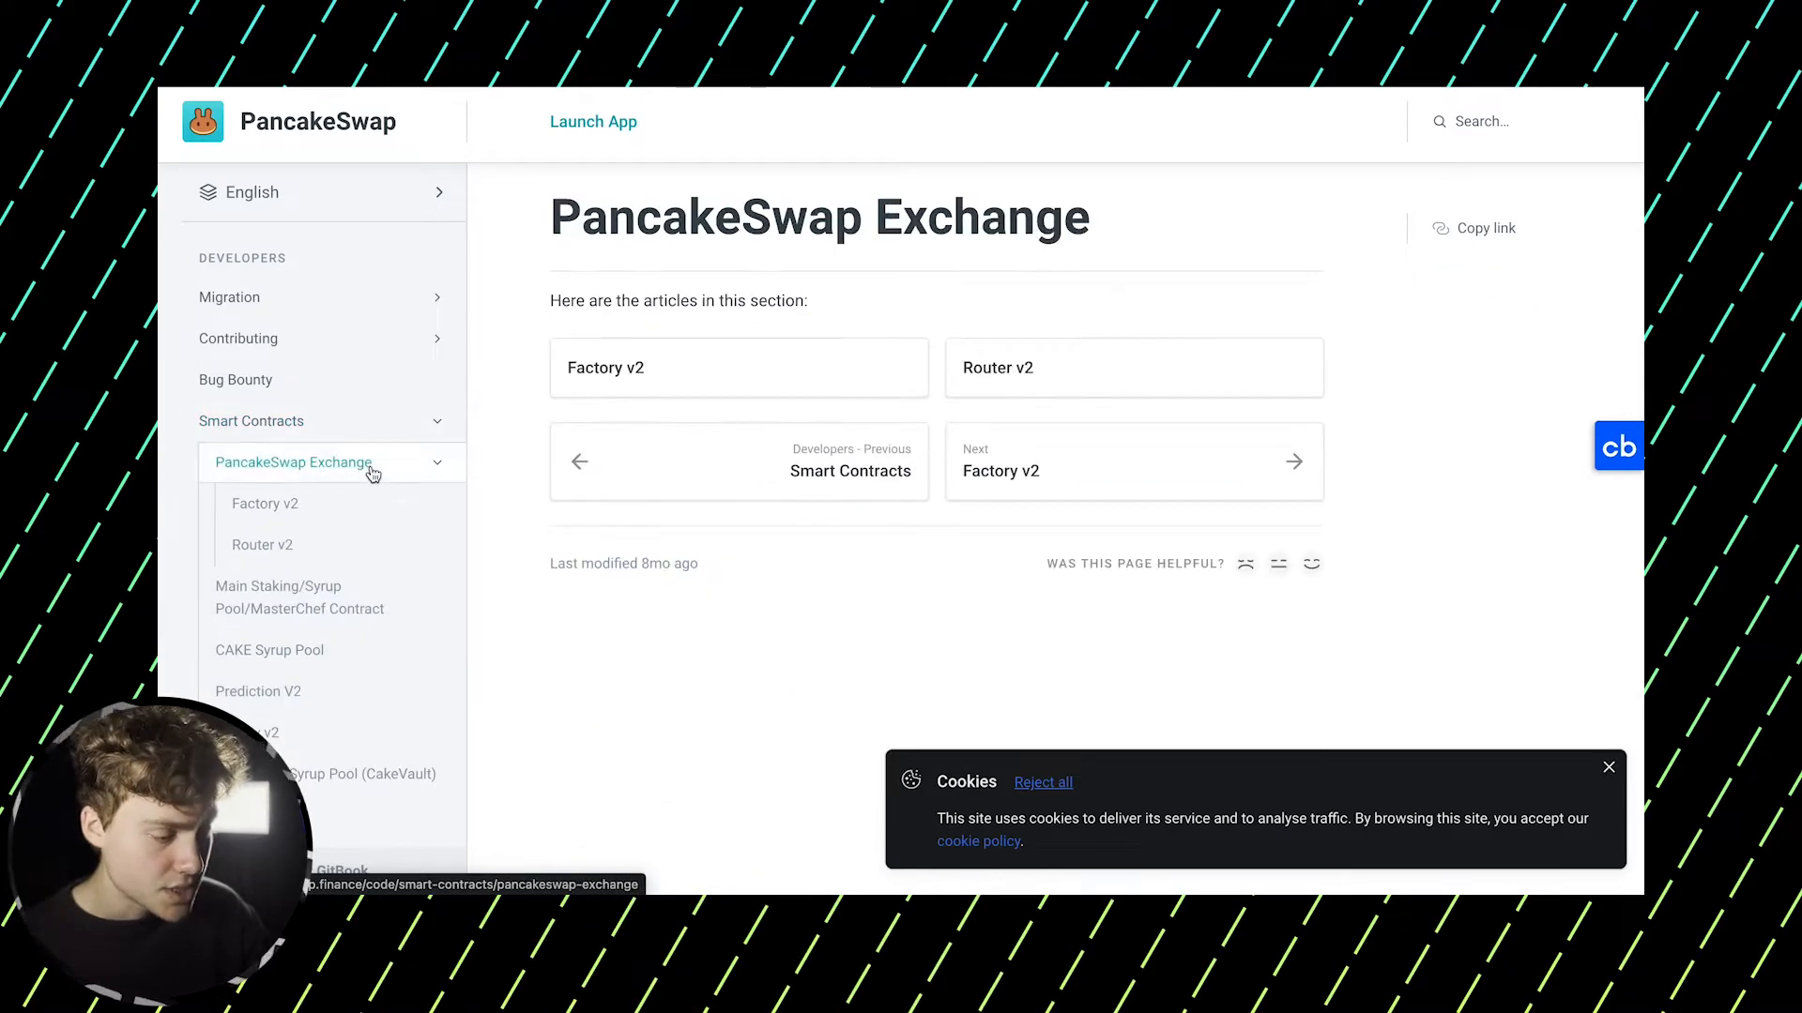
mouse_move(343, 565)
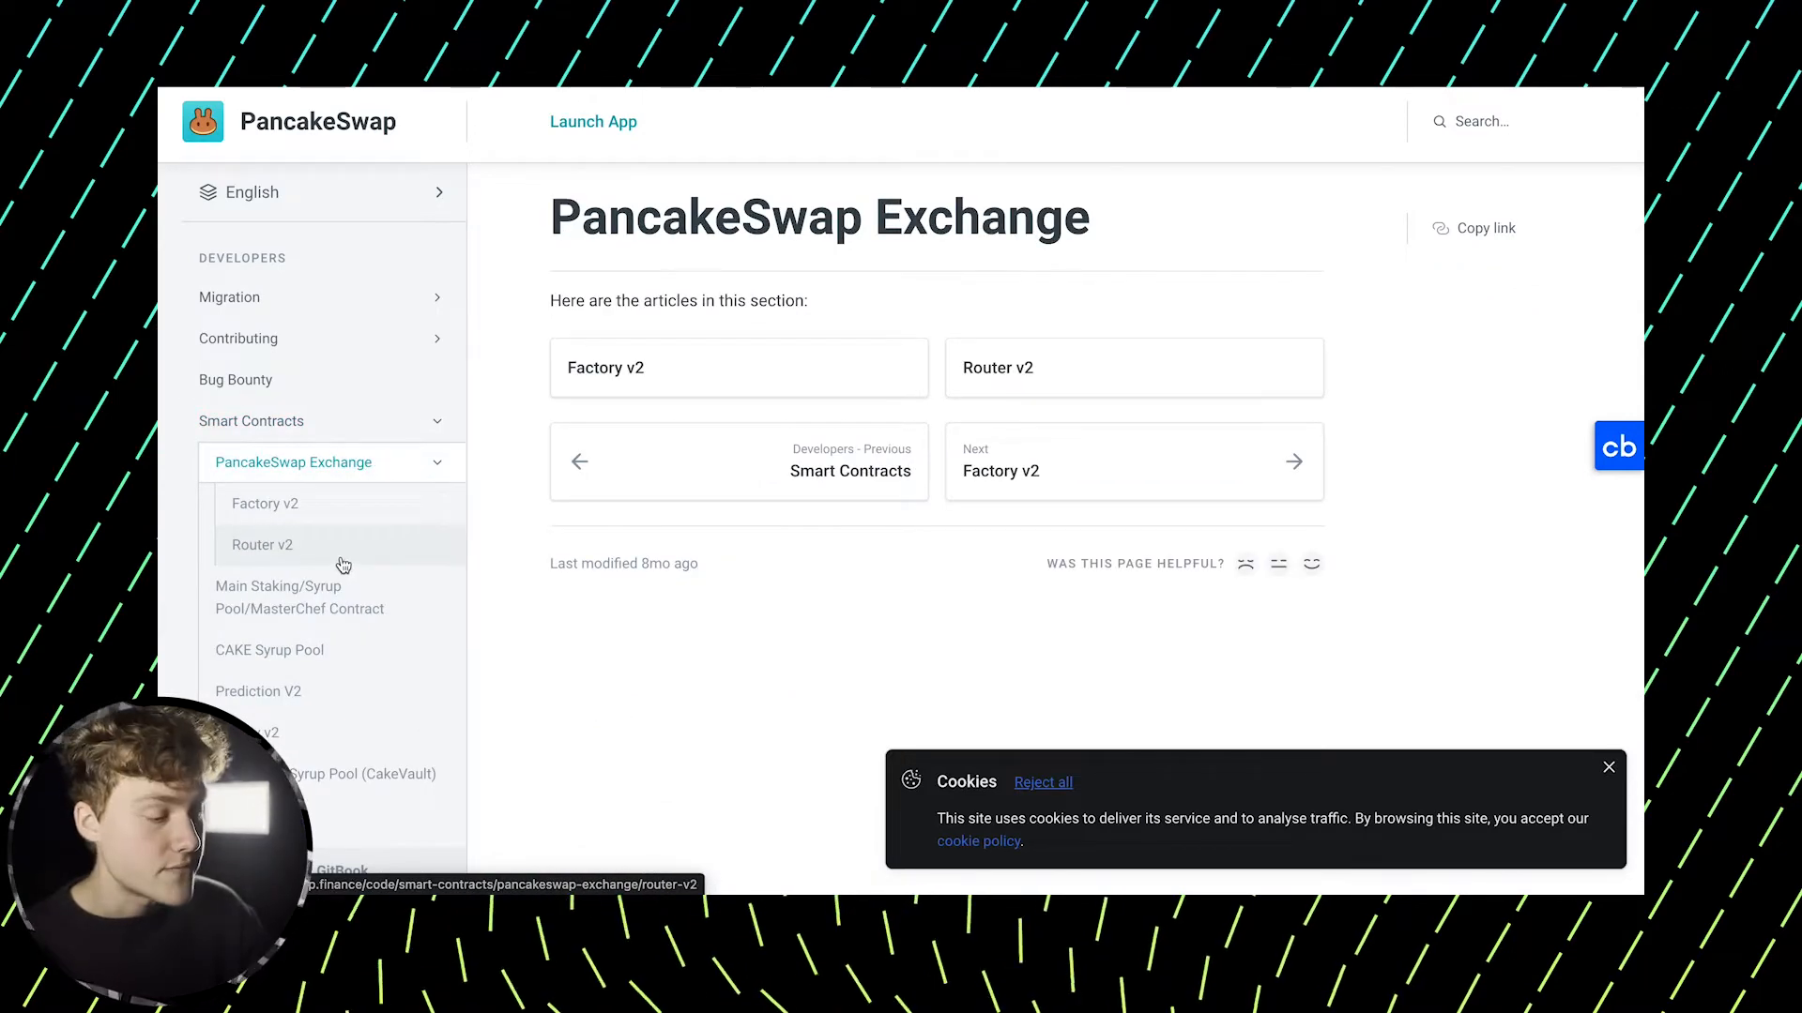
click(262, 545)
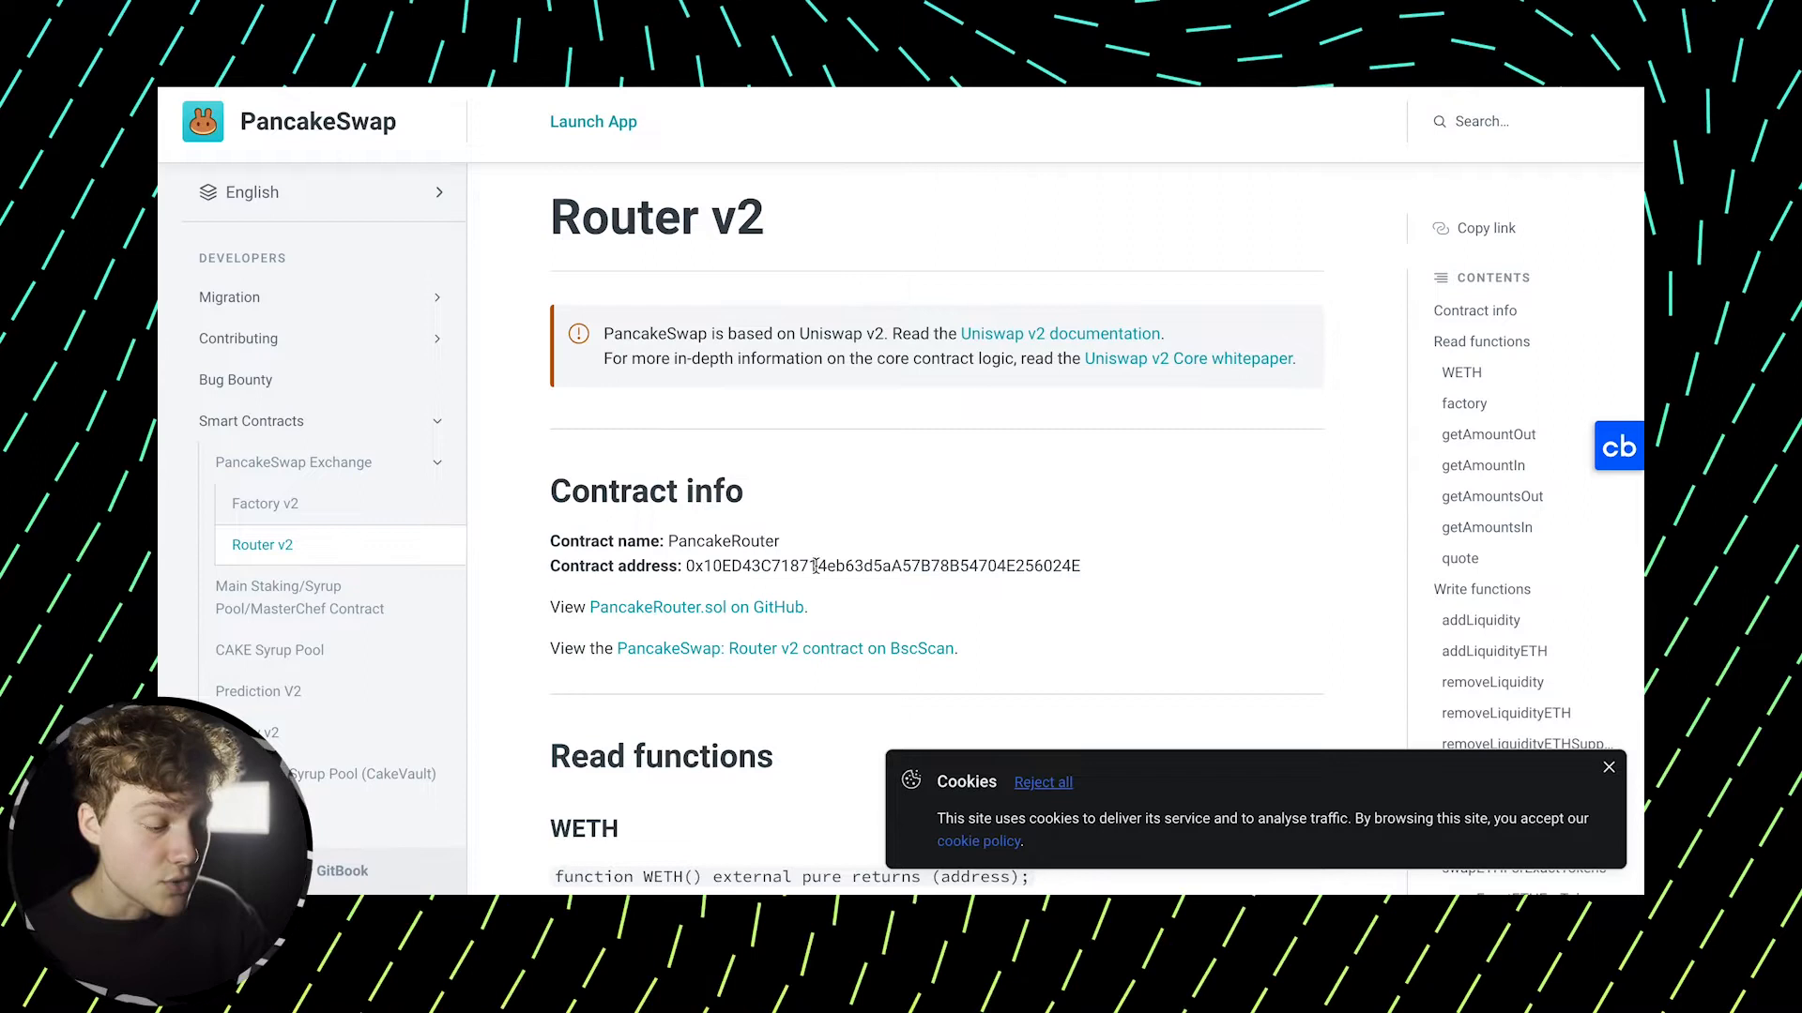
double_click(884, 566)
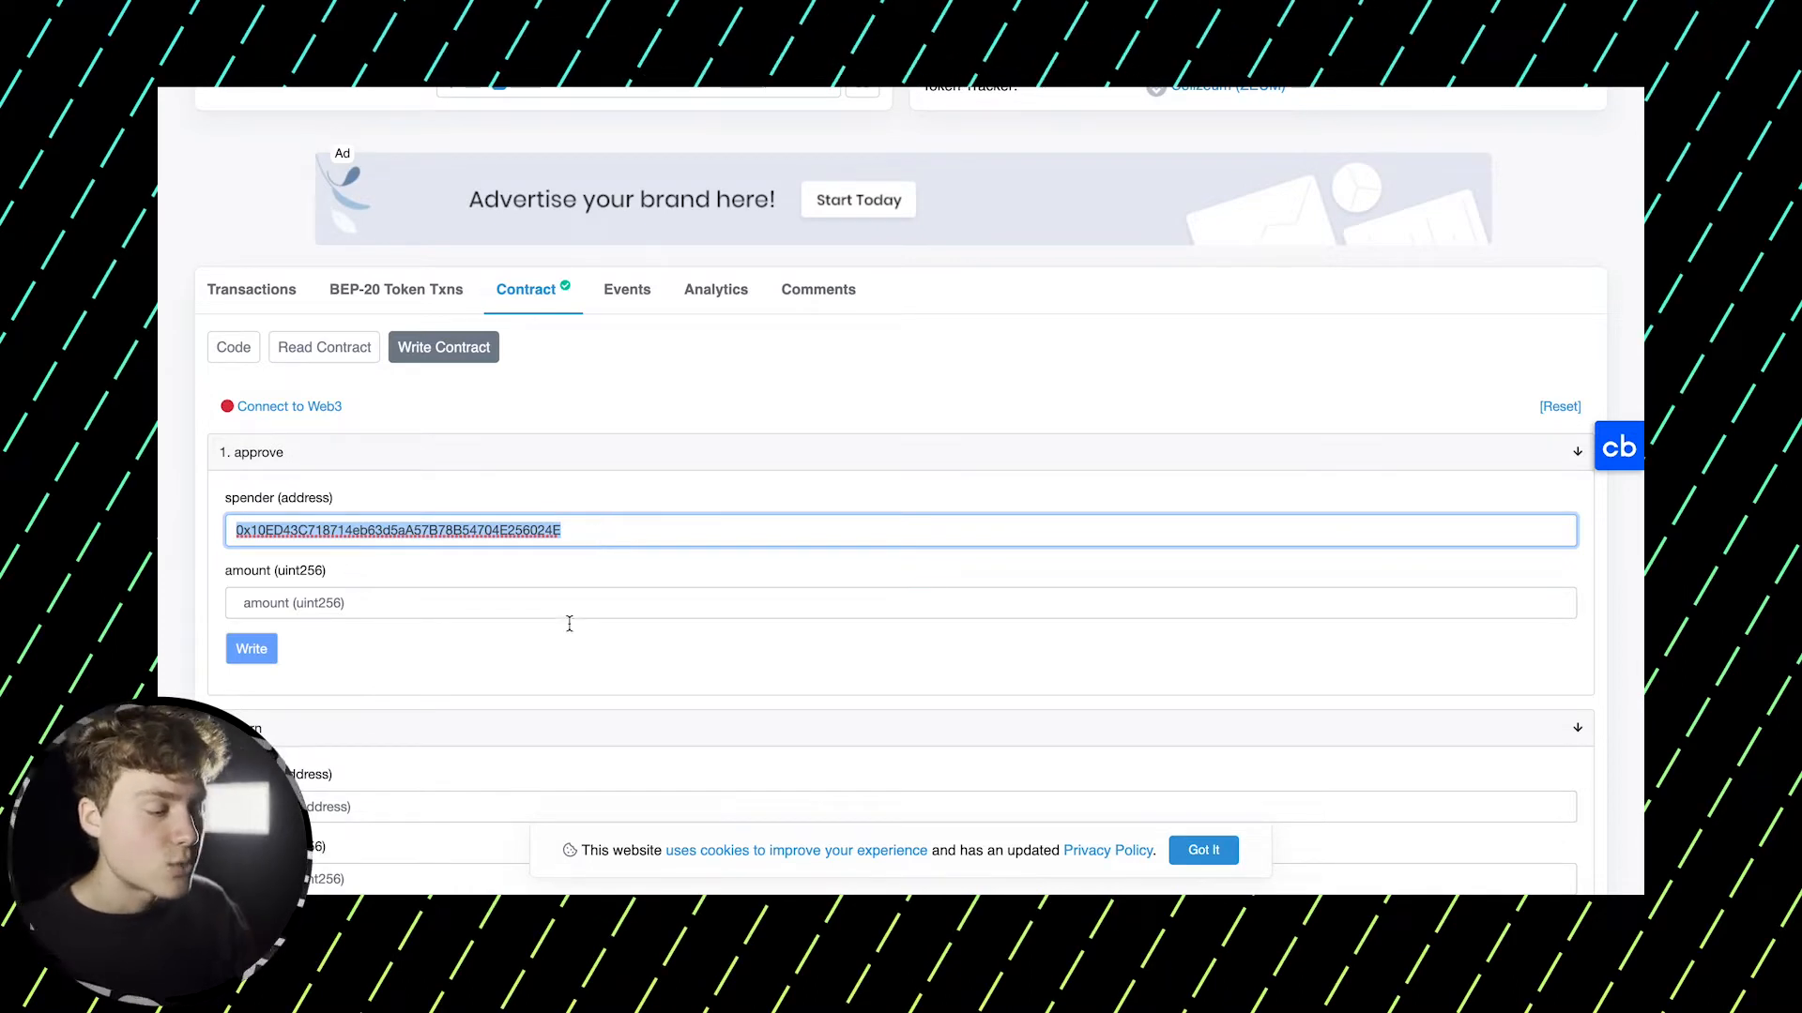
Try amounts 999999 and 1000, then enter the maximum uint256 value as approve amount
text(999999)
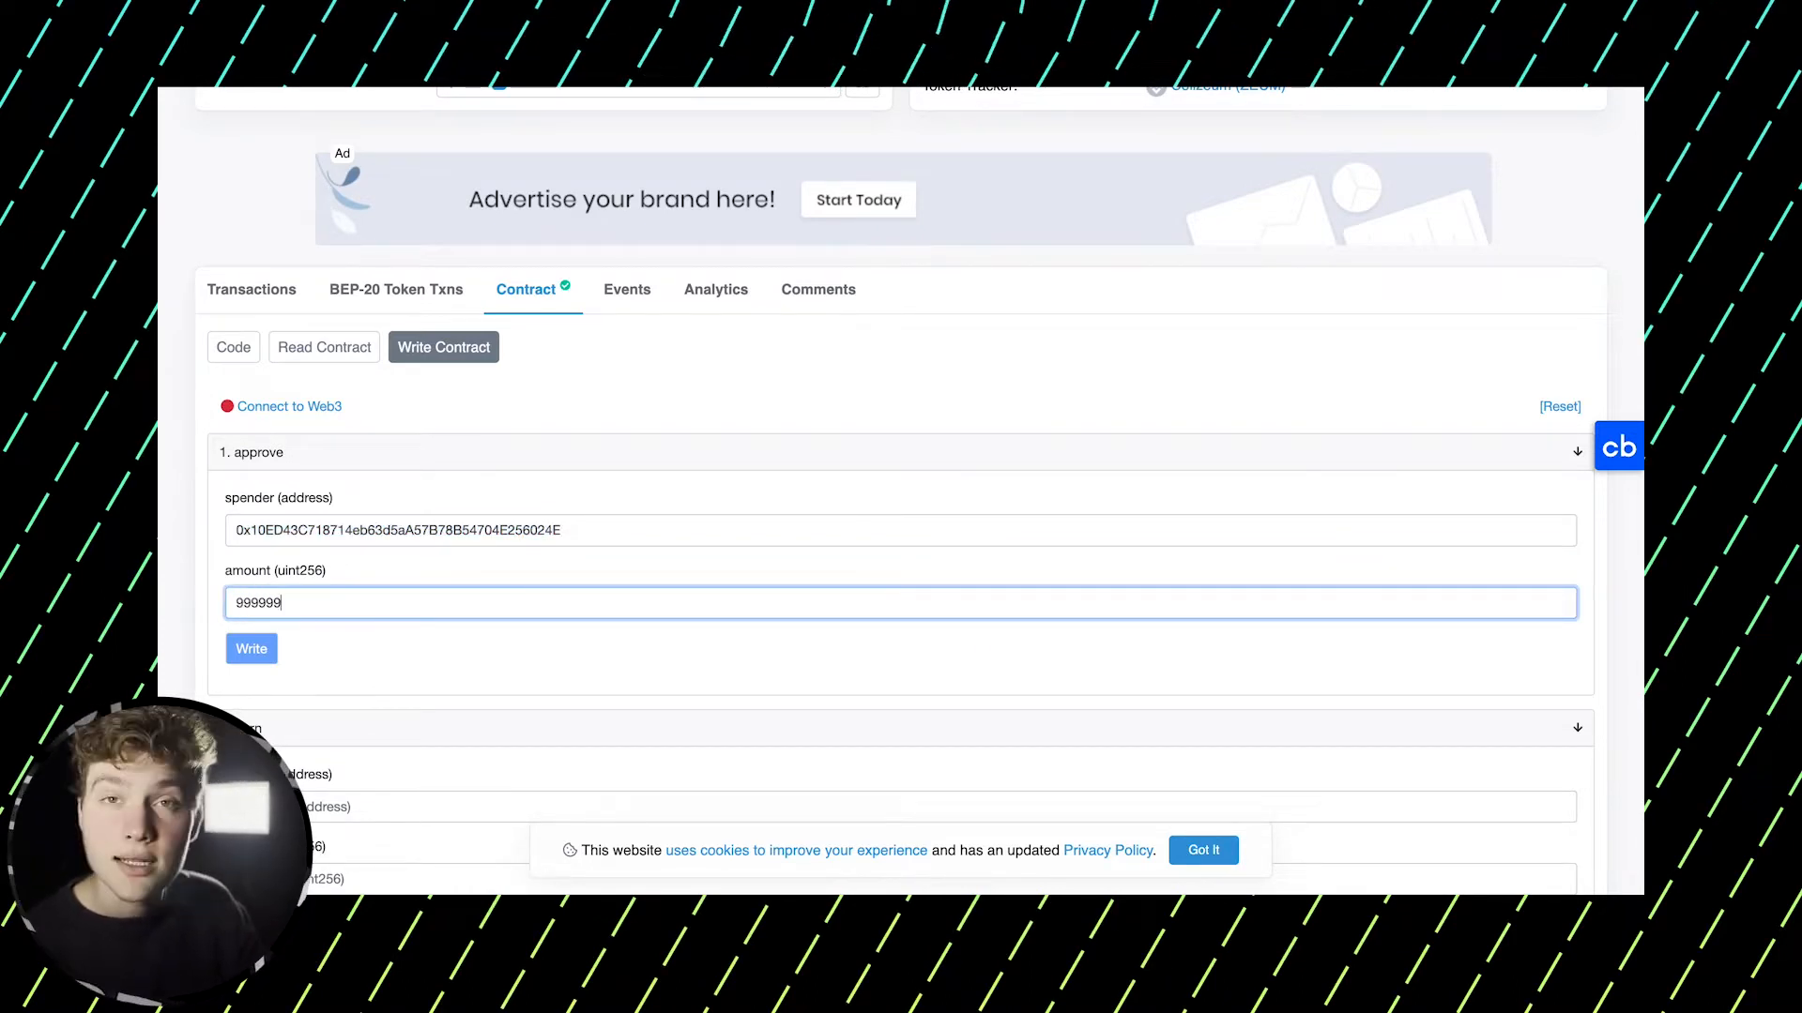
text(1000)
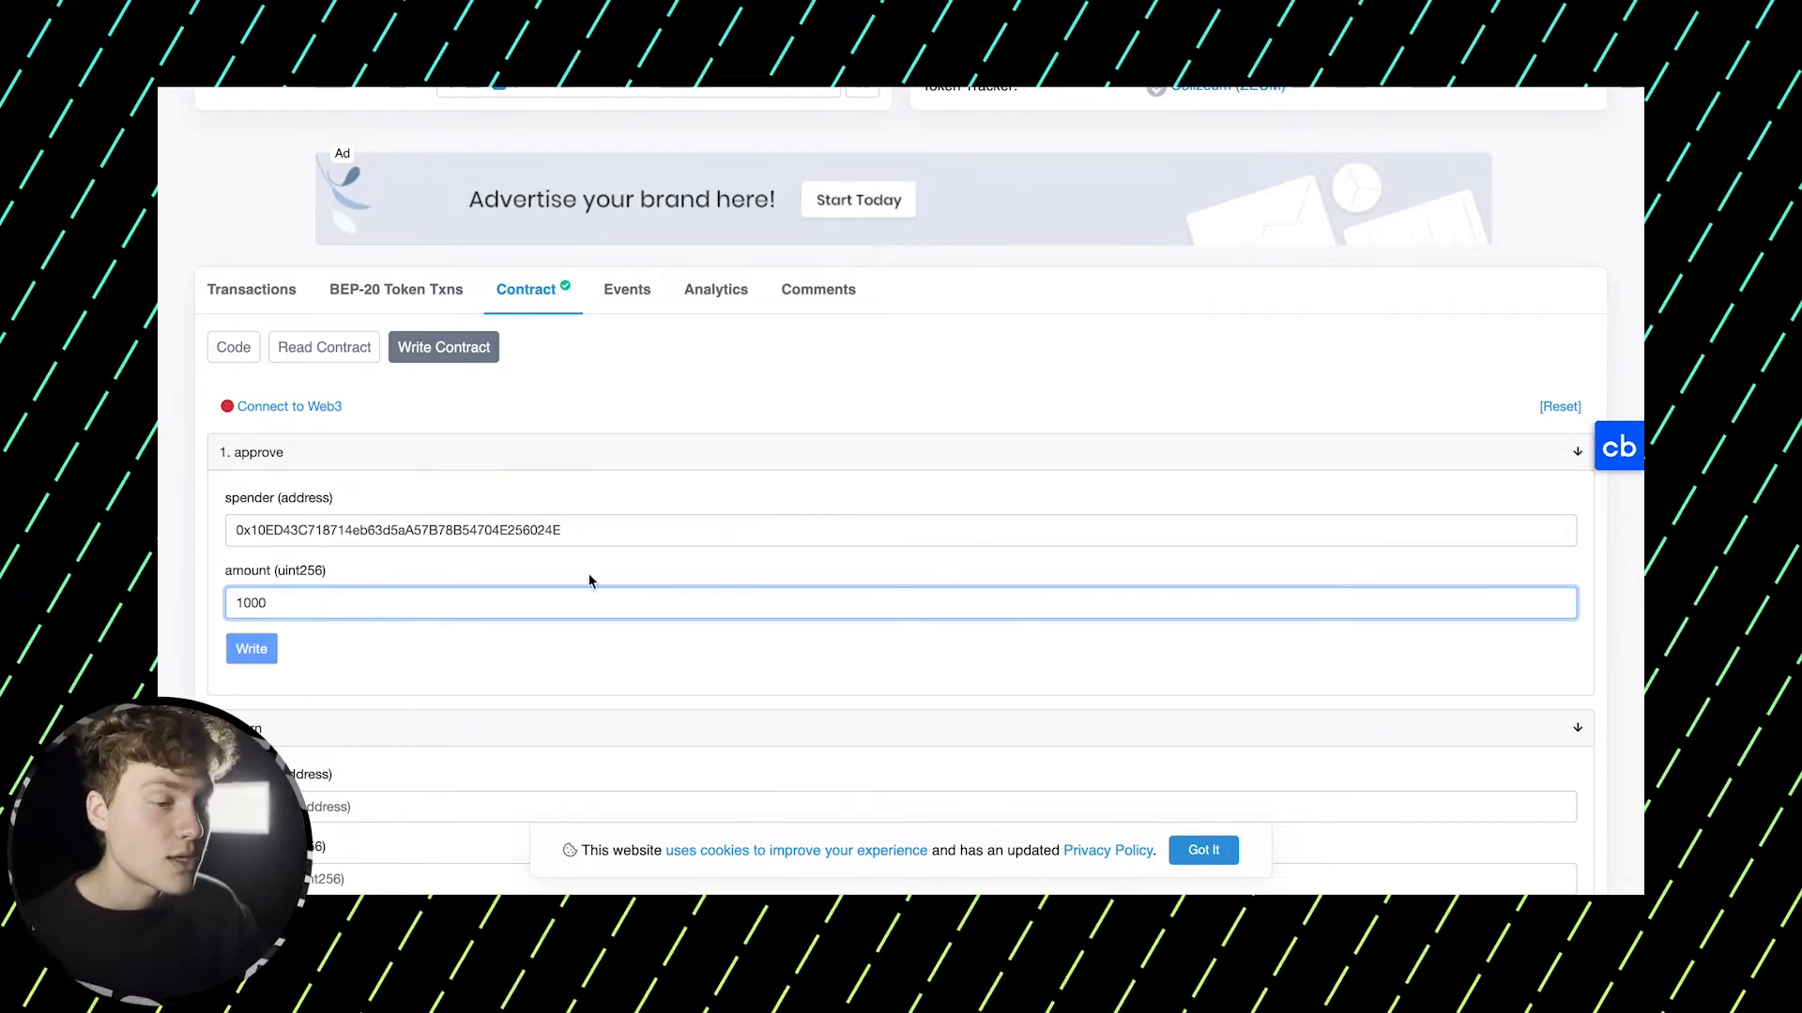
mouse_move(665, 516)
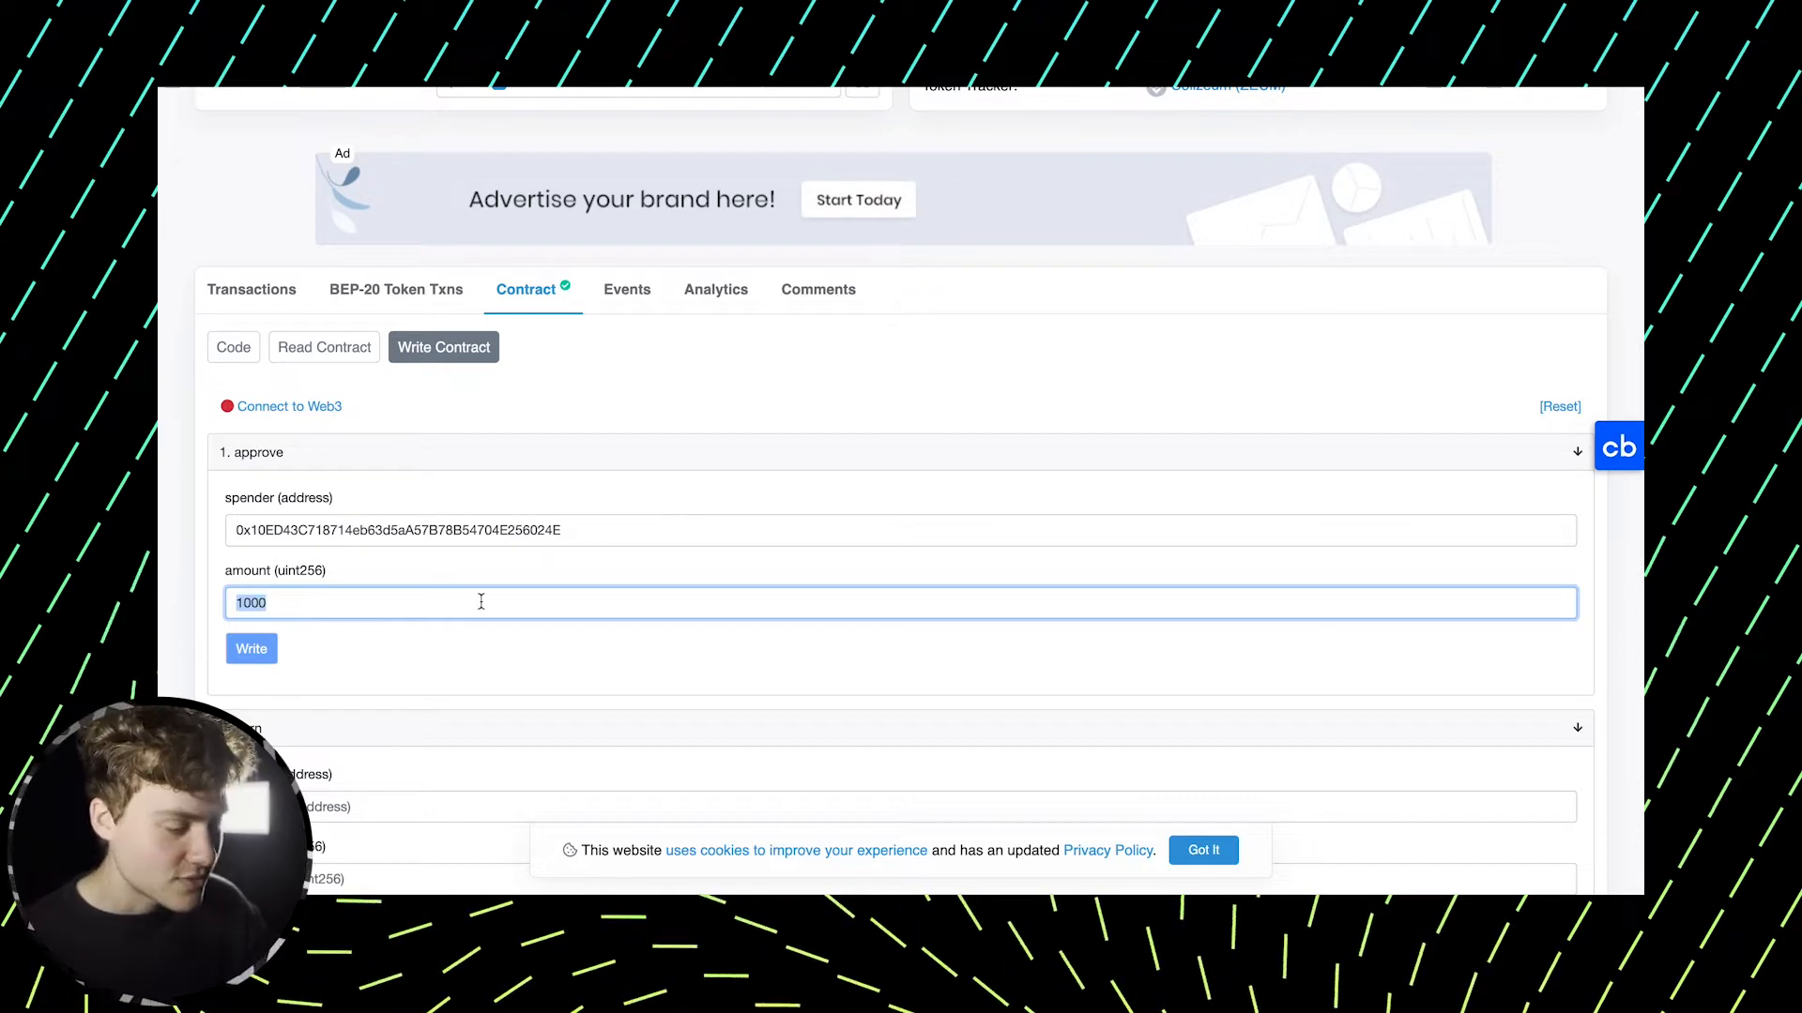
text(115792089237316195423570985008687907853269984665640564039457584007913129639935)
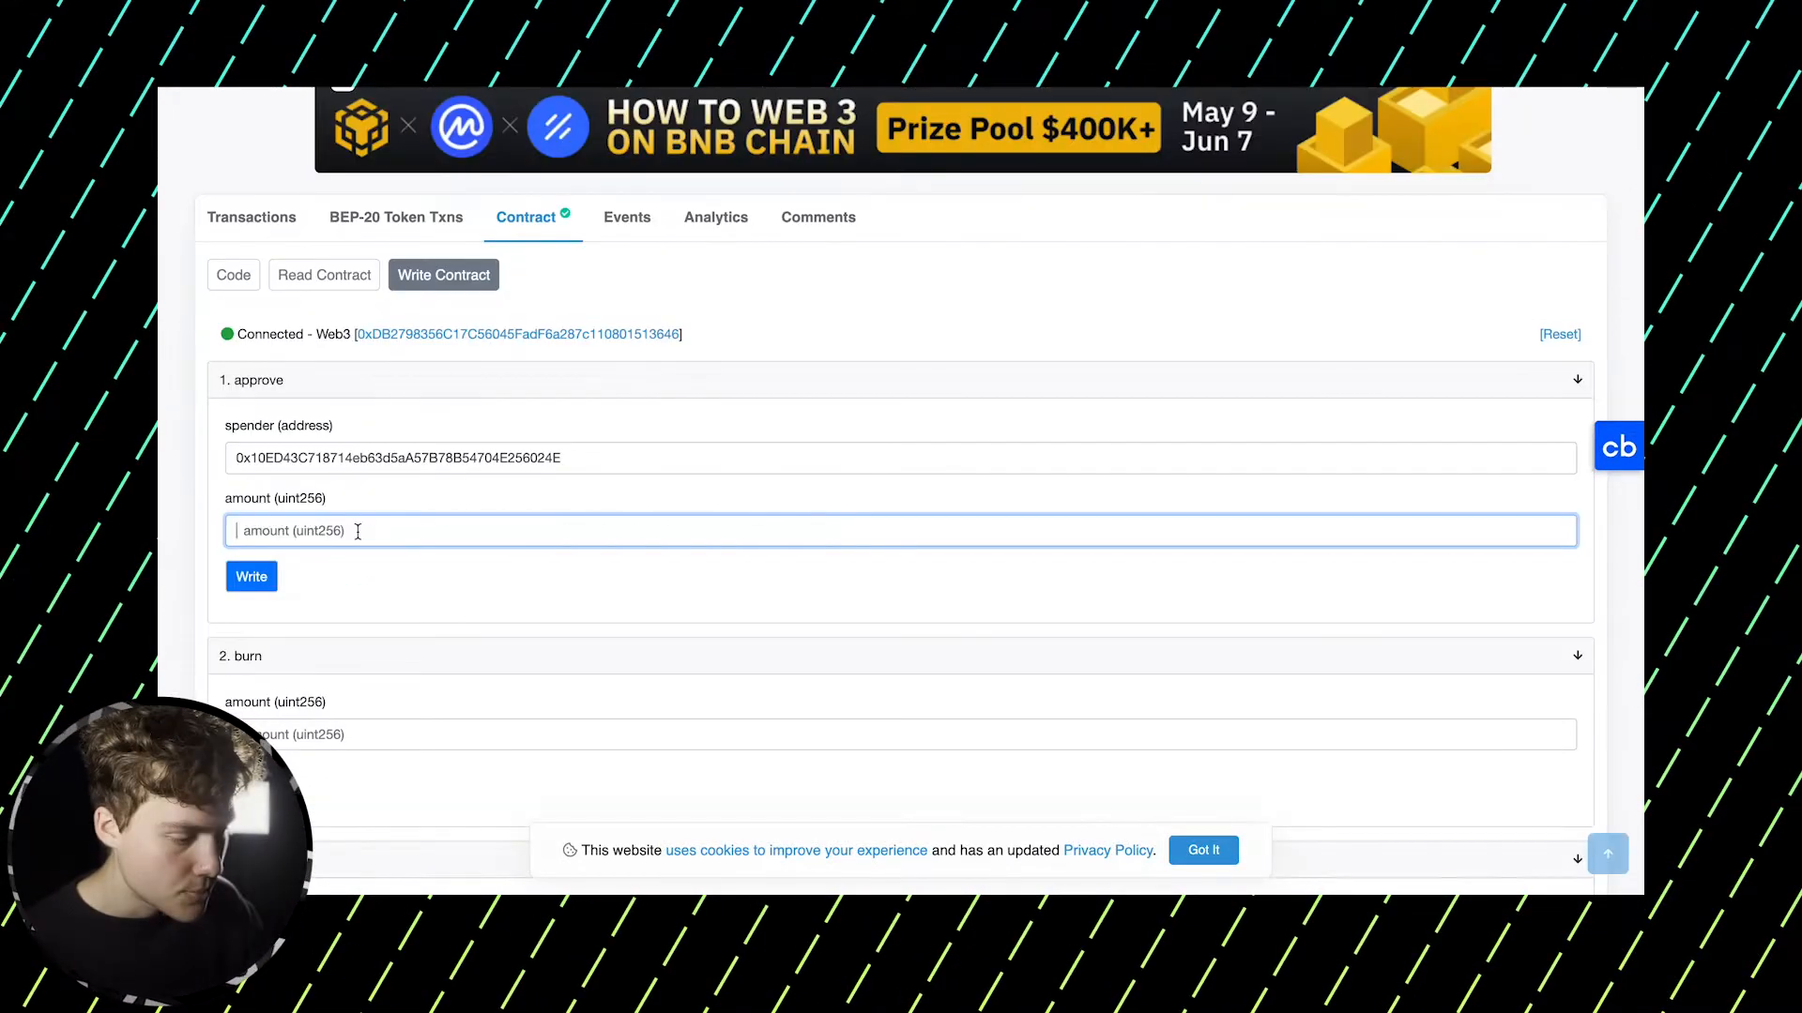
Submit the approve call and confirm the suggested GST spending limit in MetaMask
click(251, 576)
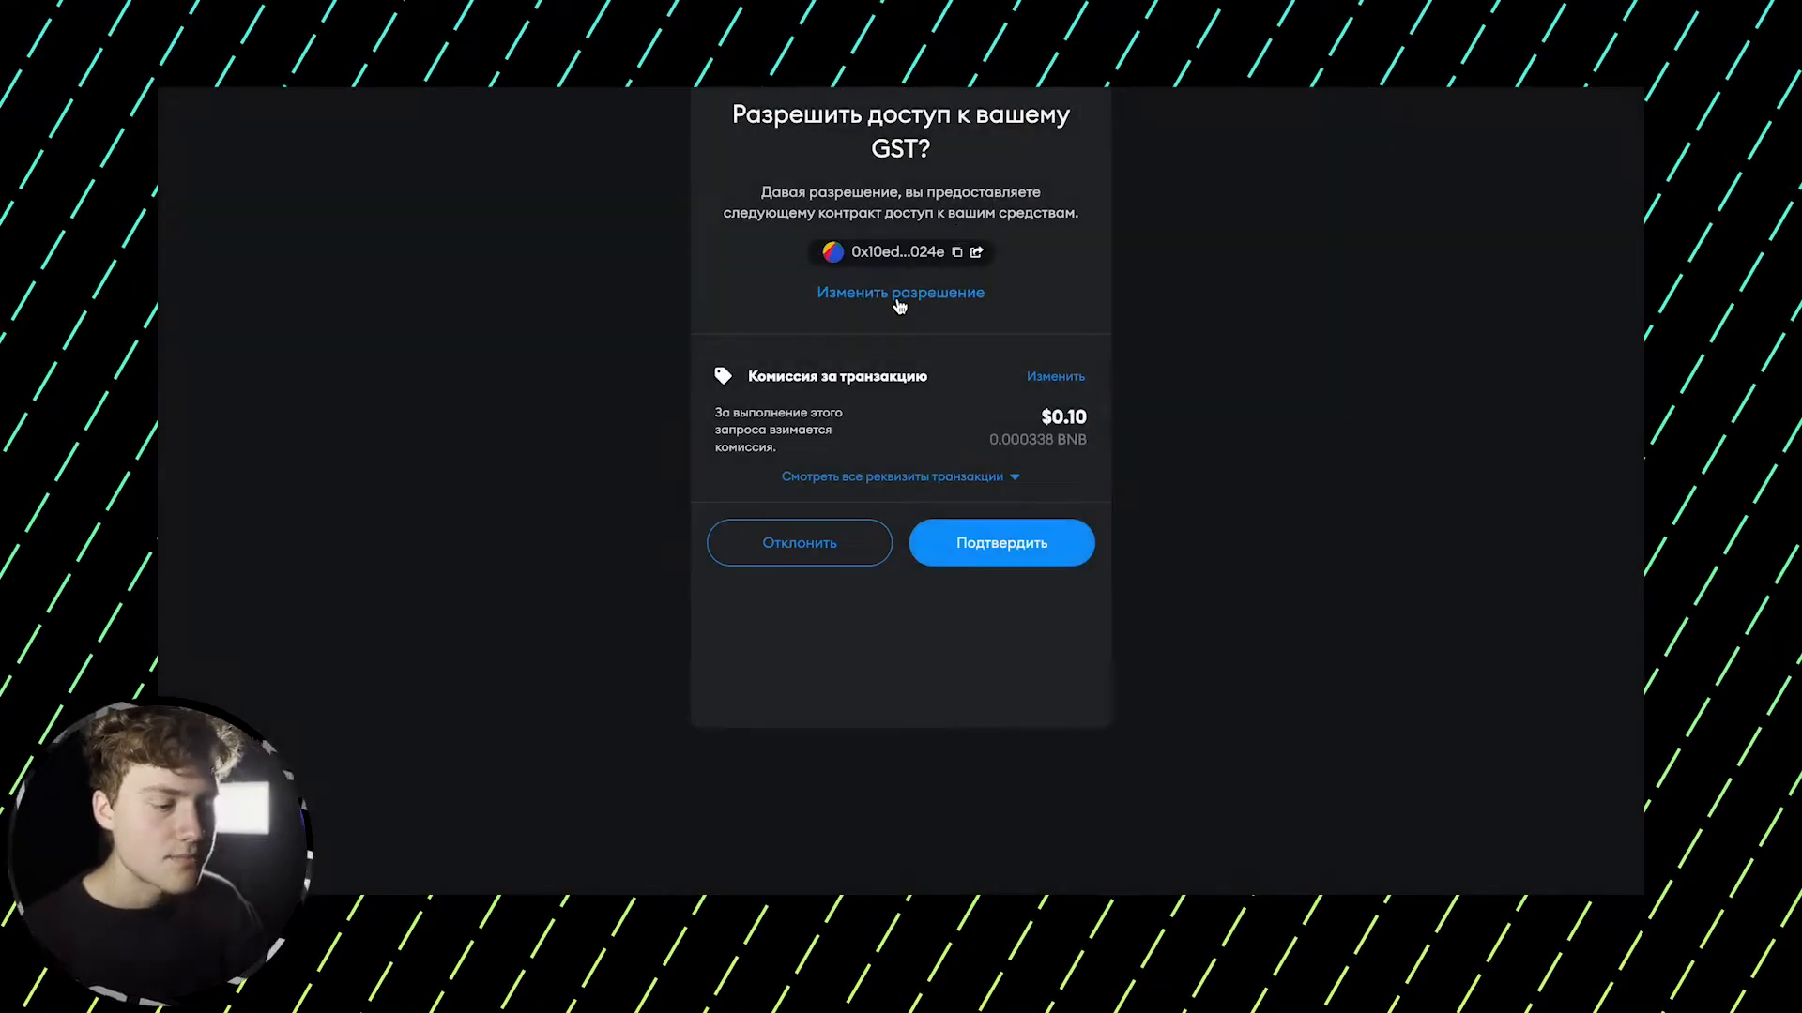
click(901, 292)
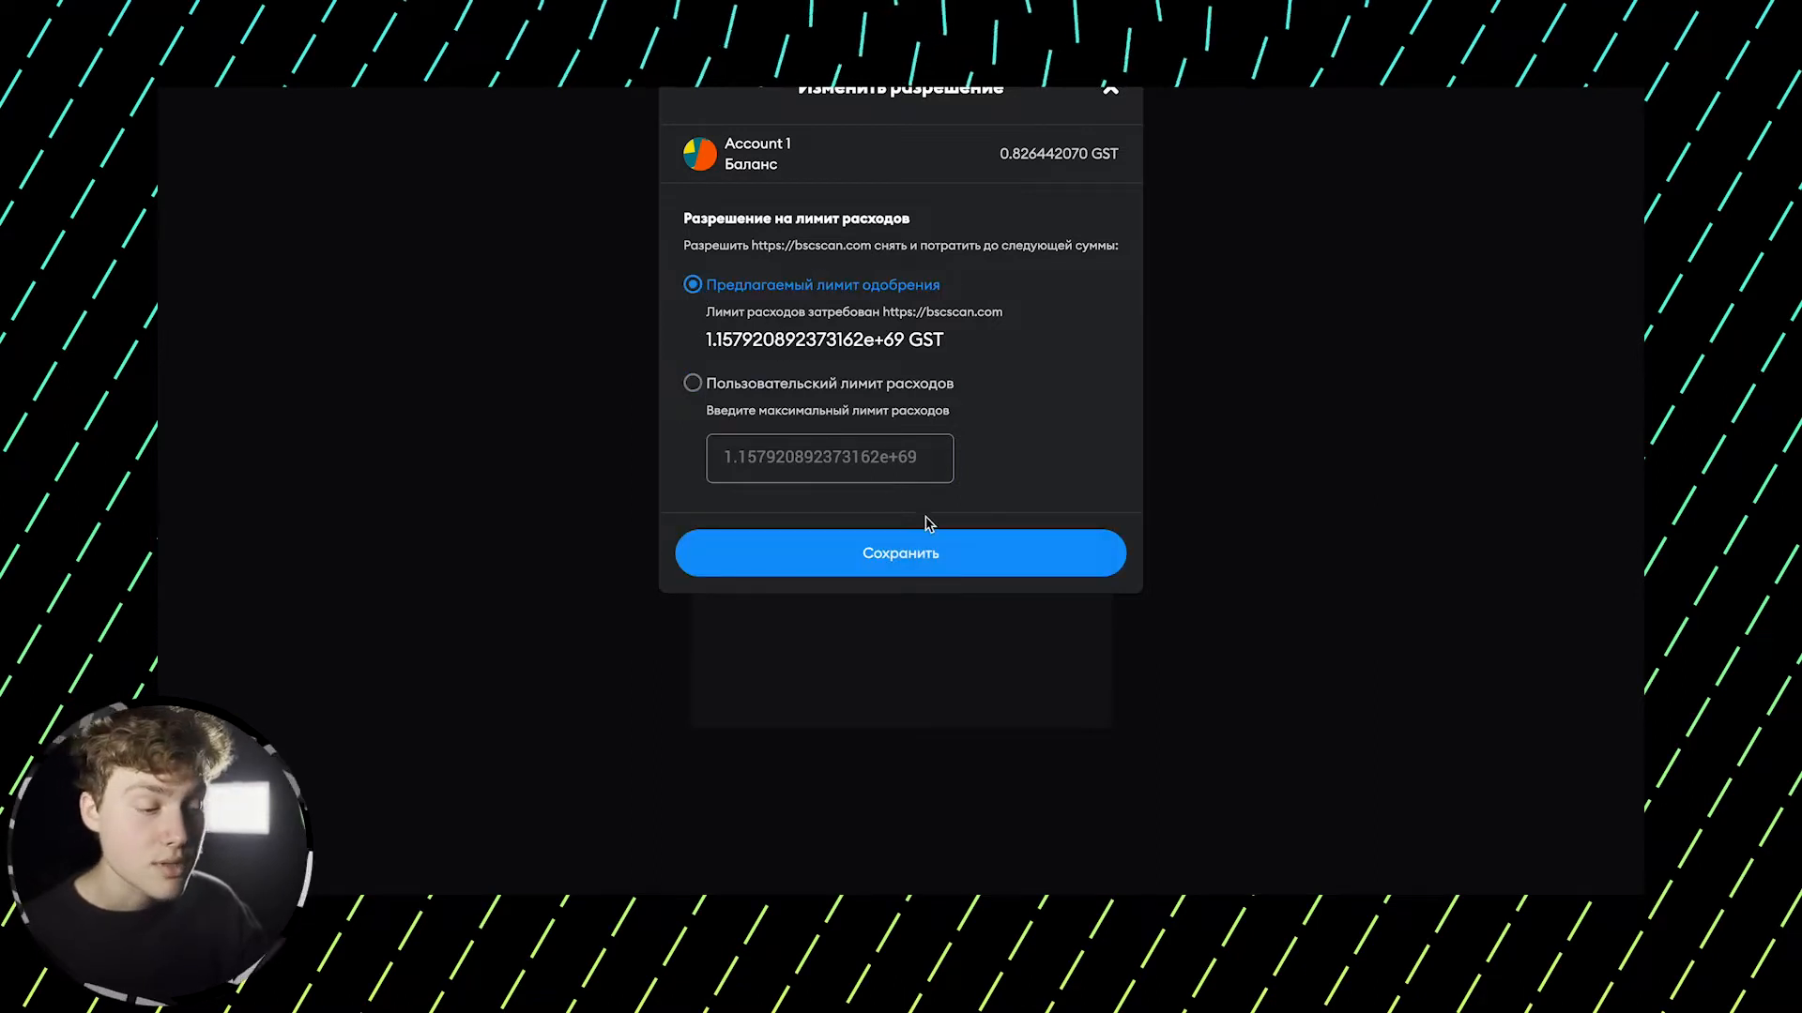
click(900, 553)
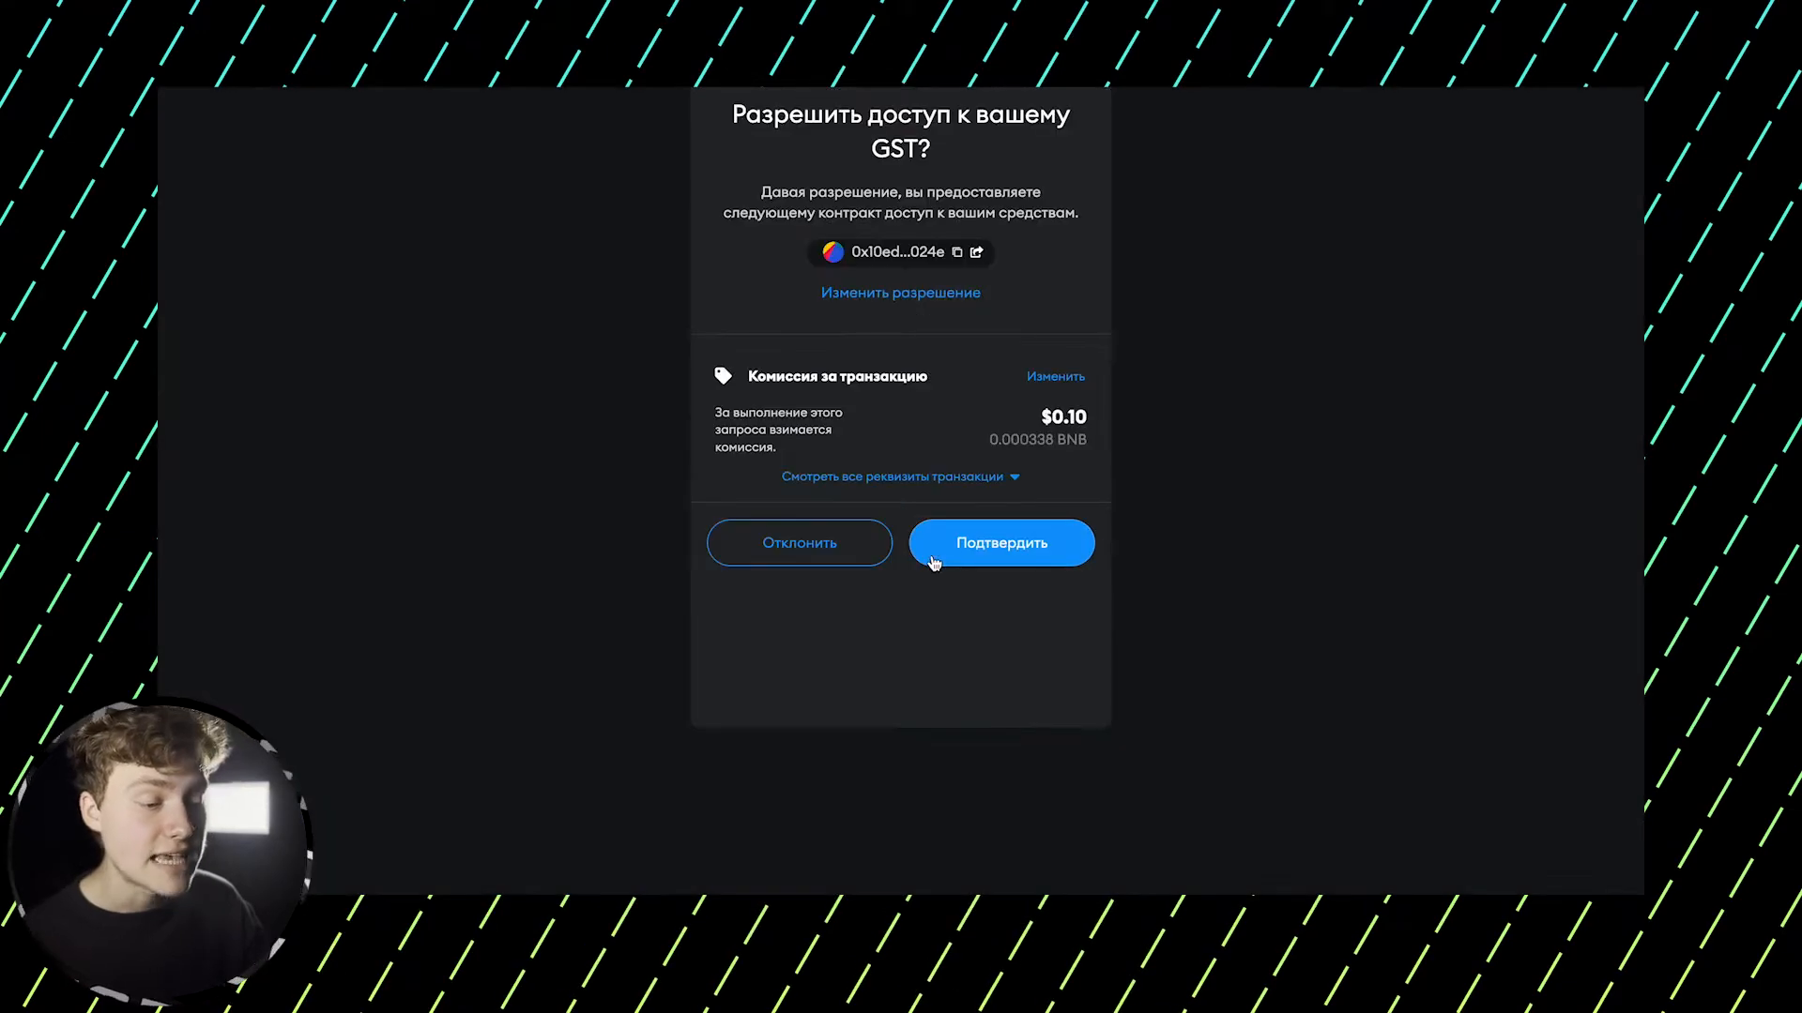
click(1002, 542)
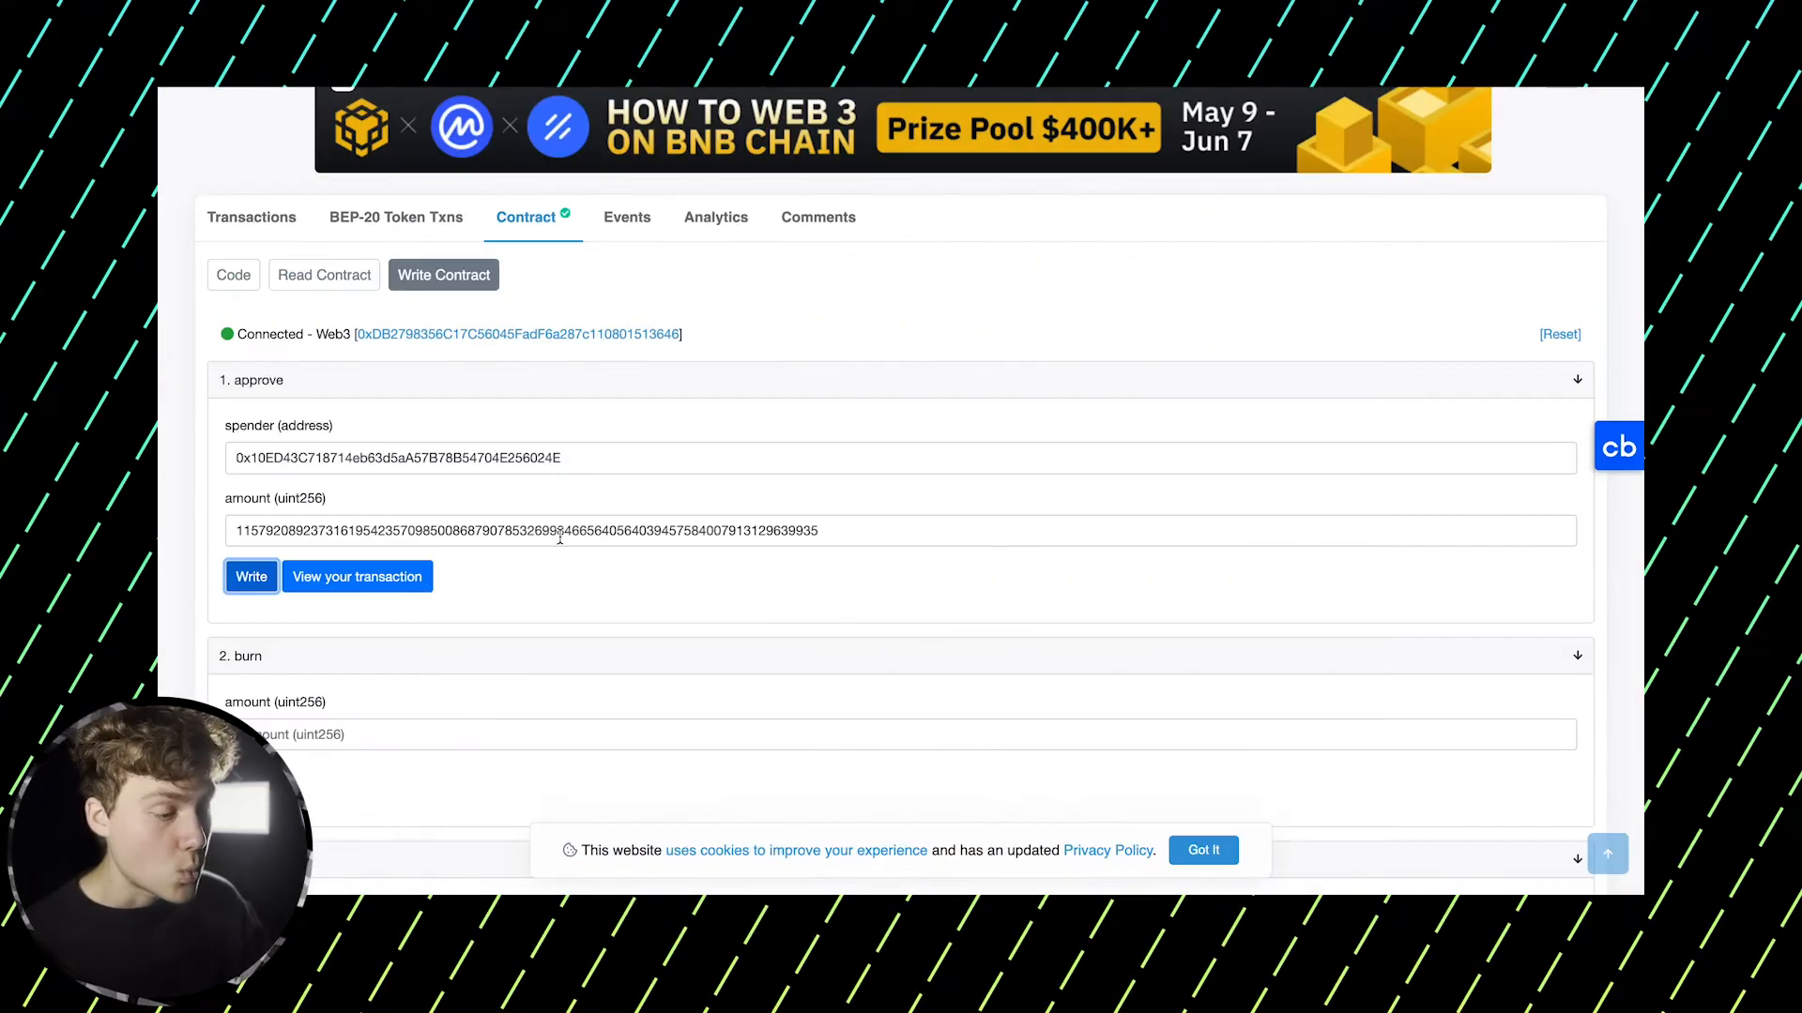
View the approval transaction showing success for PancakeSwap: Router v2
click(356, 576)
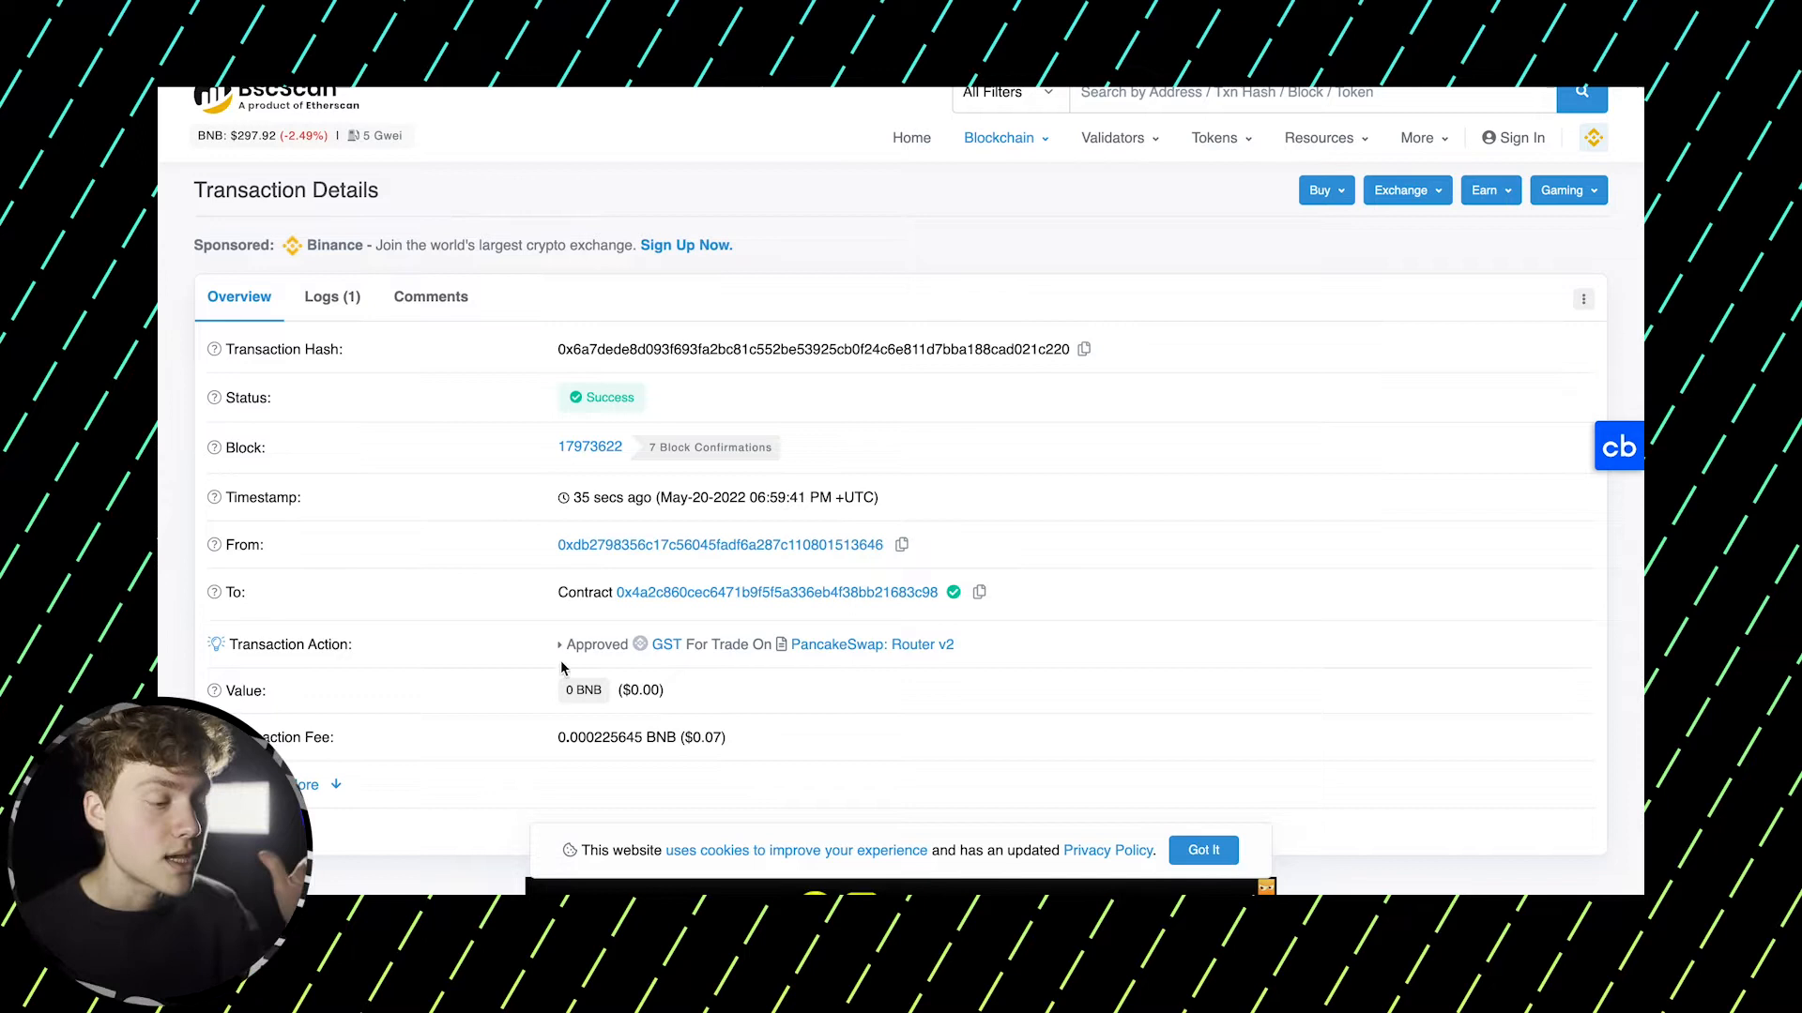
mouse_move(752, 661)
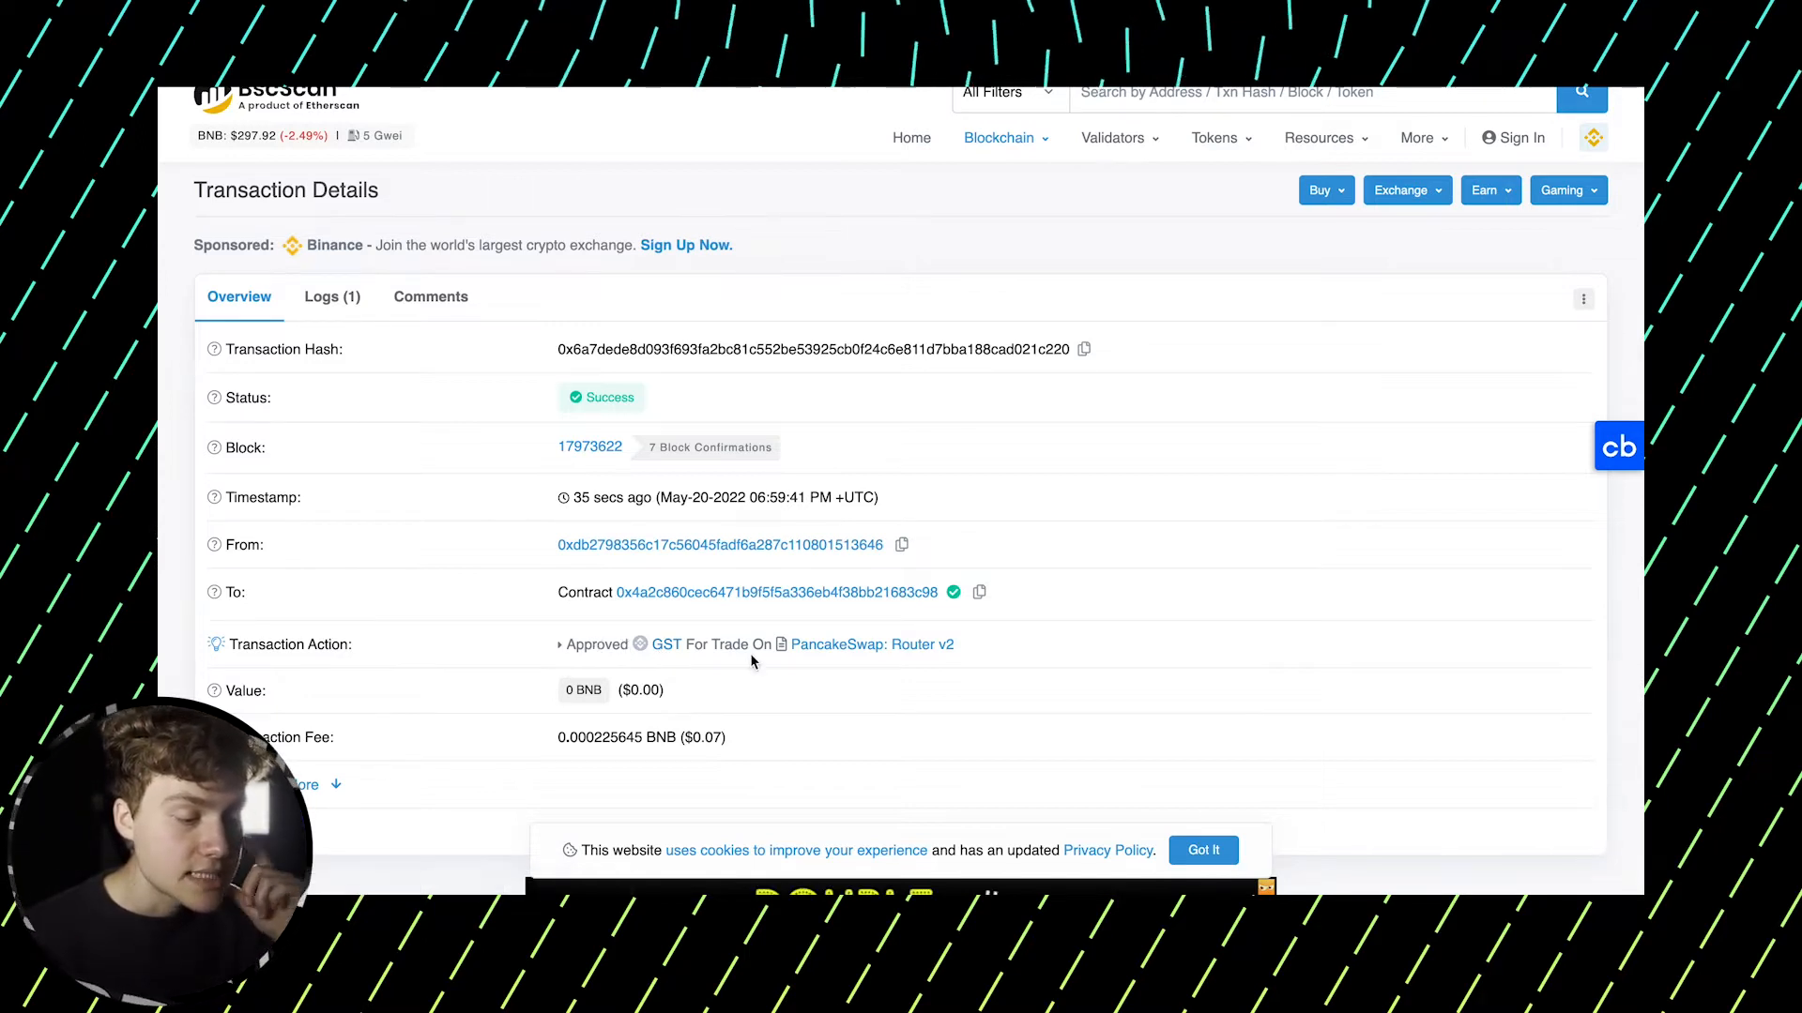
mouse_move(909, 645)
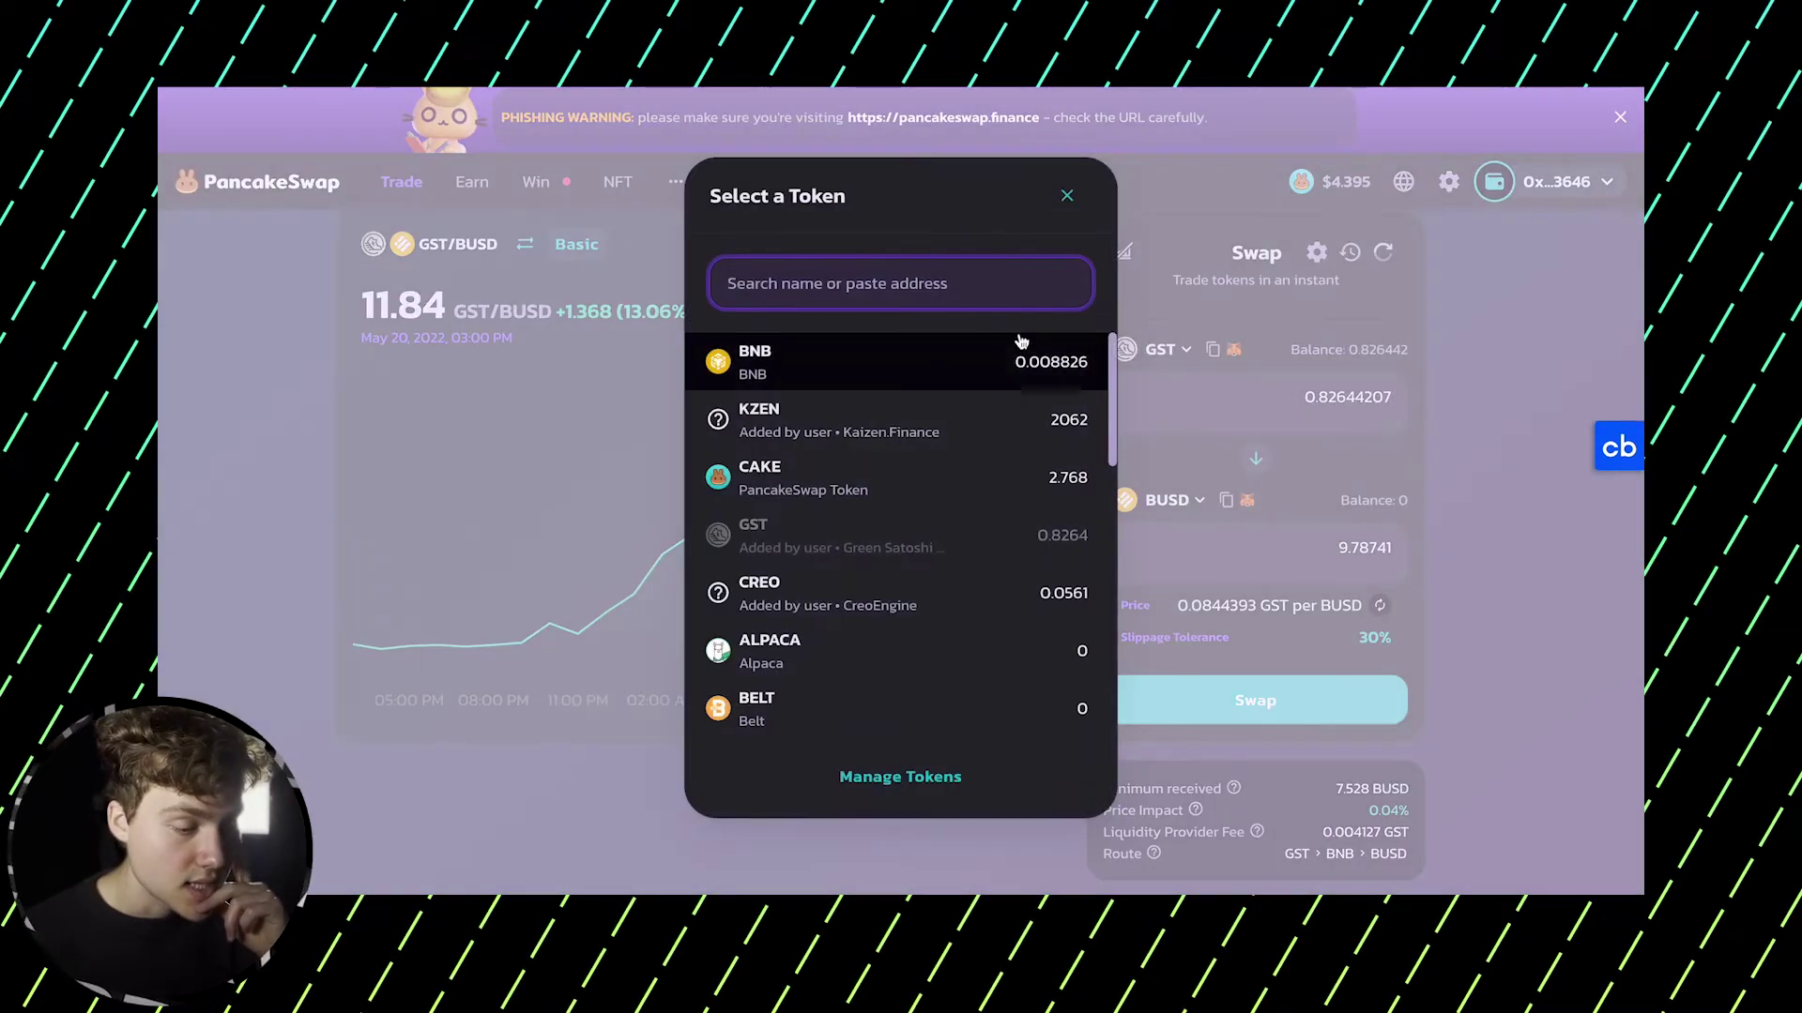
Select GST as input token, swap 0.82644207 GST to BUSD, and close the notice
text(gst)
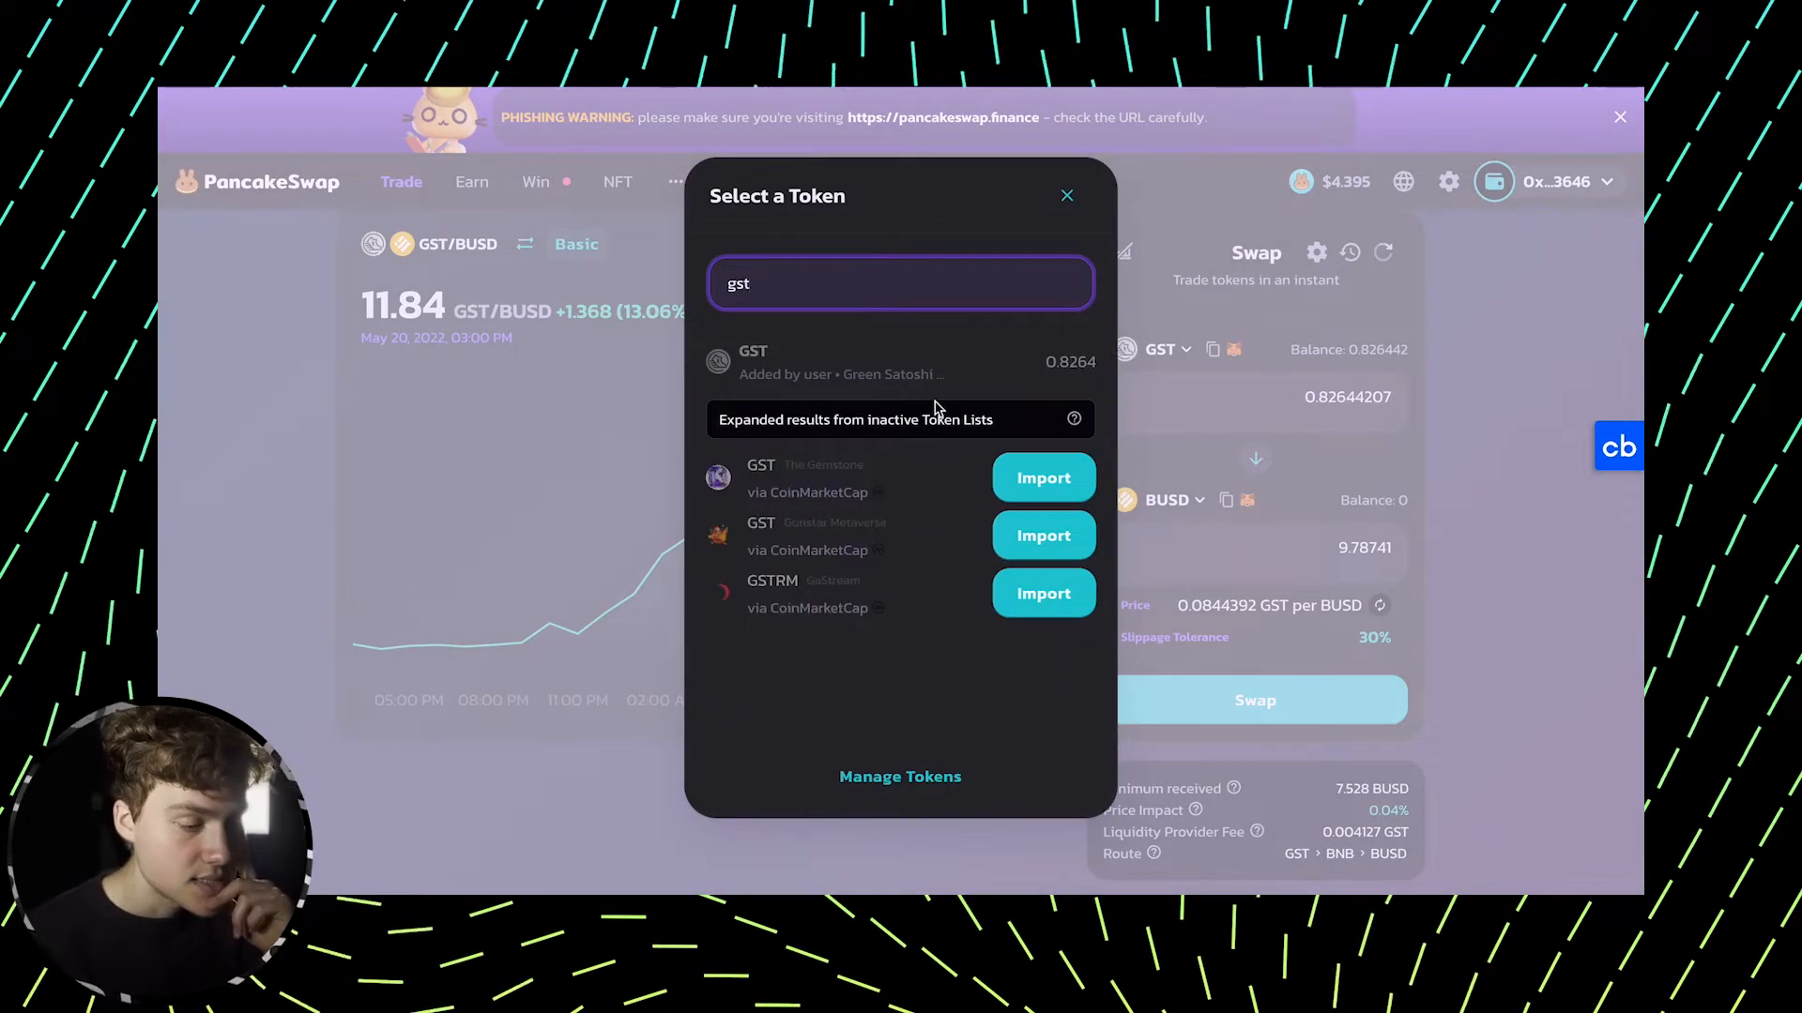
click(1067, 196)
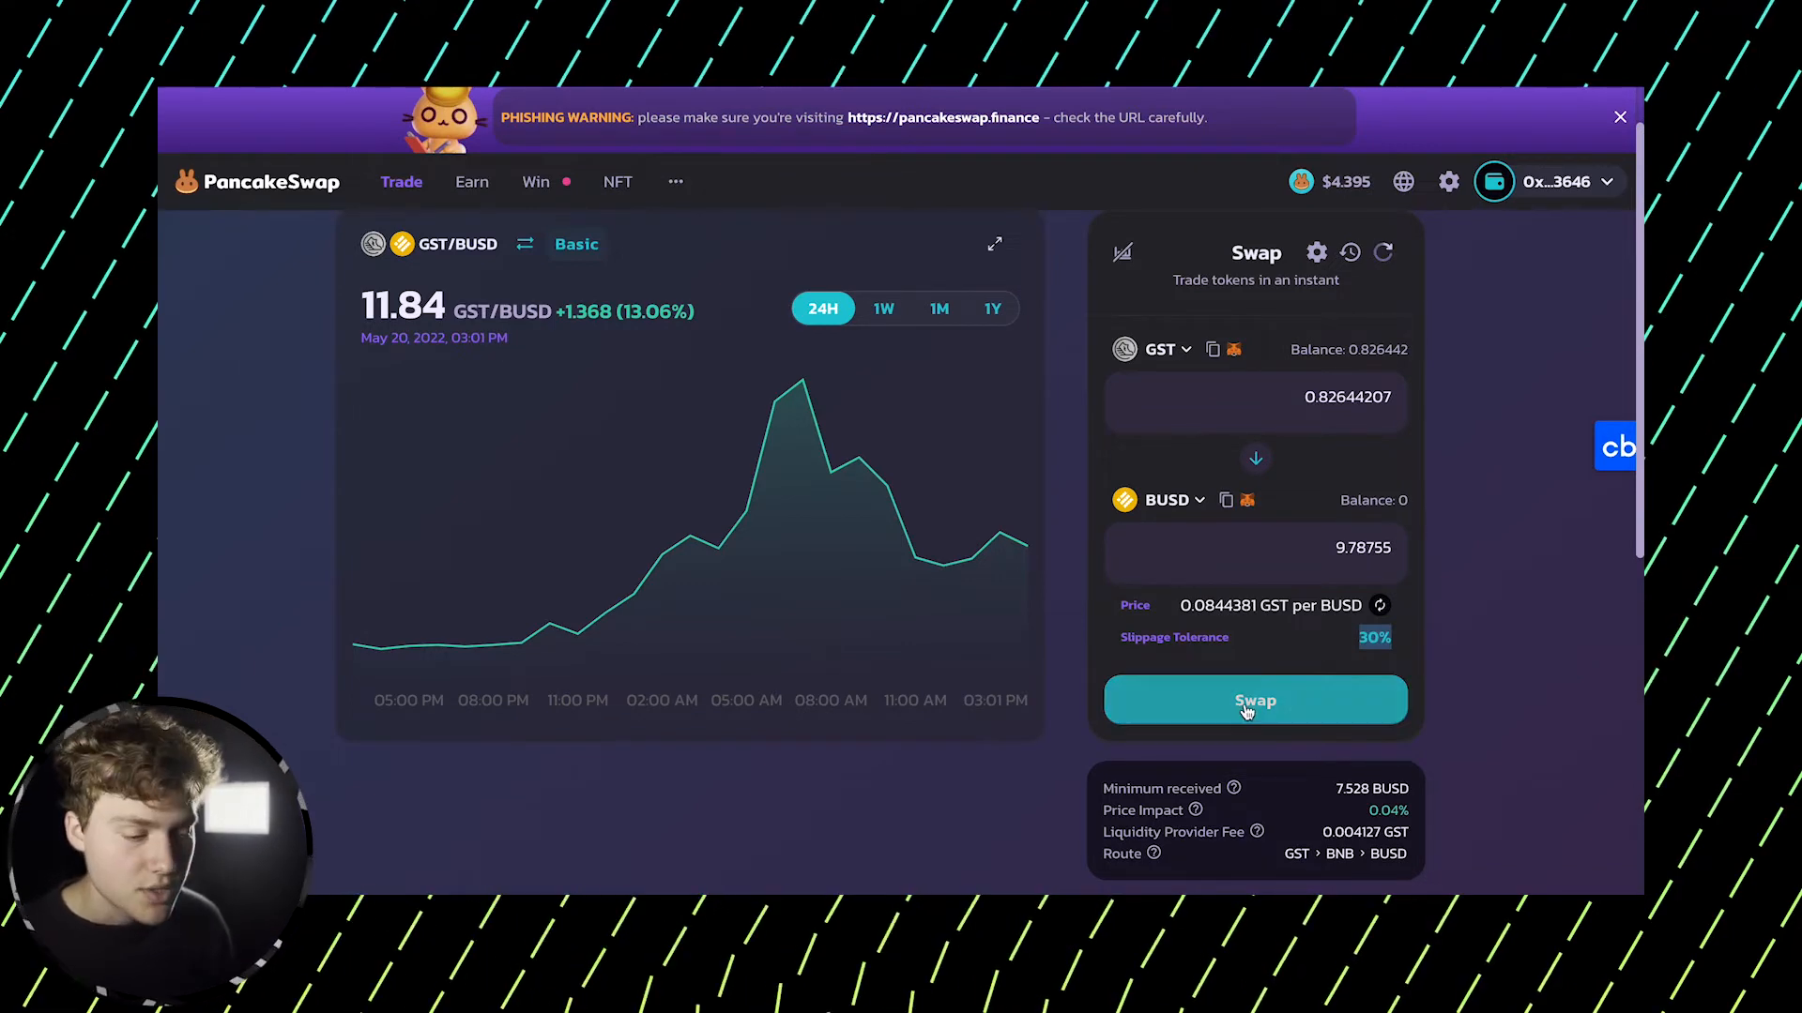
click(1256, 701)
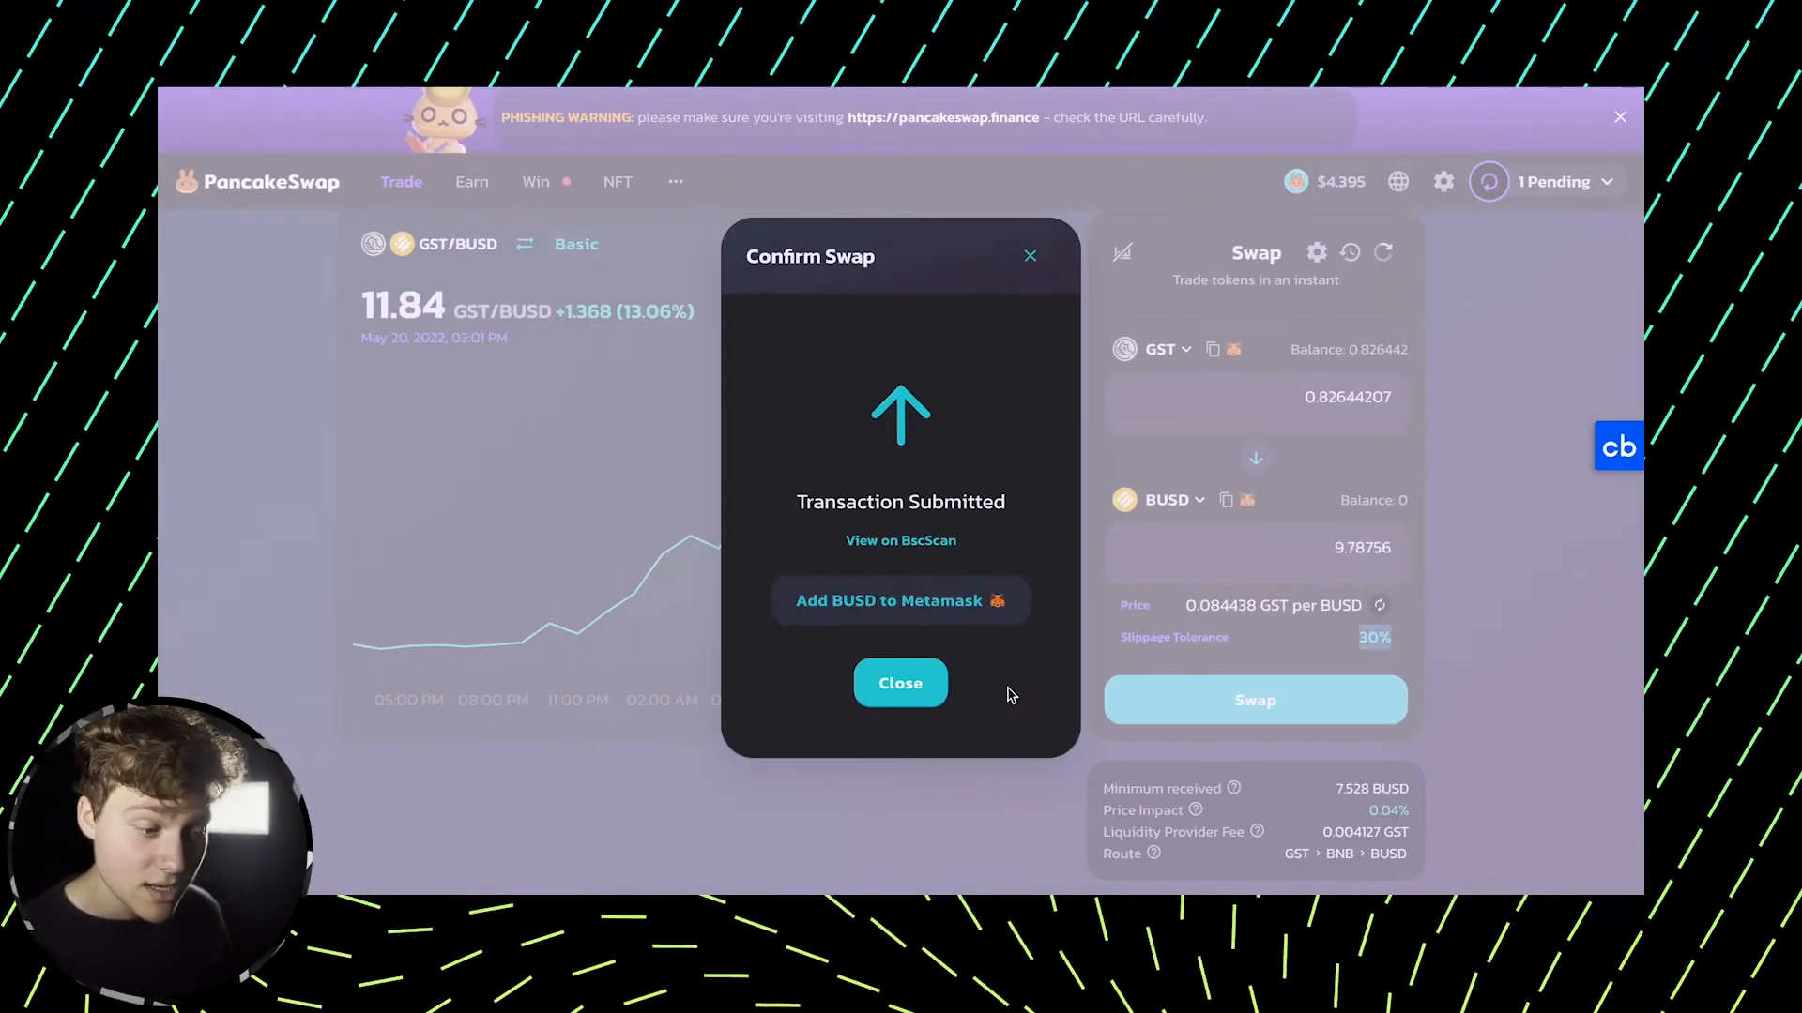
click(900, 683)
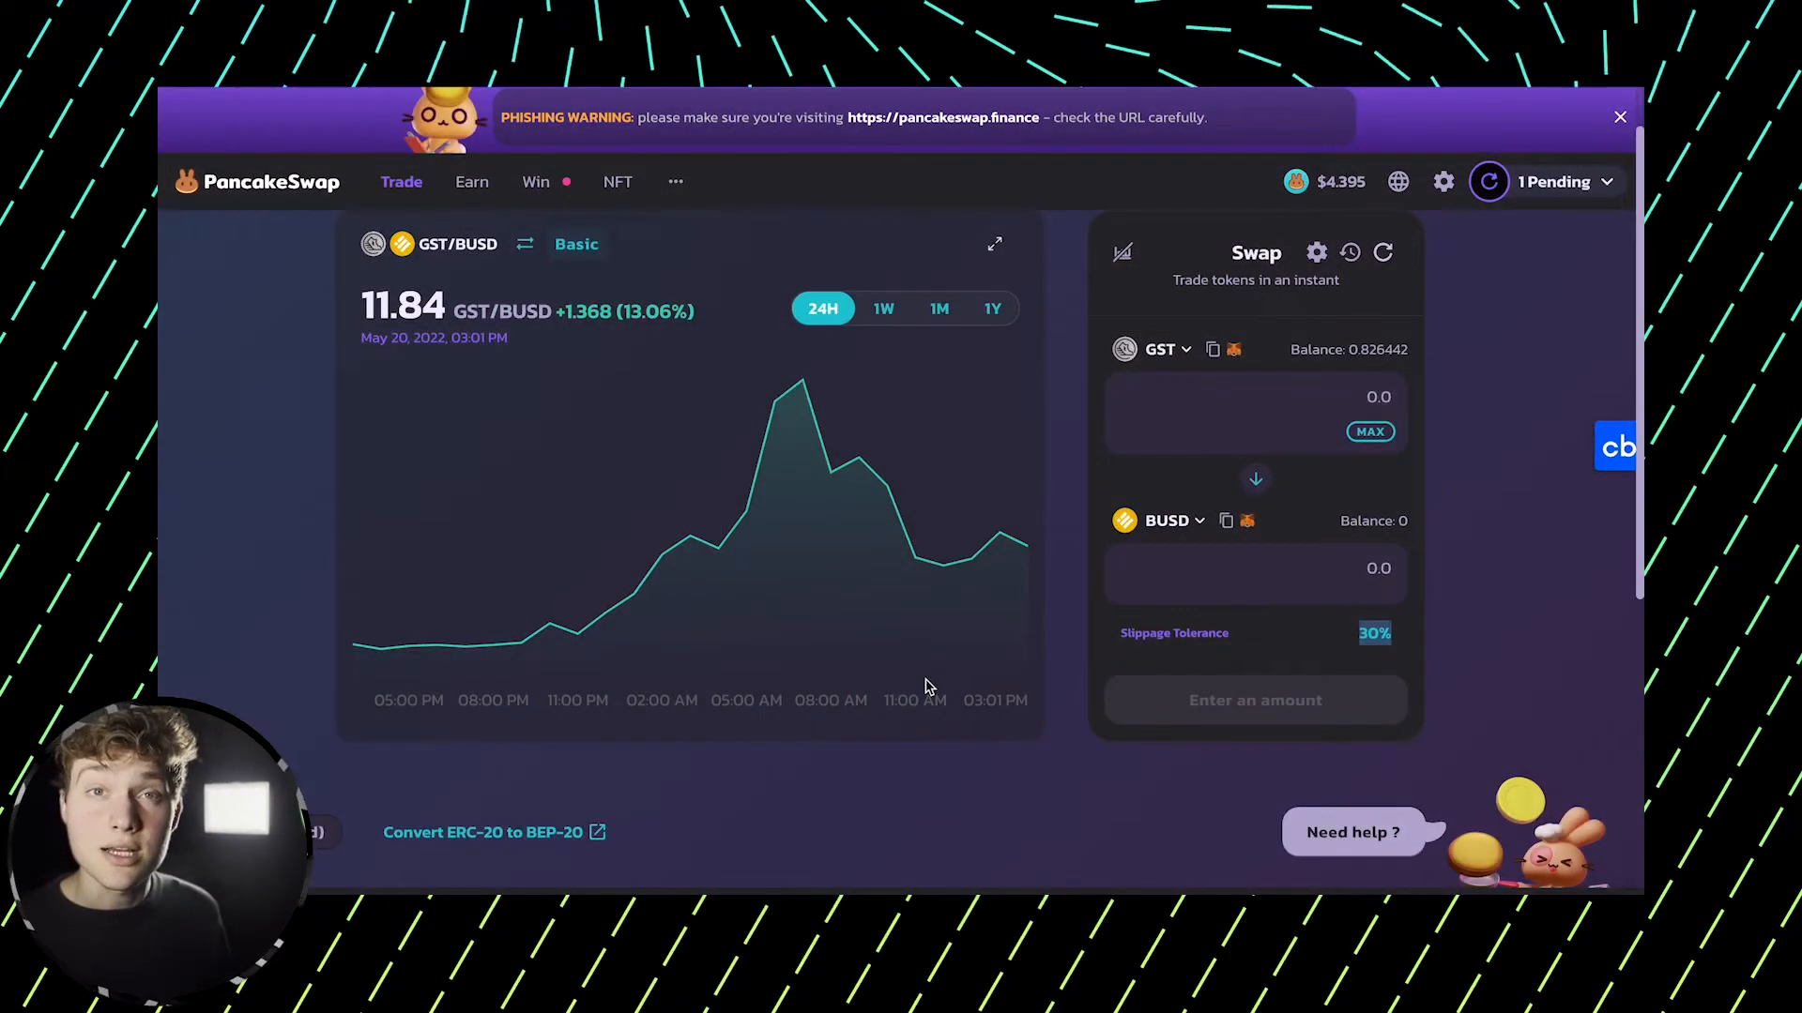